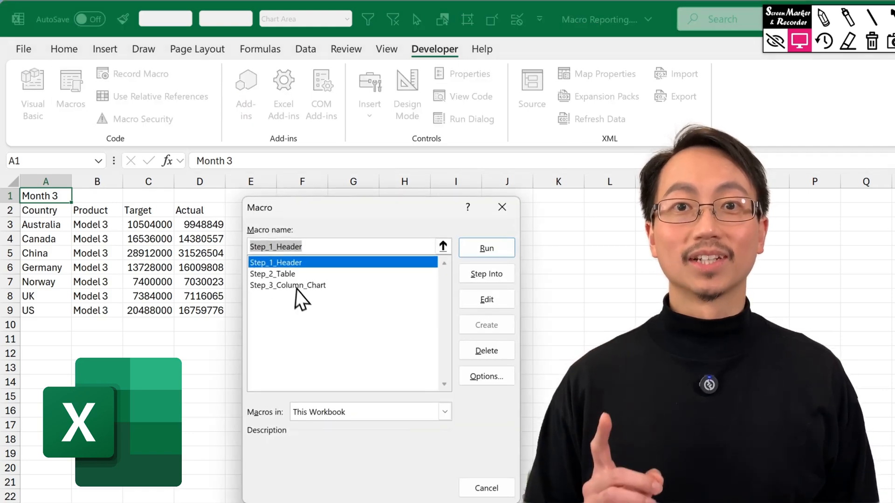
Step: Run the Step_1_Header and Step_3_Column_Chart macros on the Month 3 data as a demonstration
left_click(486, 248)
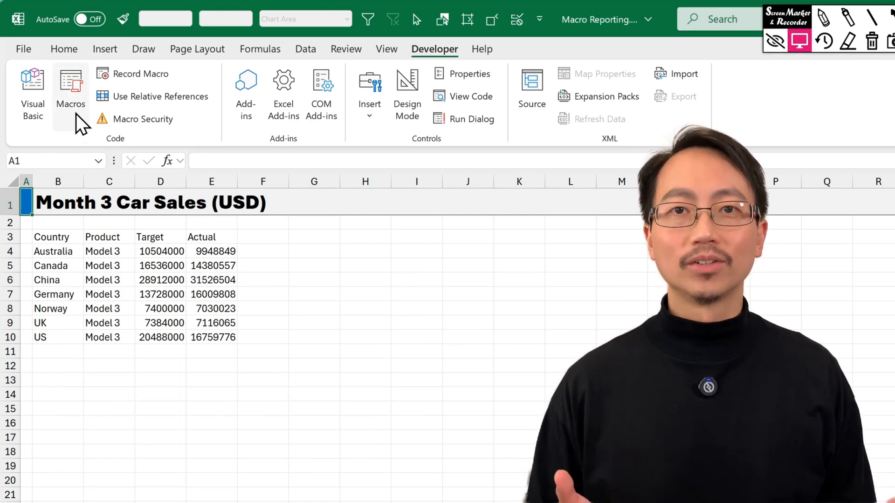
left_click(70, 91)
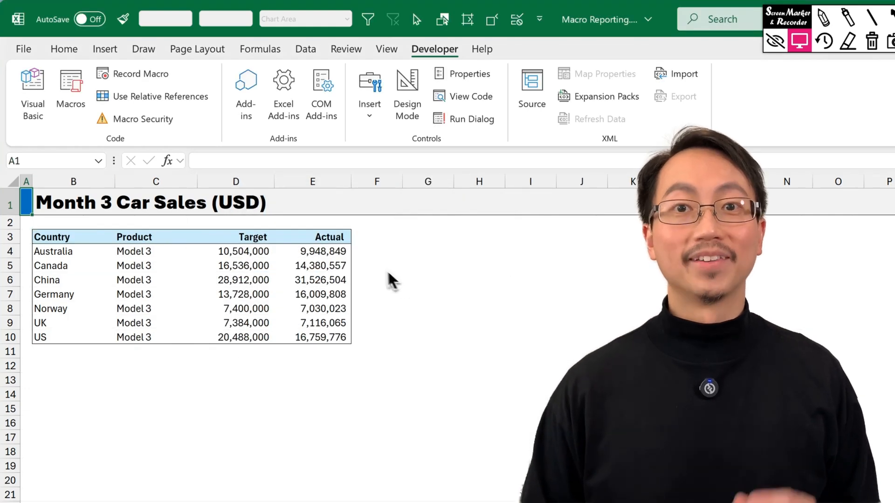
left_click(70, 91)
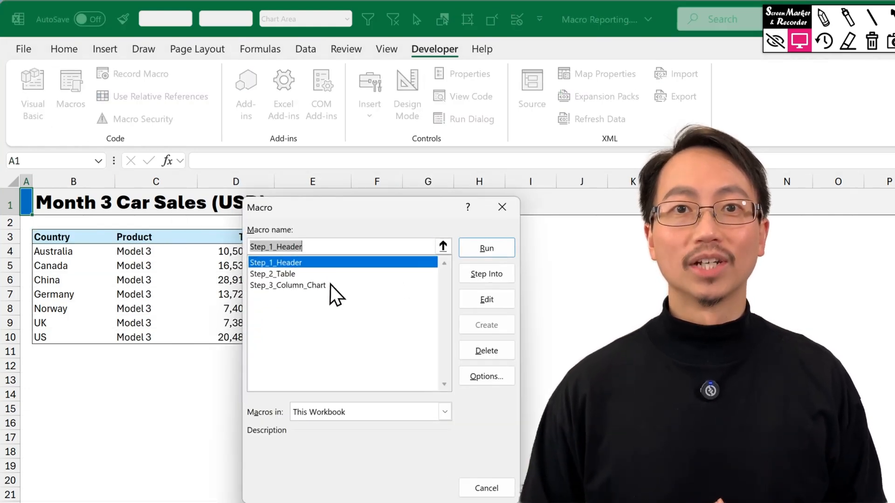
left_click(486, 248)
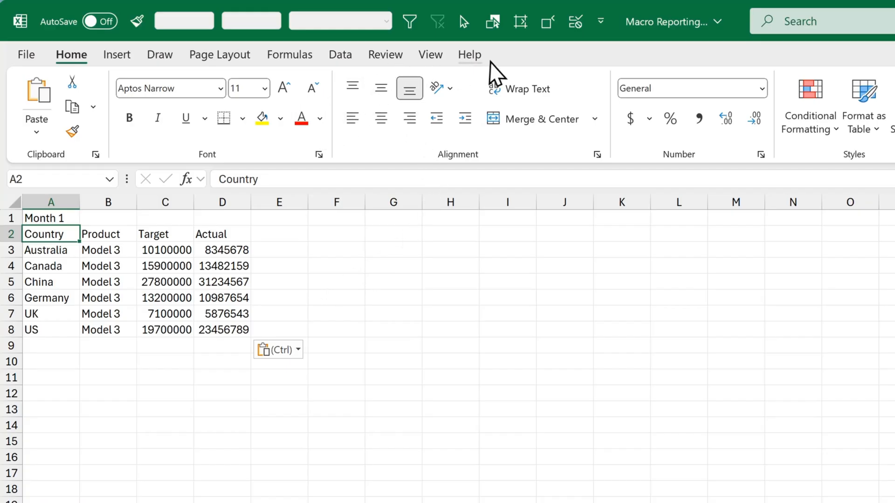
mouse_move(467, 75)
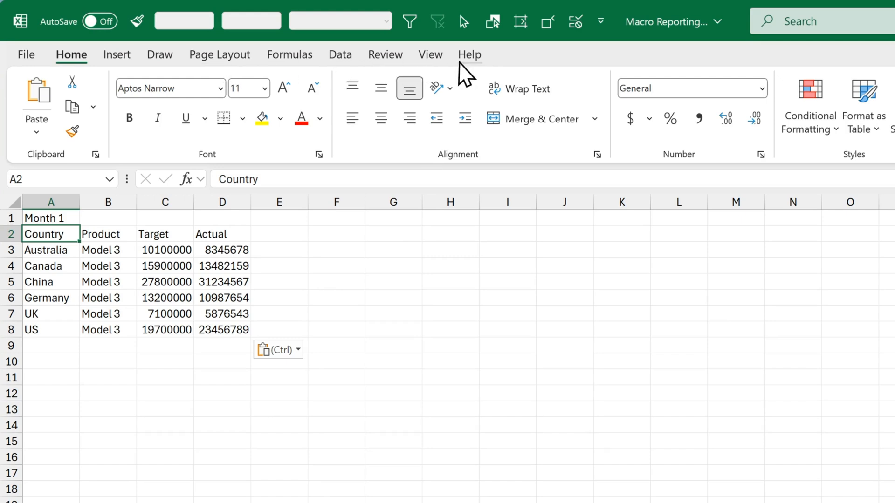
Step: Enable the Developer entry under Main Tabs in Customize the Ribbon and confirm
right_click(465, 75)
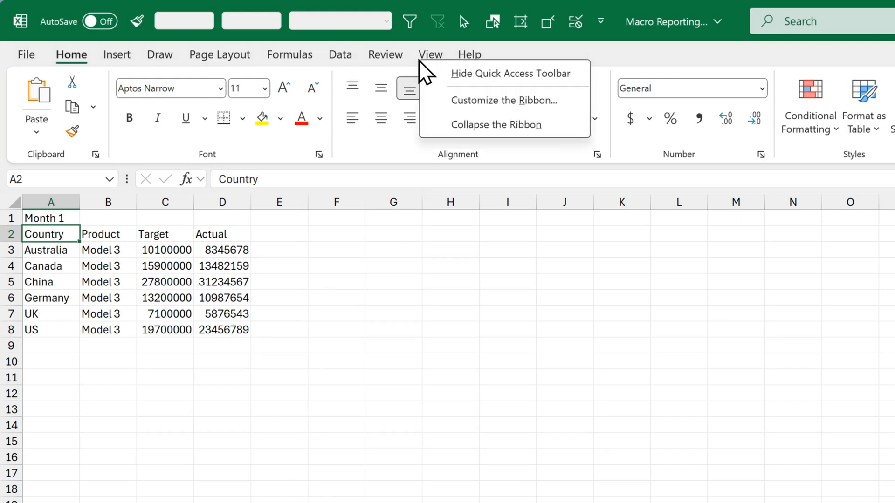
left_click(505, 99)
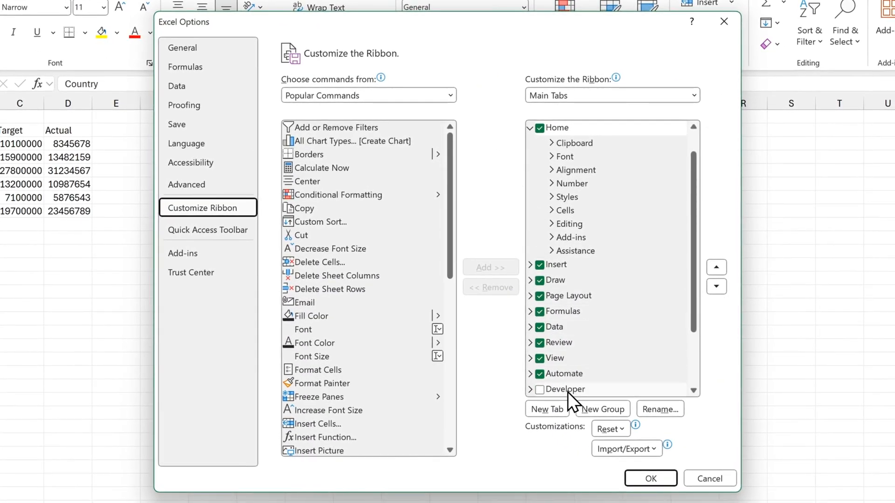
mouse_move(551, 408)
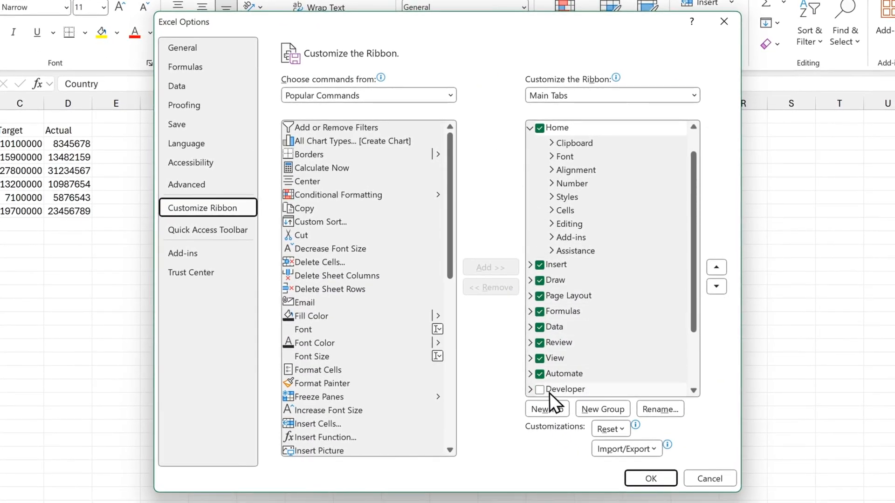
left_click(539, 390)
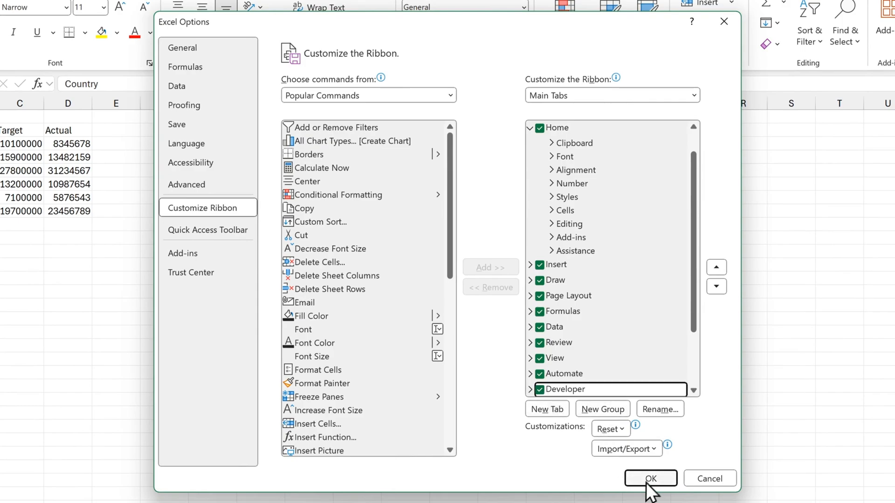
left_click(650, 479)
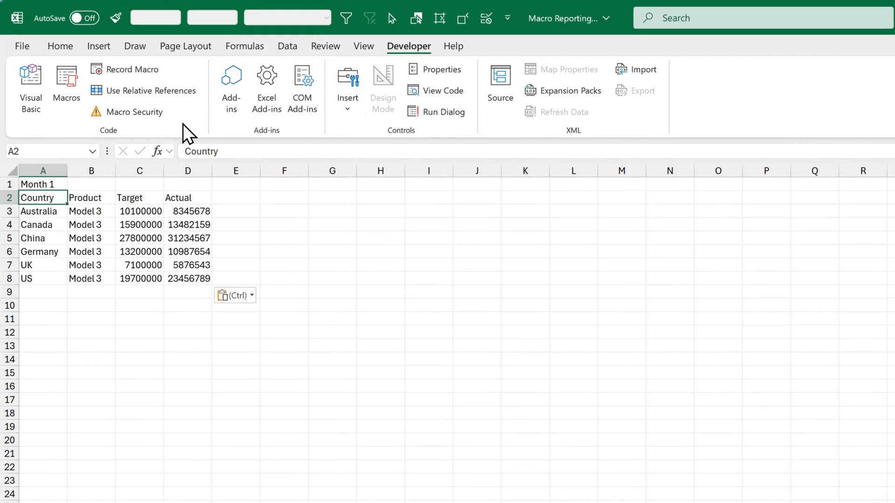
mouse_move(59, 140)
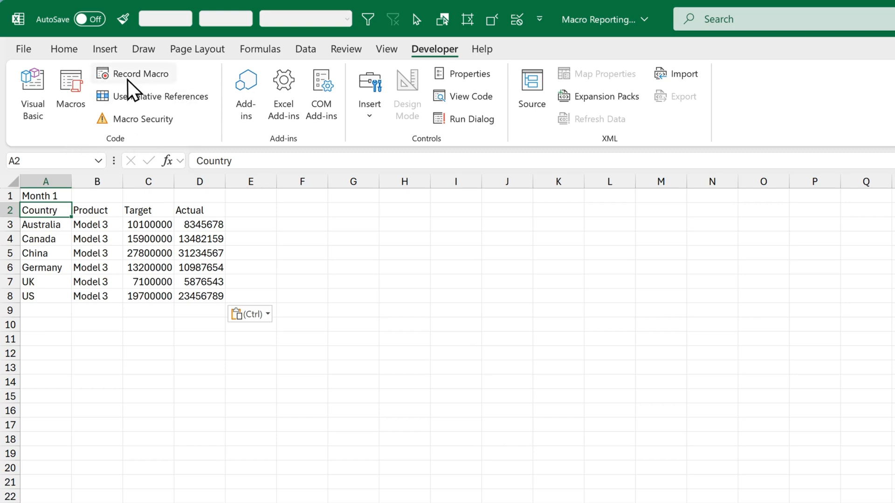
Step: Record a new macro named Step_1_Header stored in This Workbook and begin recording
left_click(141, 73)
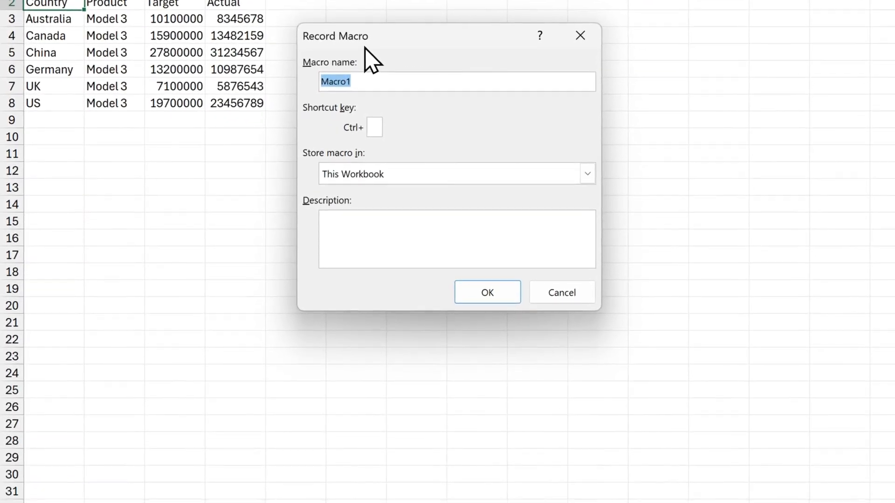
mouse_move(368, 102)
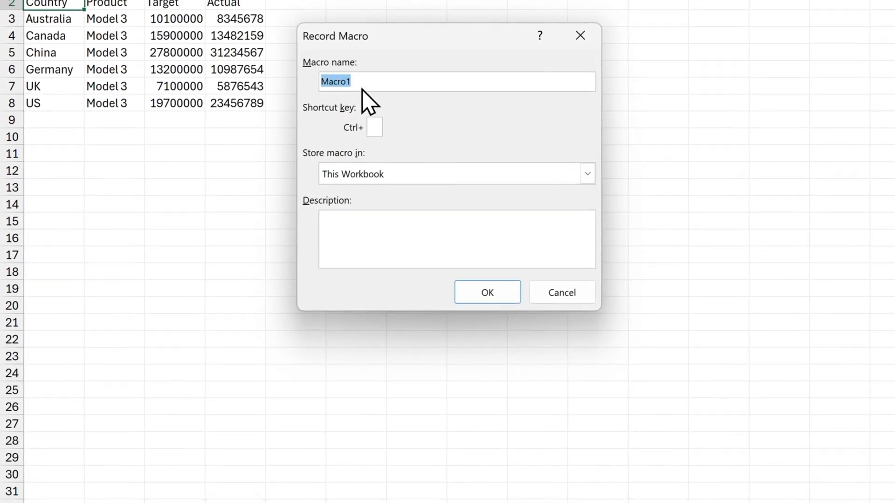
type("Step_")
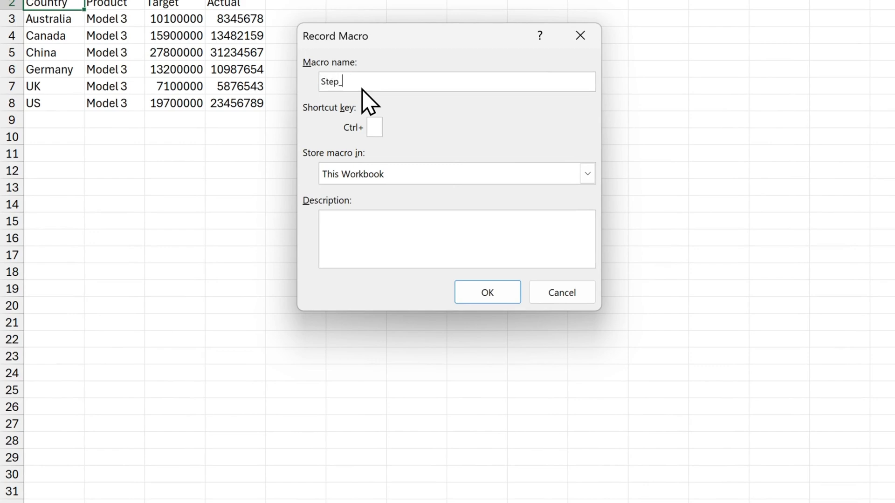
type("1")
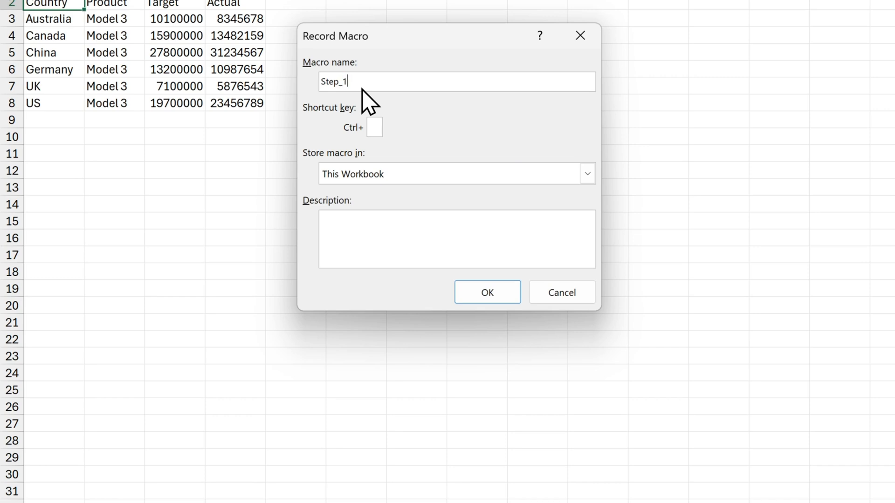
type("_")
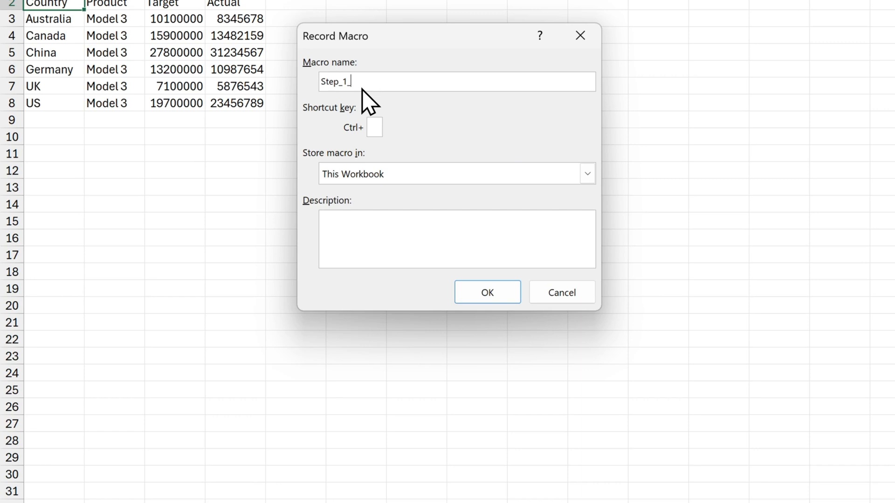
type("Header")
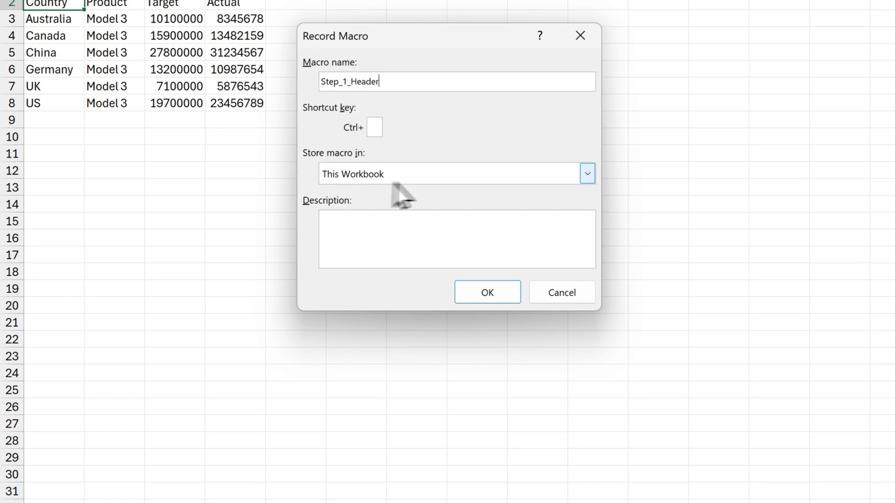
left_click(587, 174)
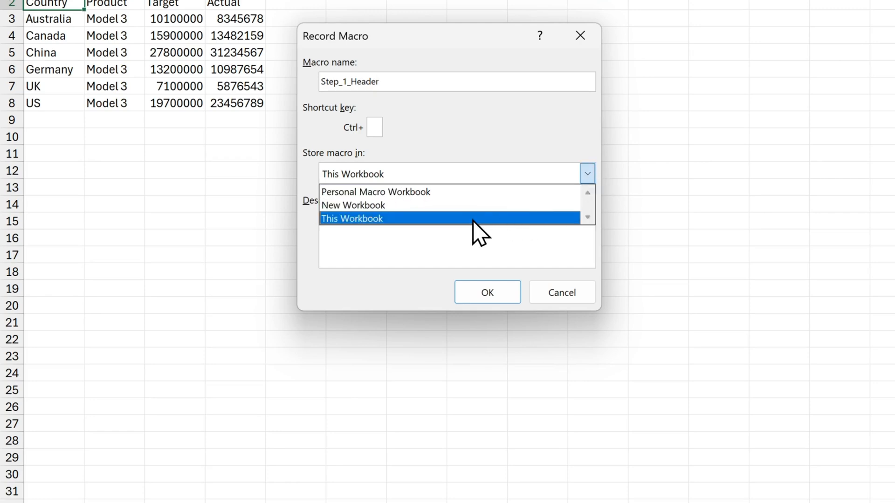
left_click(351, 218)
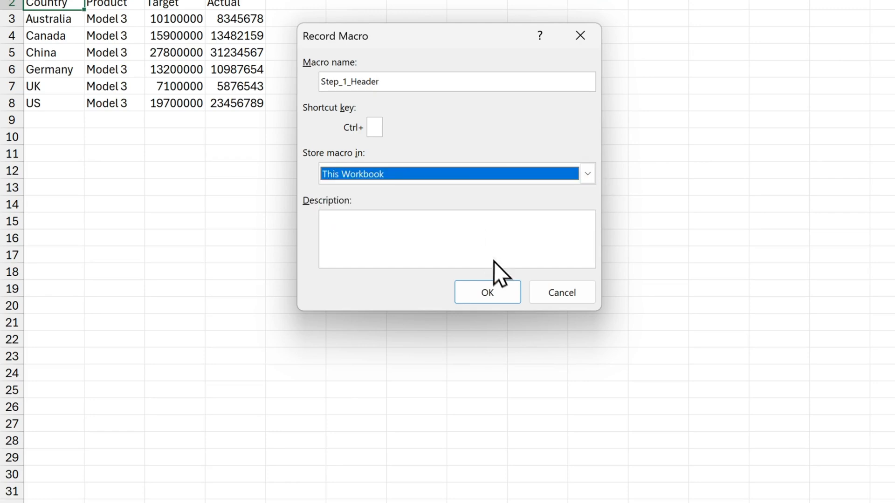
left_click(487, 292)
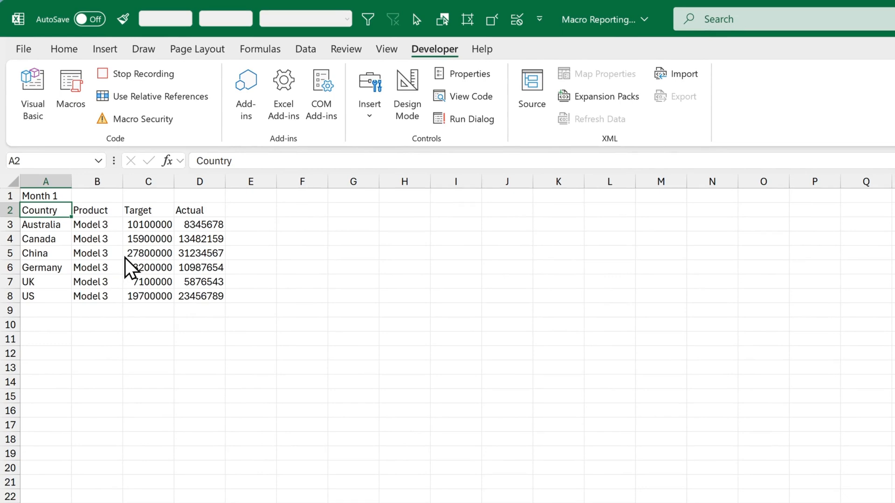
mouse_move(108, 222)
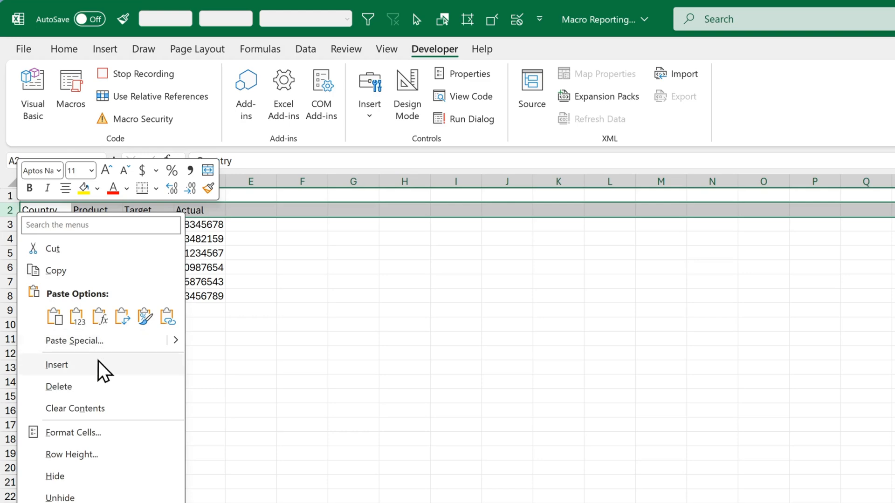
Step: Insert a blank row above the headings and set the Month 1 title row to Aptos Black, larger size
left_click(56, 364)
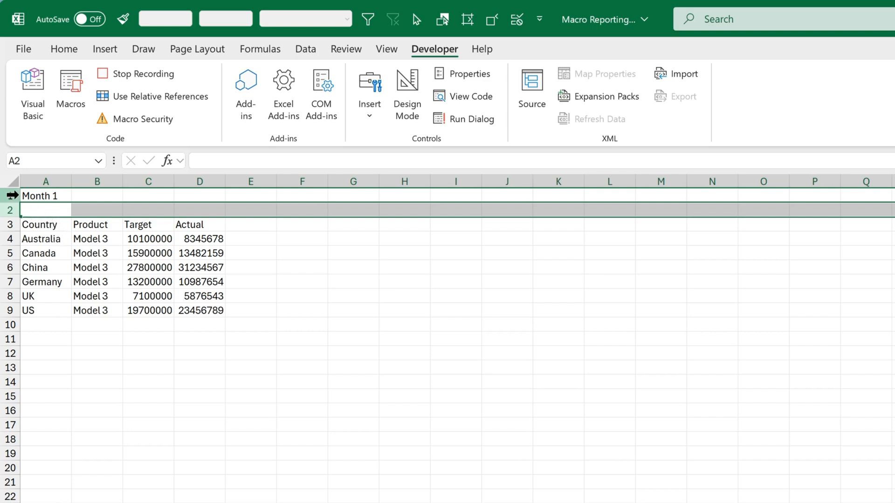
left_click(44, 196)
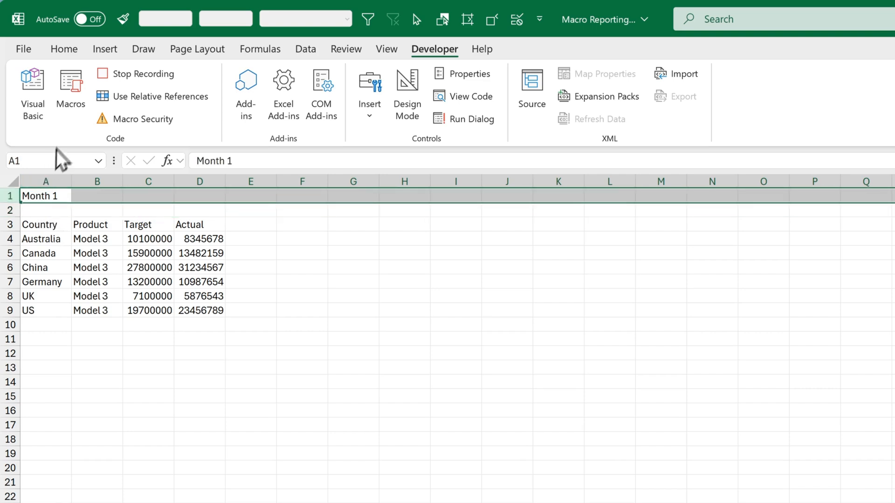
left_click(64, 49)
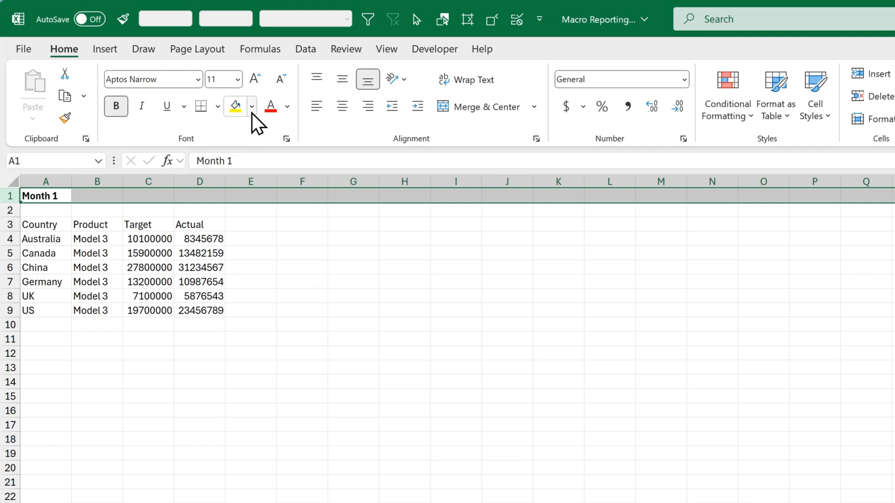
left_click(251, 106)
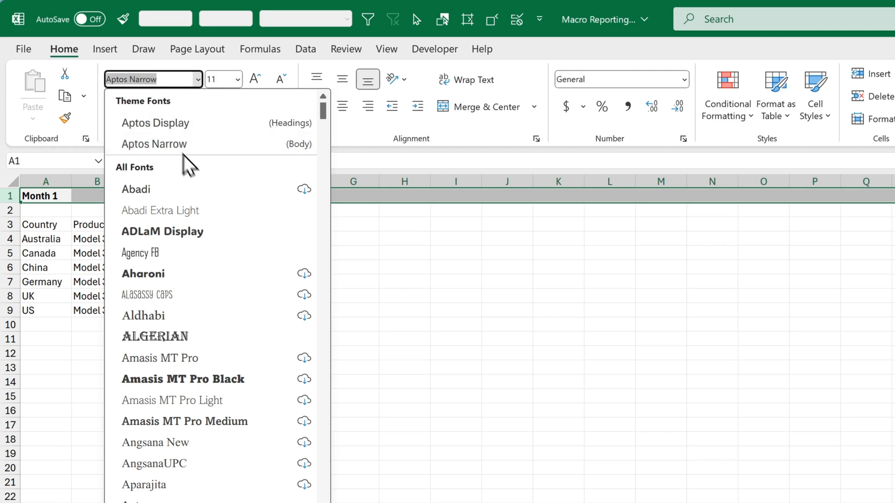
scroll("down", 3)
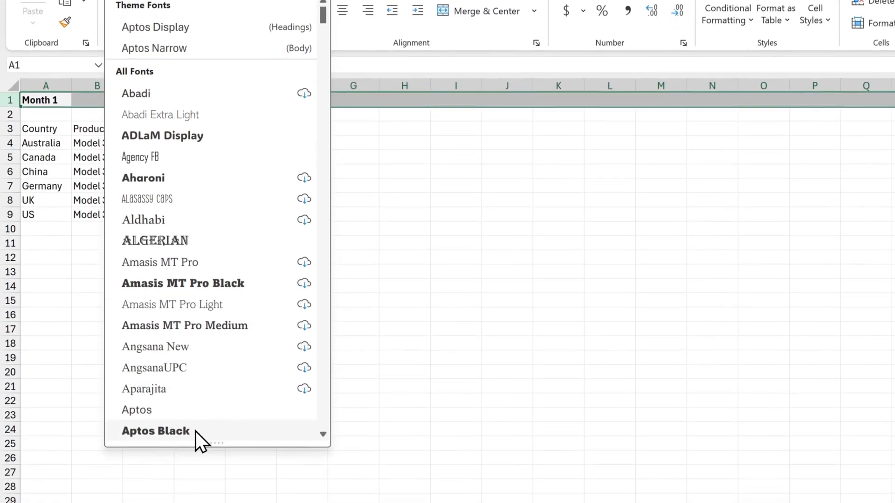
left_click(156, 430)
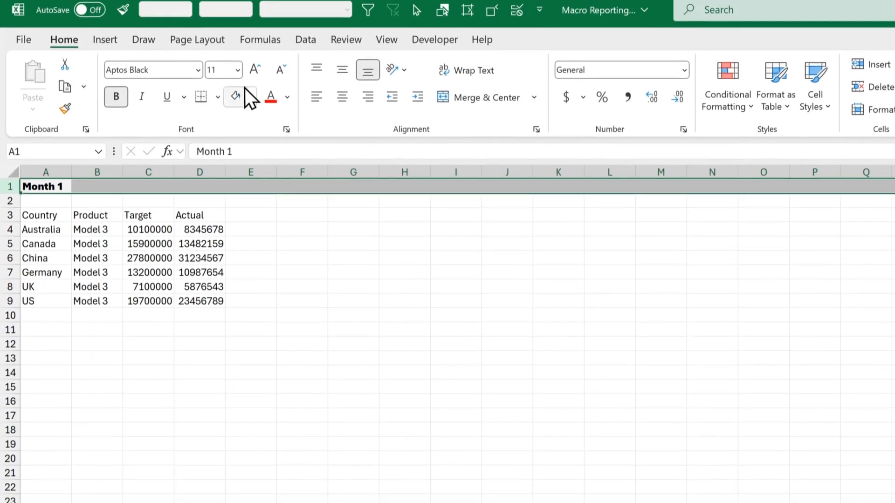
left_click(238, 70)
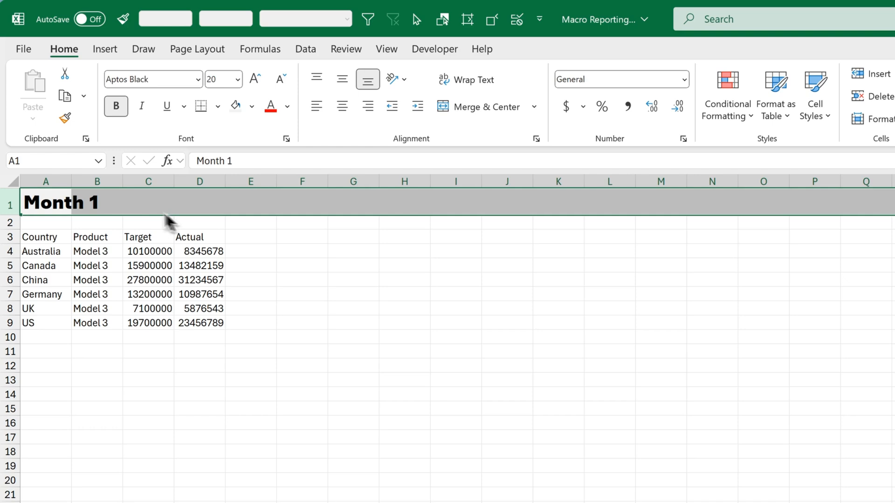
mouse_move(88, 217)
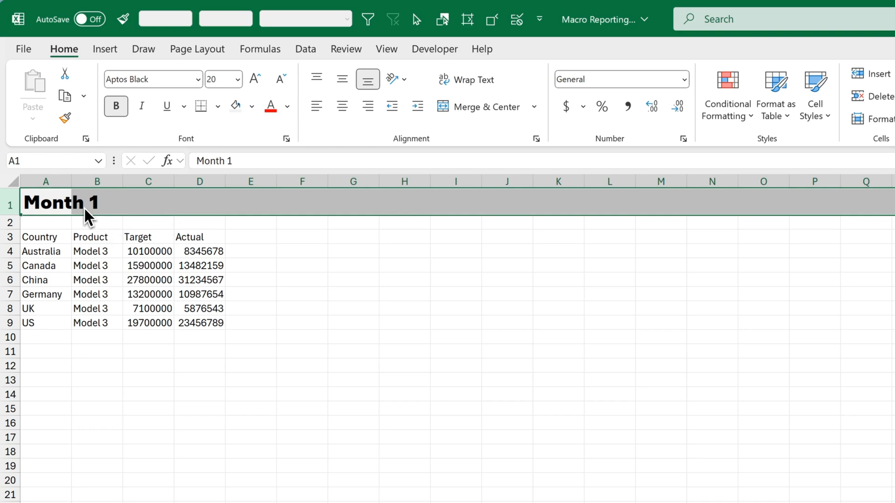
mouse_move(39, 220)
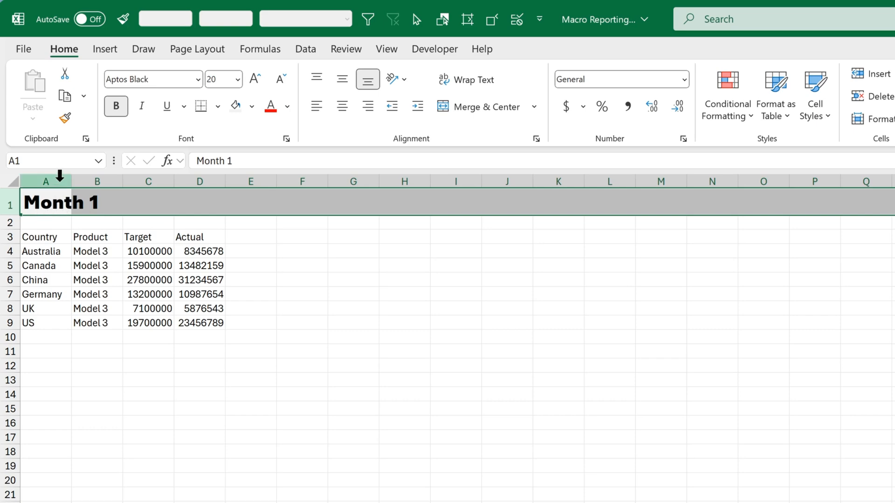
Step: Insert a new column A before the table and set its width to 1.5
right_click(44, 181)
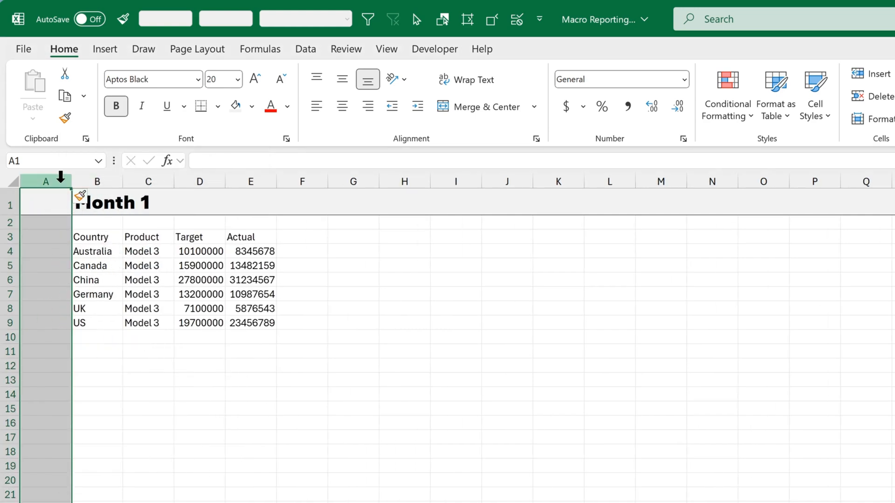
right_click(44, 181)
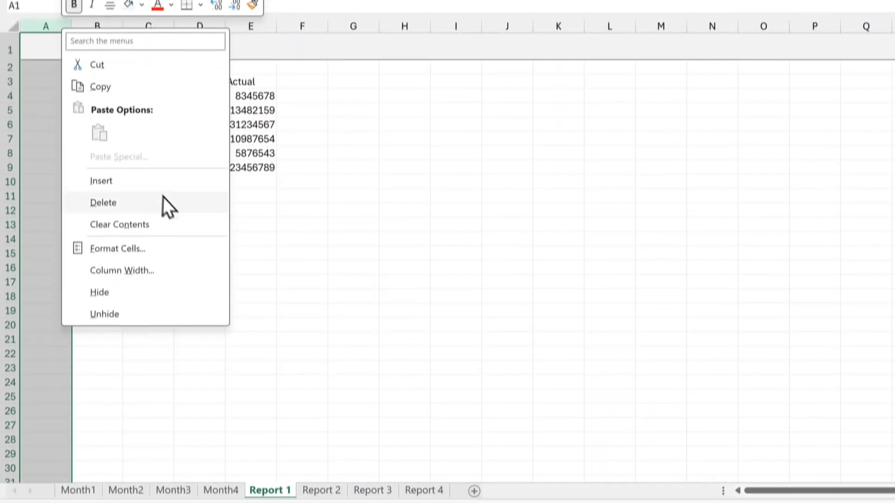
left_click(122, 270)
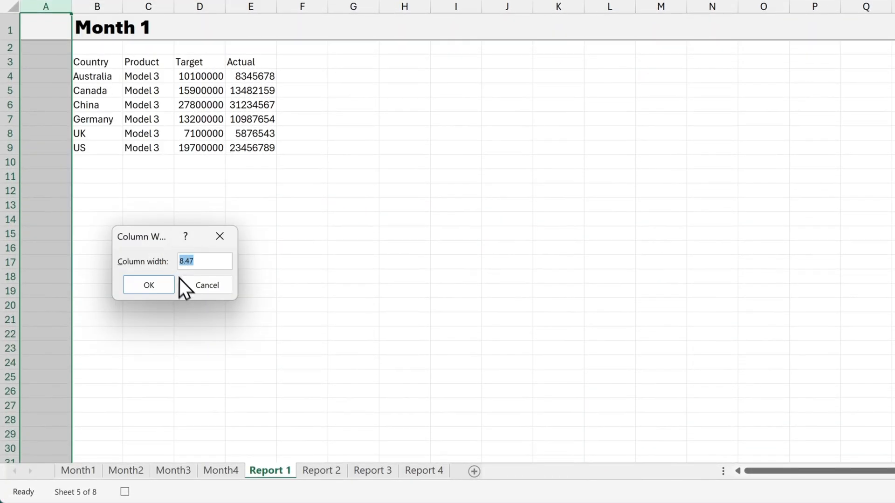
type("1.5")
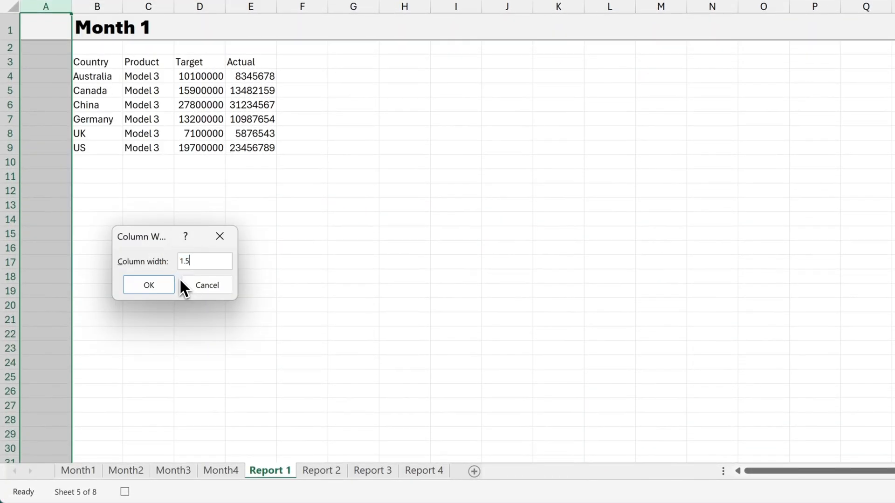
left_click(149, 285)
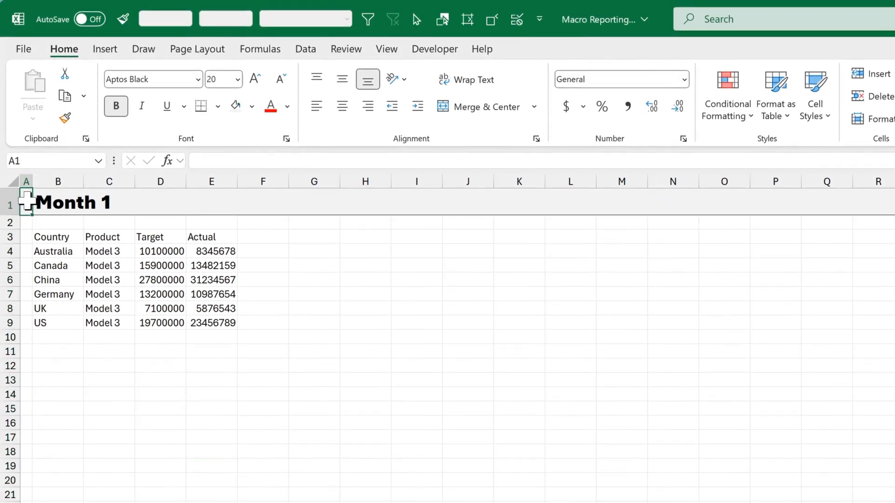
Step: Fill the title-row cell A1 with blue
left_click(251, 106)
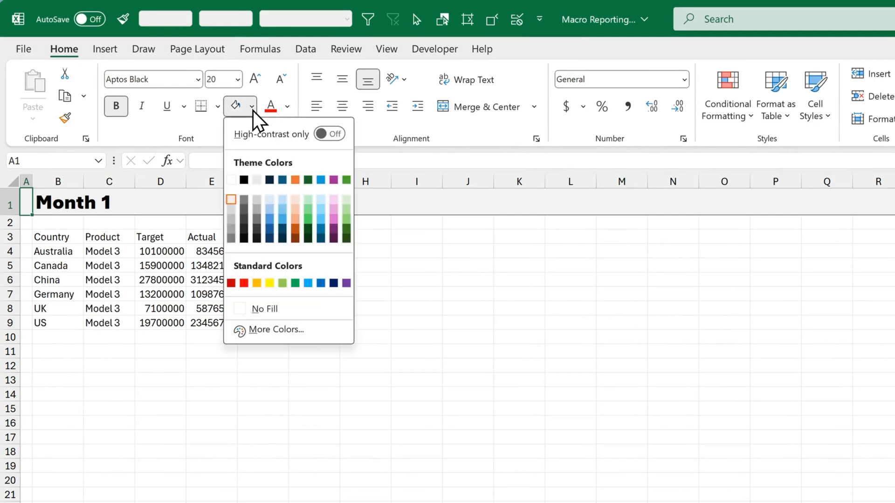
mouse_move(321, 283)
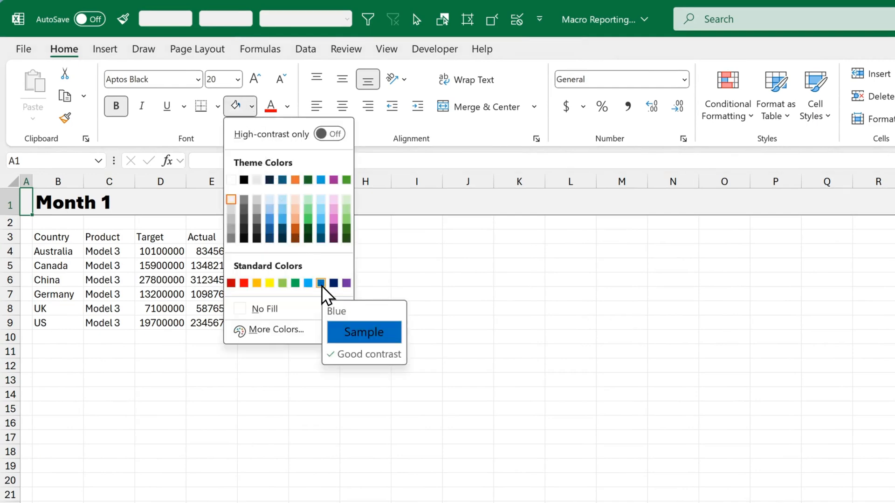
left_click(321, 284)
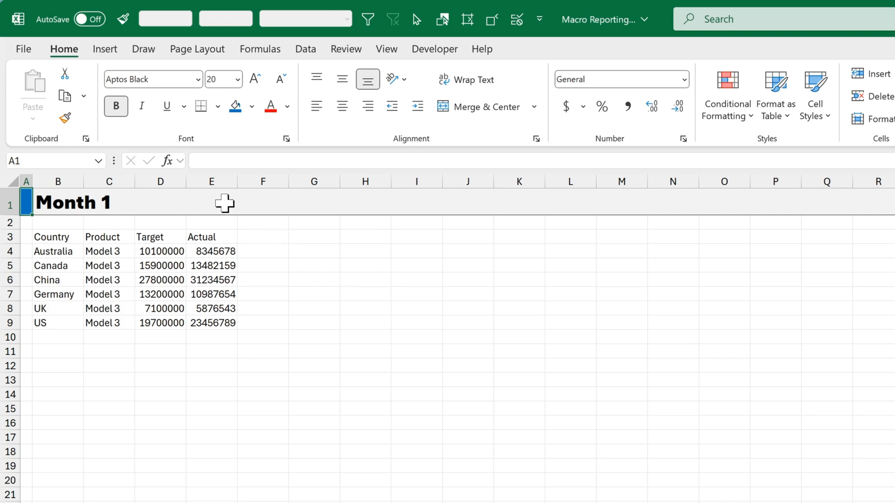
Step: Enter =B1&" Car Sales (USD)" in E1 to build the Month 1 Car Sales (USD) title
left_click(211, 202)
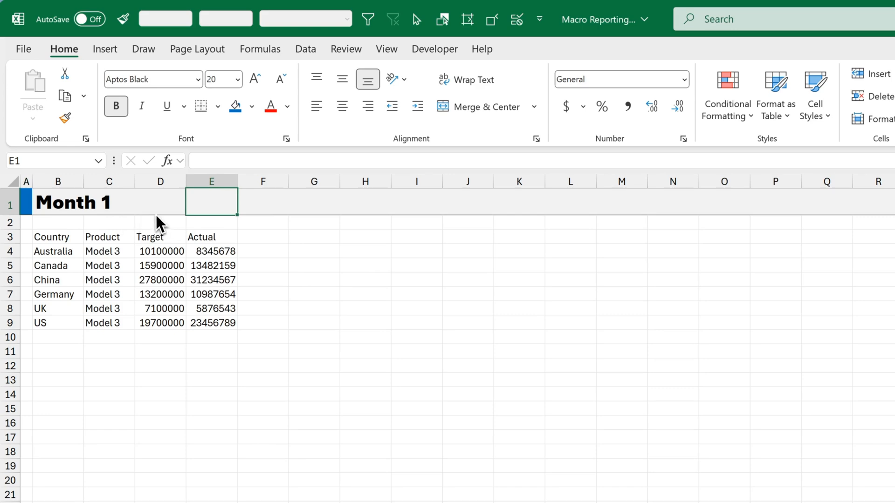
mouse_move(118, 237)
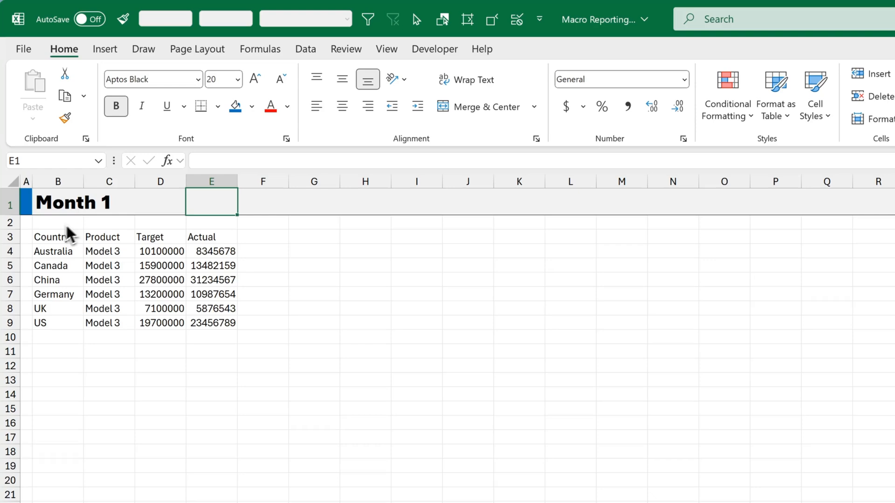
mouse_move(216, 215)
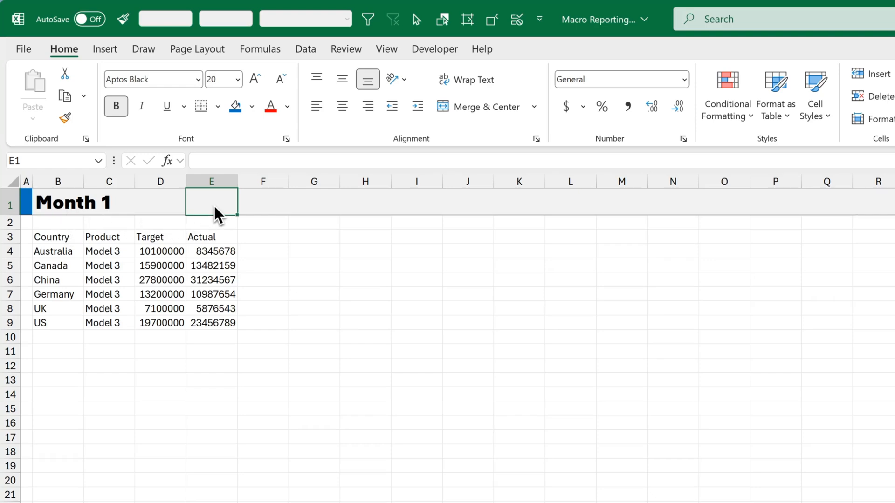
mouse_move(215, 222)
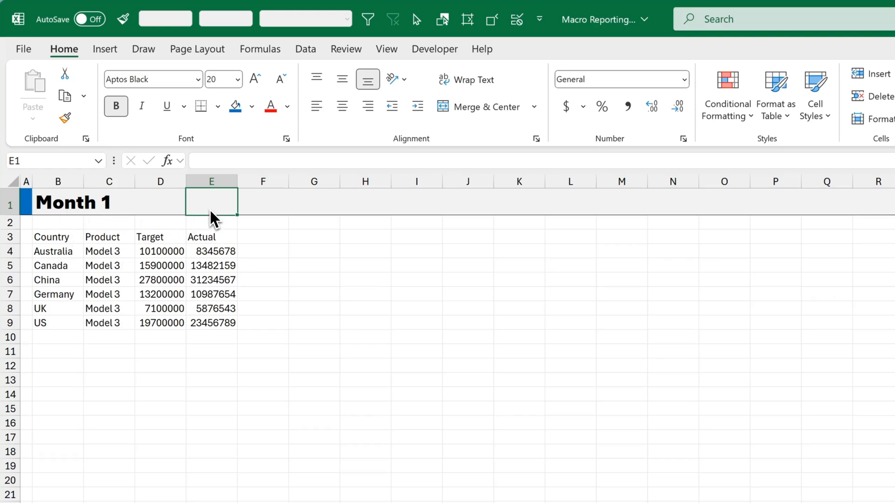
type("=")
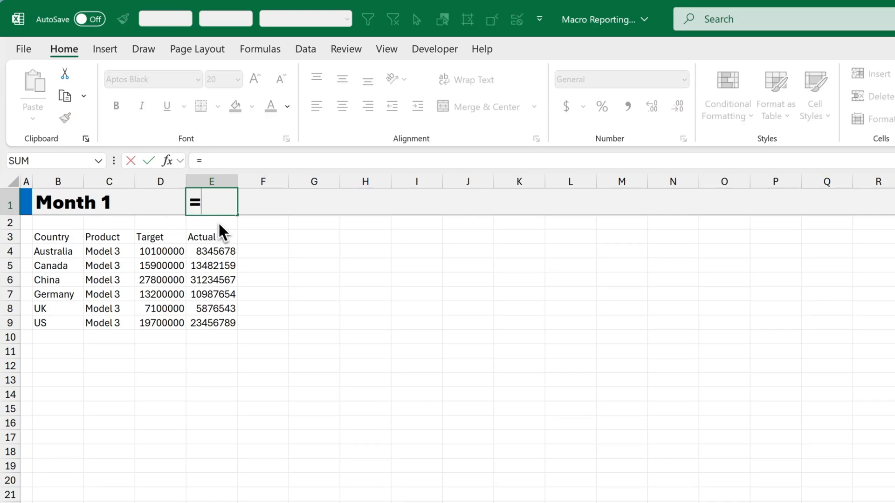
left_click(57, 202)
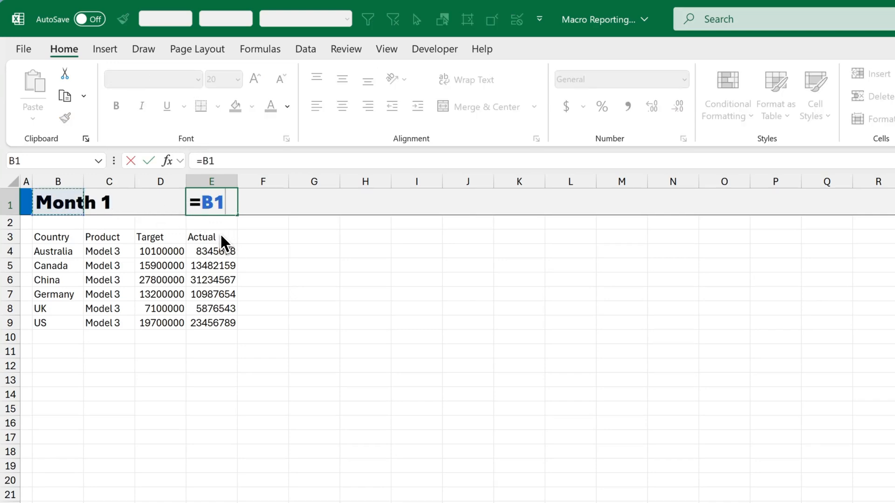
type("&\"")
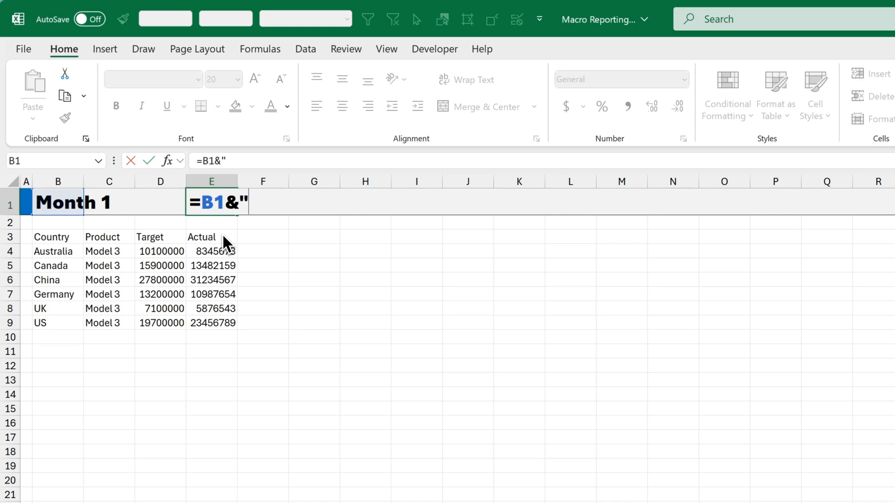
type("Car")
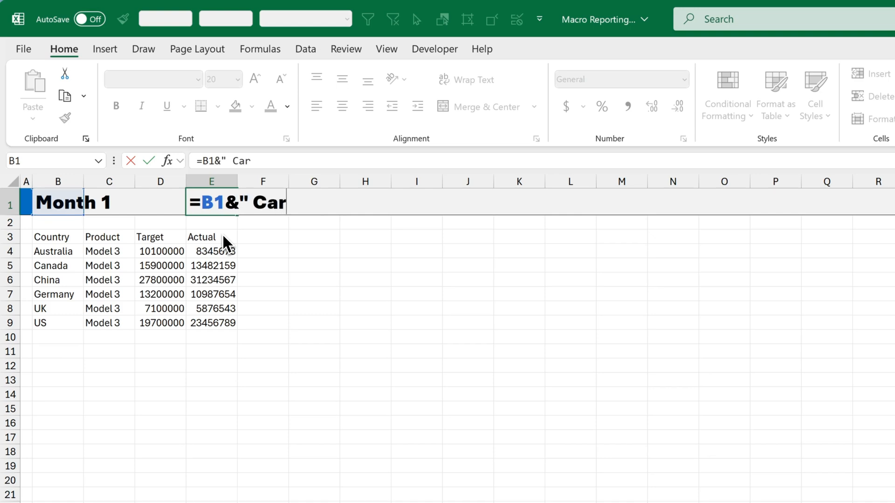
type("Sales")
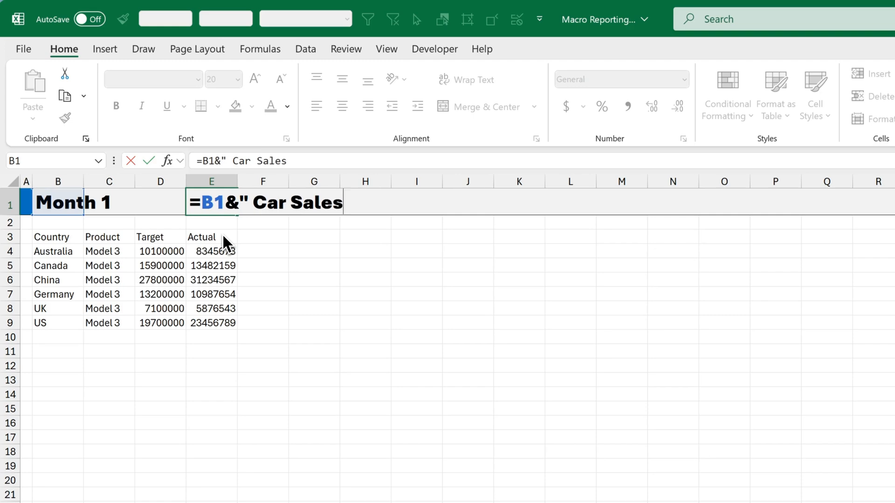
type("(")
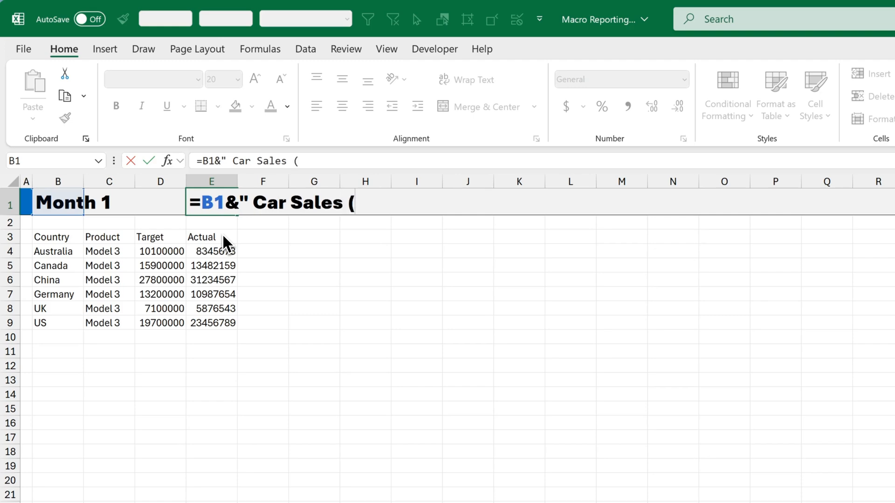
type("USD)")
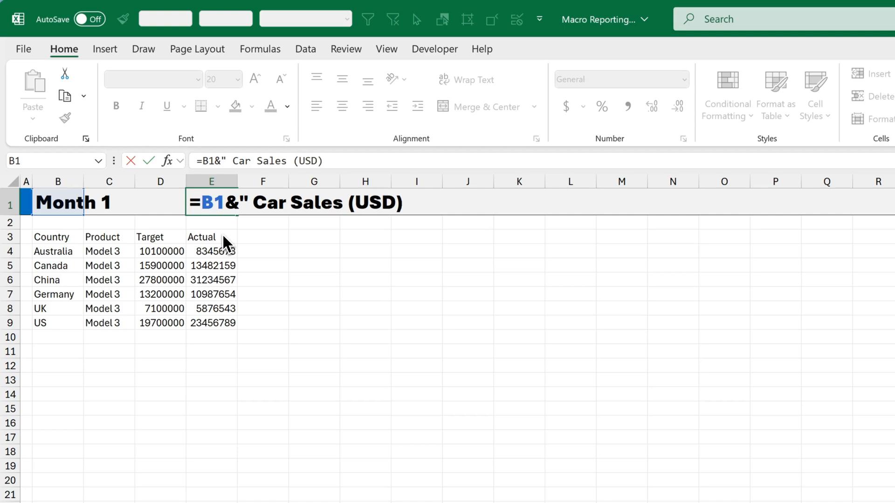
type("\"")
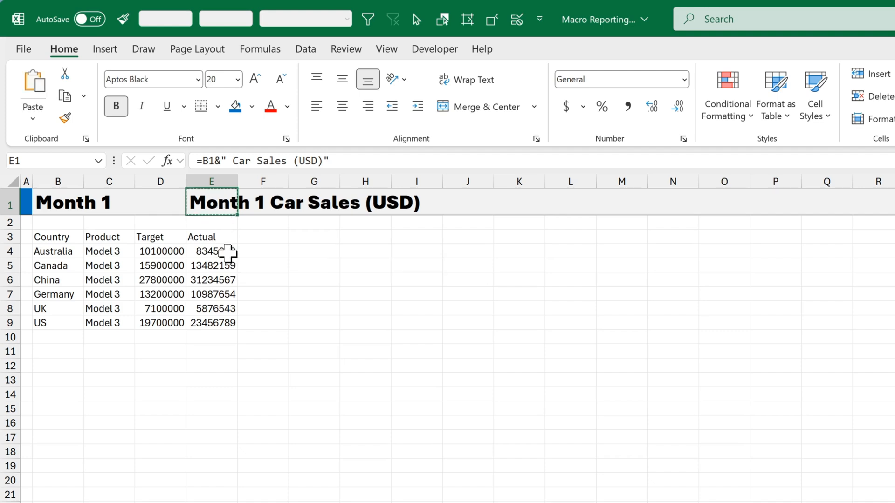
Step: Paste the title into B1 as values only with Ctrl+Alt+V, leaving E1's helper formula selected for removal
left_click(57, 203)
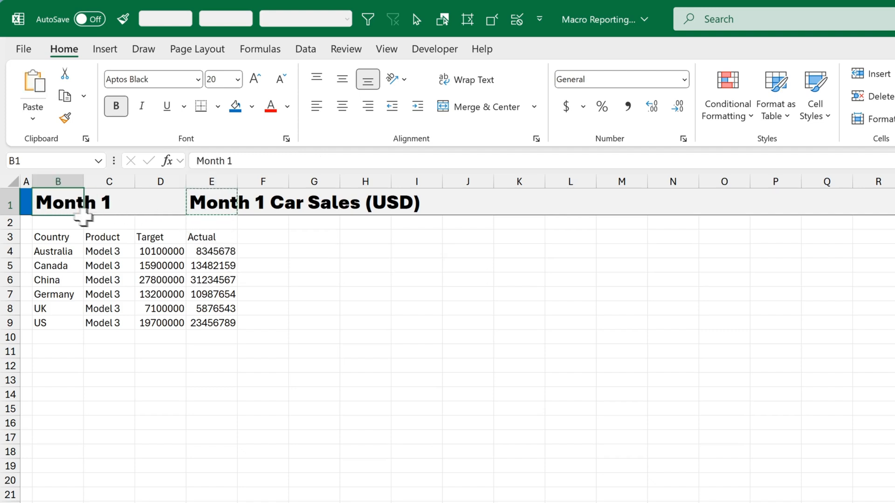
key("ctrl+alt+v")
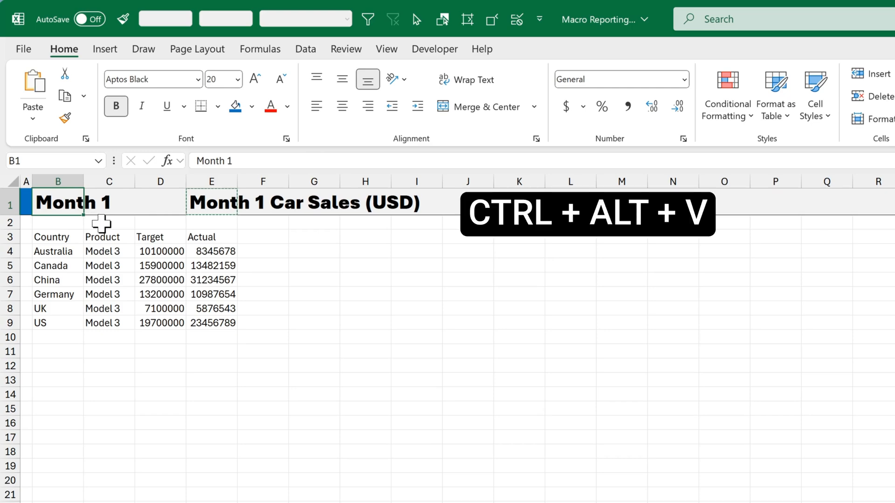
key("ctrl+alt+v")
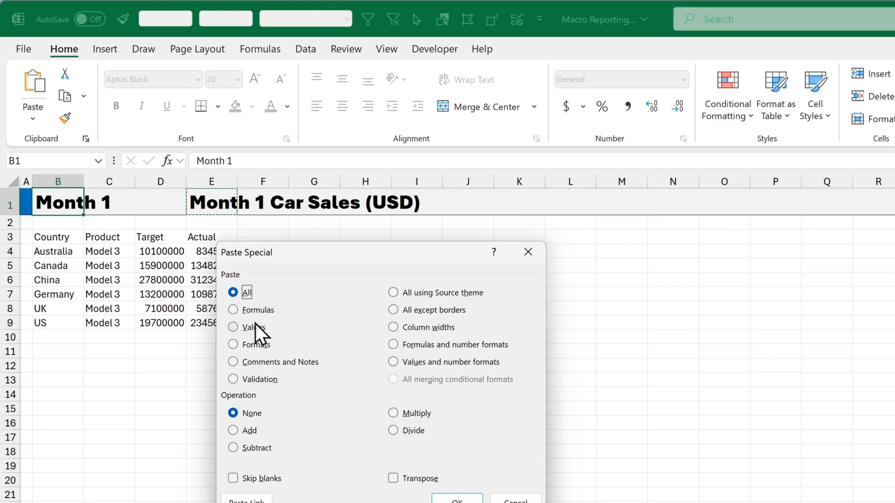
left_click(234, 327)
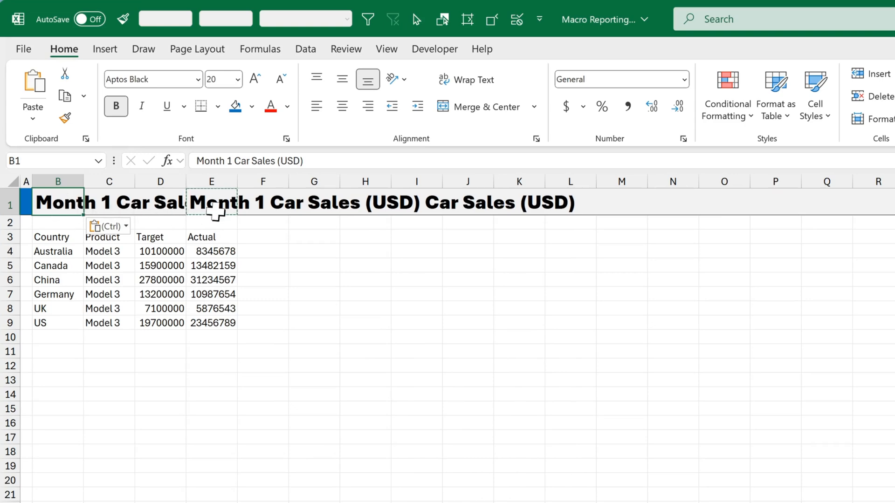
left_click(211, 201)
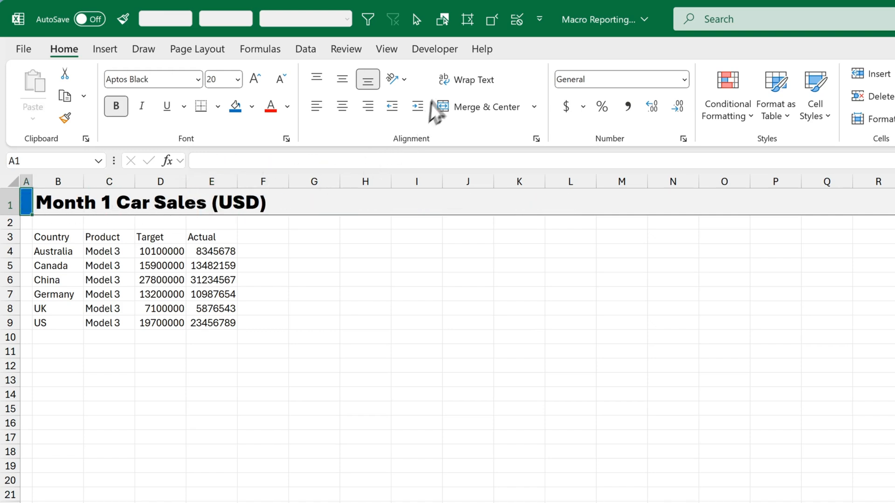
left_click(435, 48)
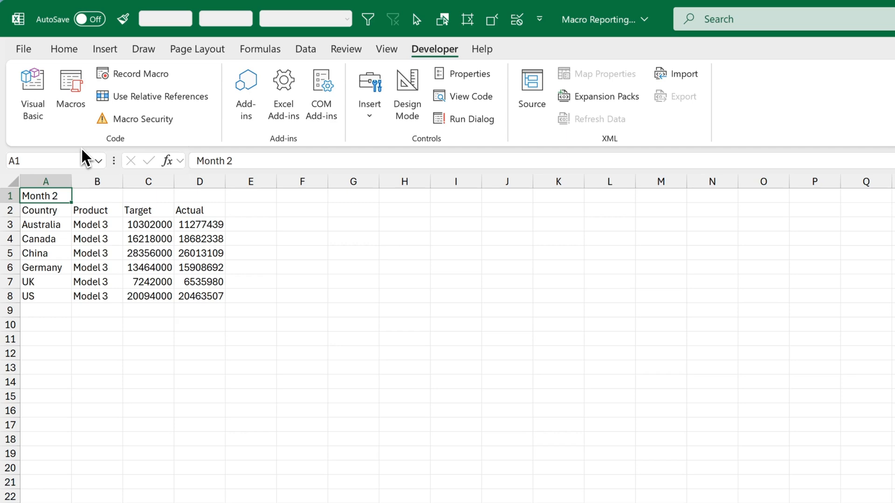
mouse_move(108, 228)
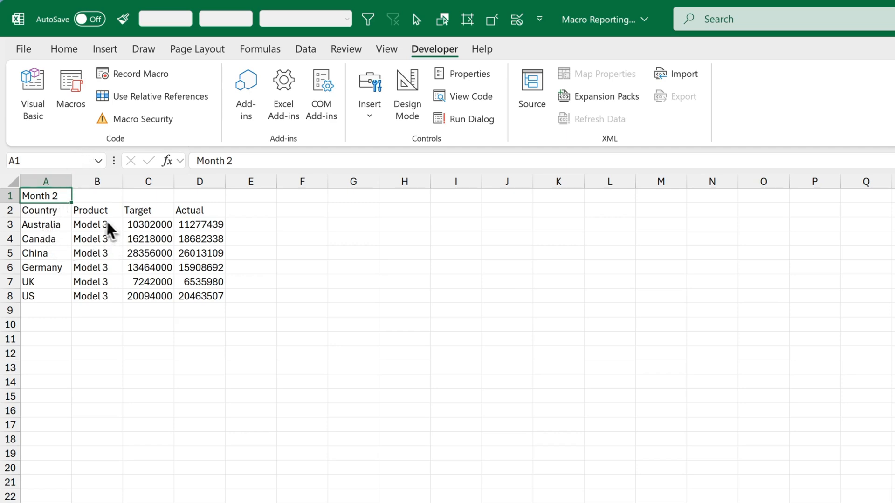
Step: Run Step_1_Header on the Month 2 sheet to produce its Month 2 Car Sales (USD) banner
left_click(70, 92)
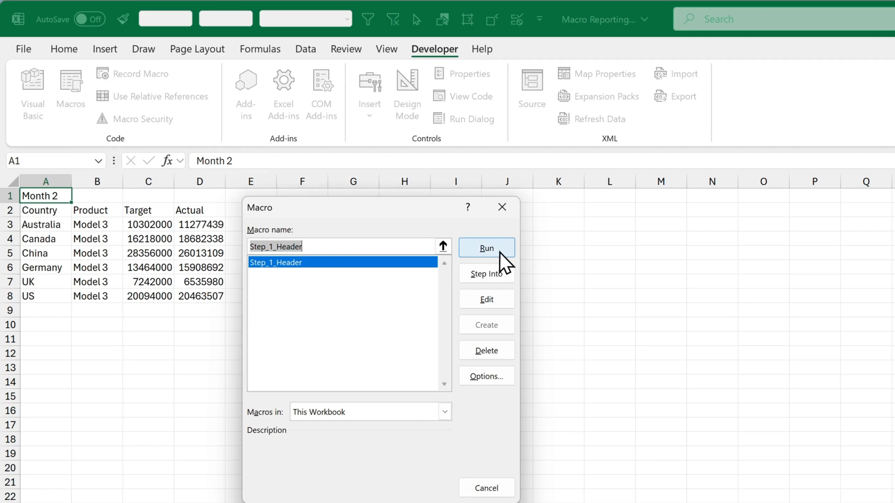
left_click(486, 248)
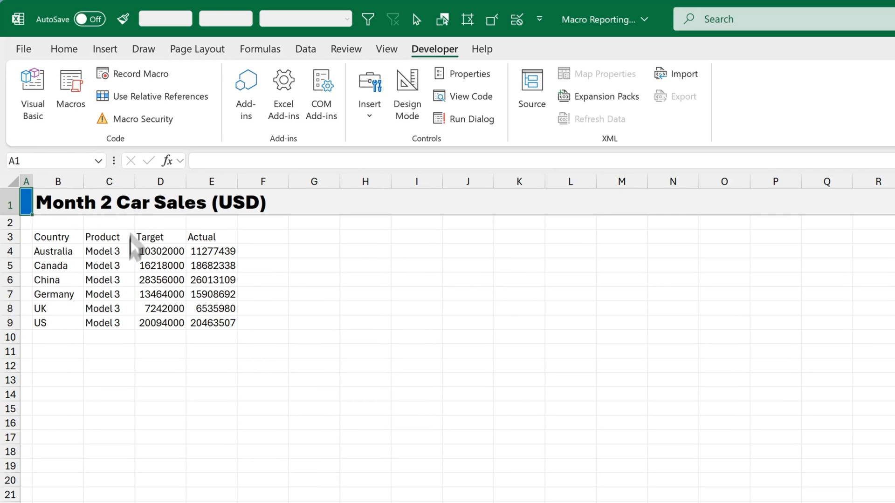
mouse_move(129, 273)
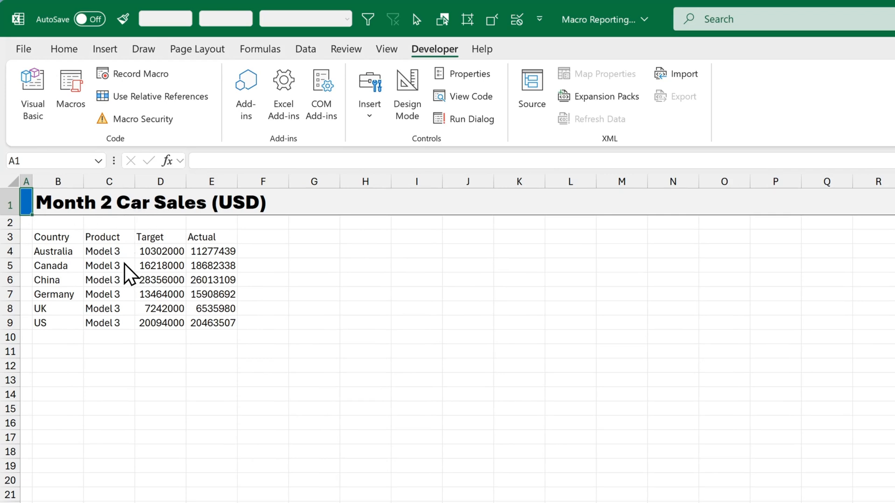
left_click(23, 48)
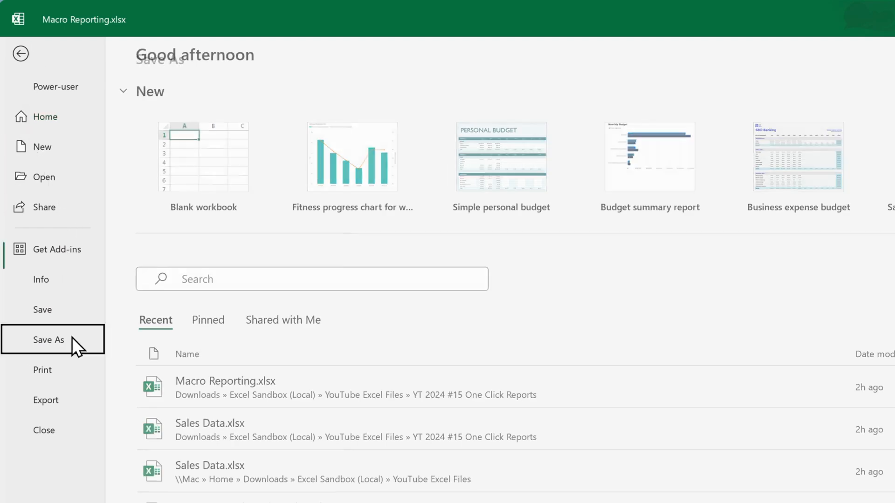
Step: Save As an Excel Macro-Enabled Workbook (*.xlsm) in the current folder
left_click(49, 339)
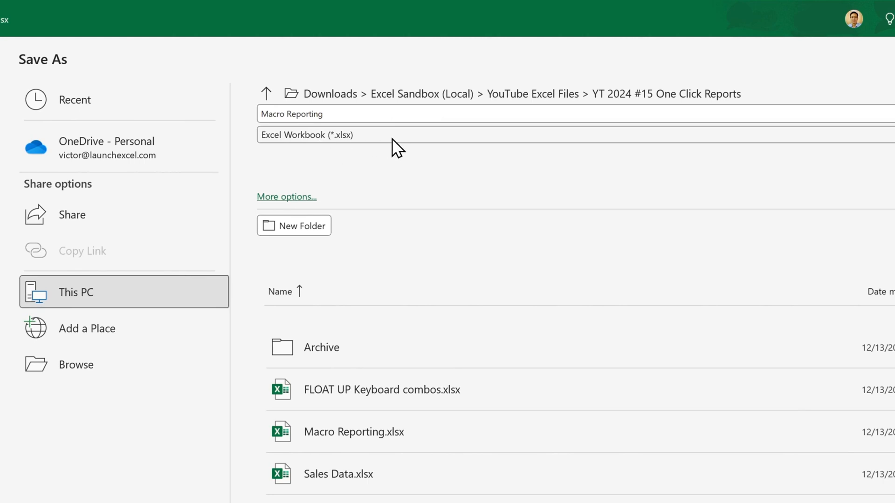
left_click(308, 135)
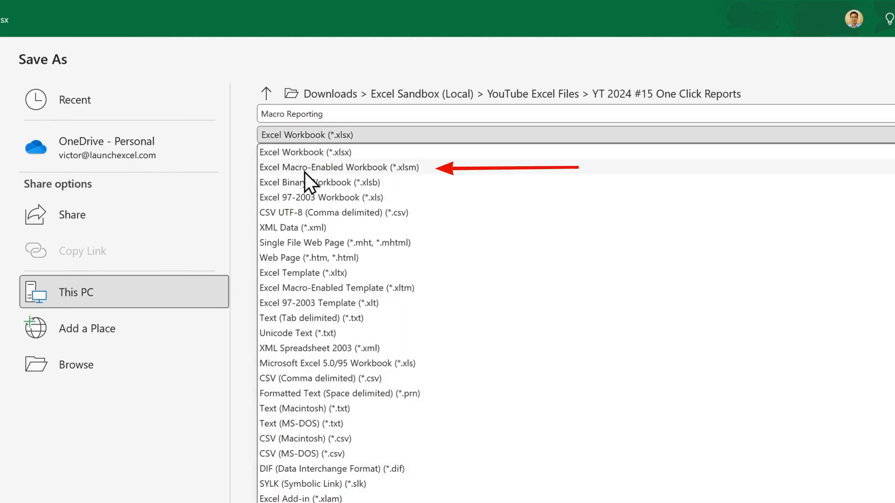
mouse_move(411, 186)
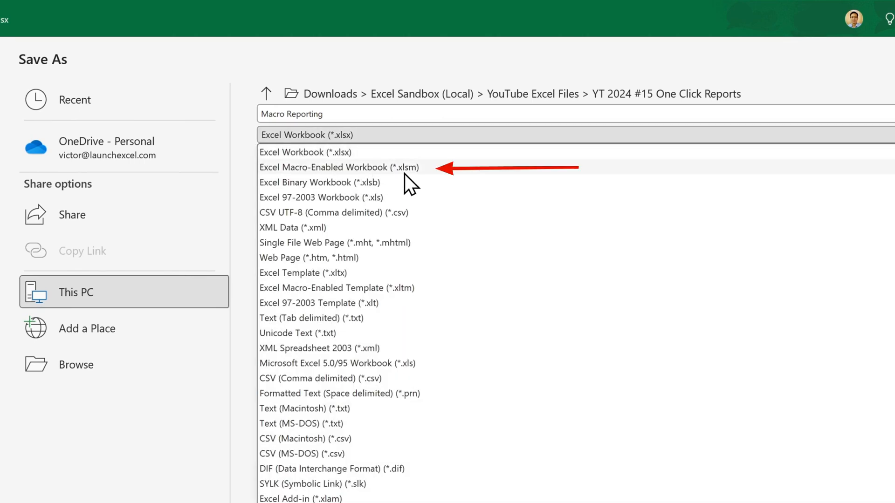
left_click(339, 167)
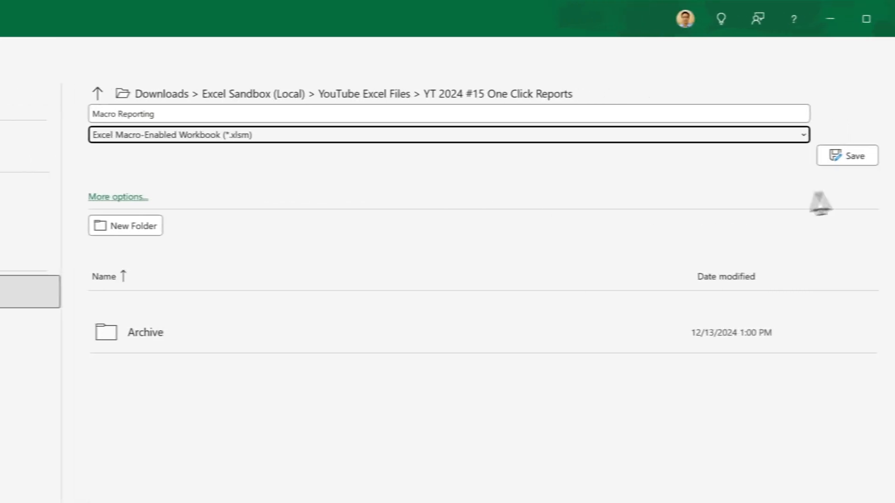
left_click(853, 155)
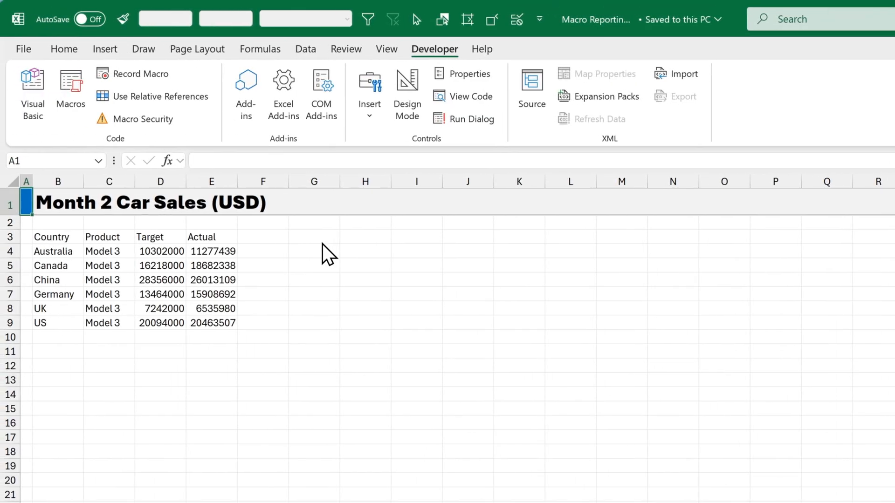
Step: Review the workbook macro list and close it without running anything
left_click(70, 88)
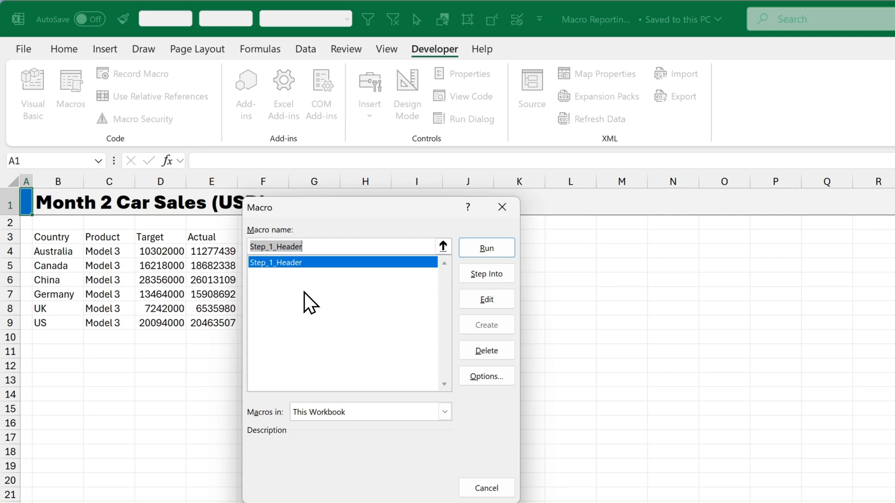
left_click(485, 248)
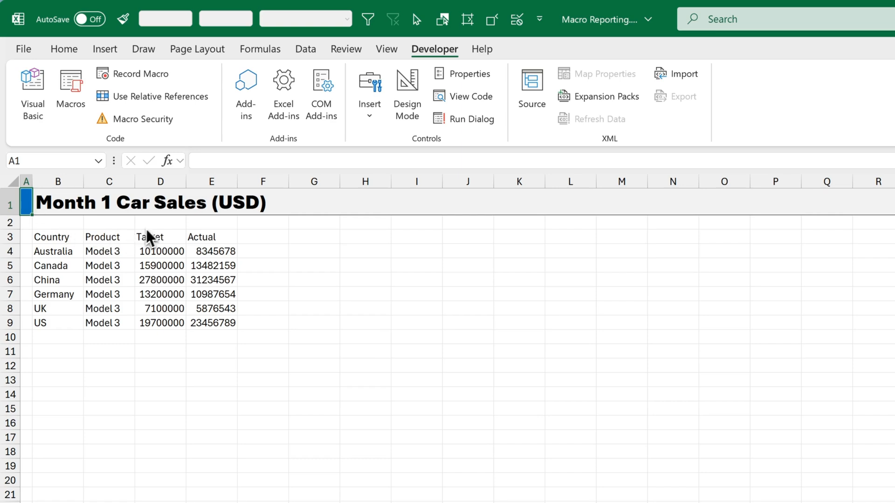
mouse_move(197, 261)
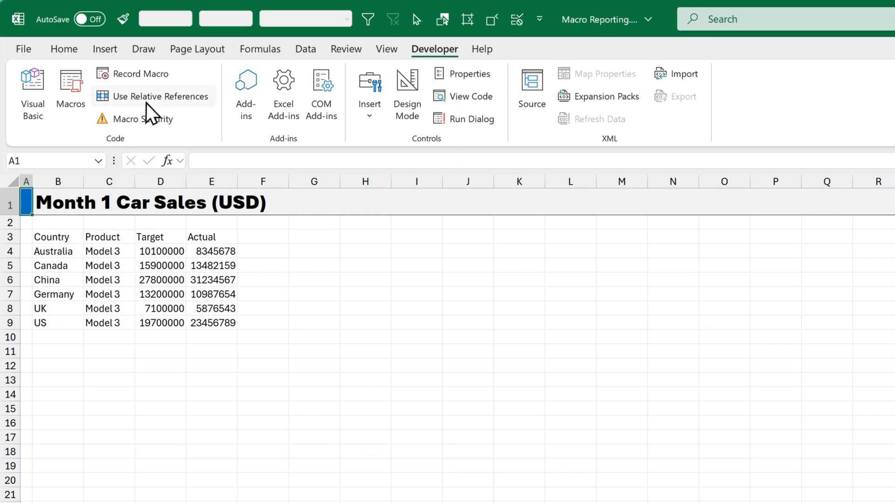
Step: Record a new macro named Step_2_Table on the Report 1 sheet and begin recording
left_click(141, 73)
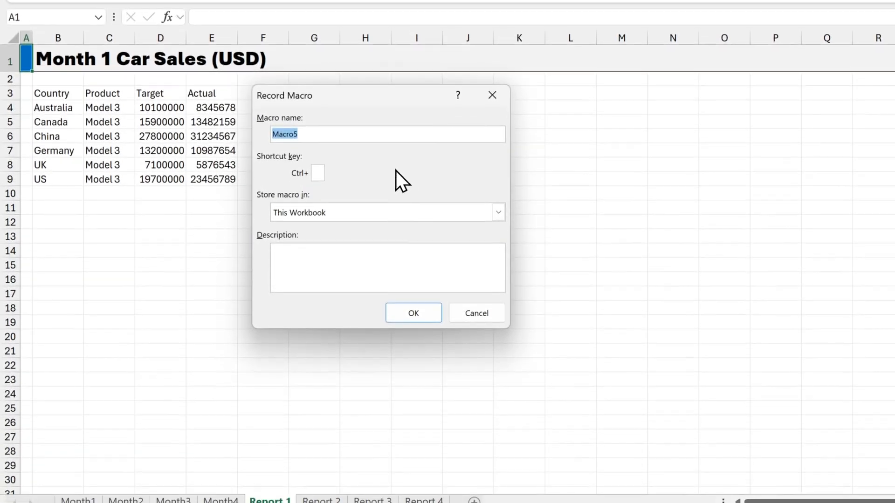
type("Step_2_")
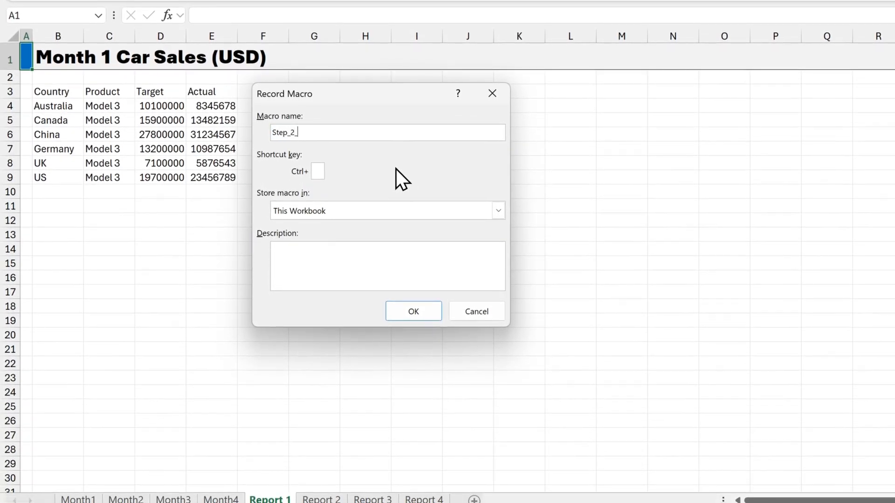
type("Table")
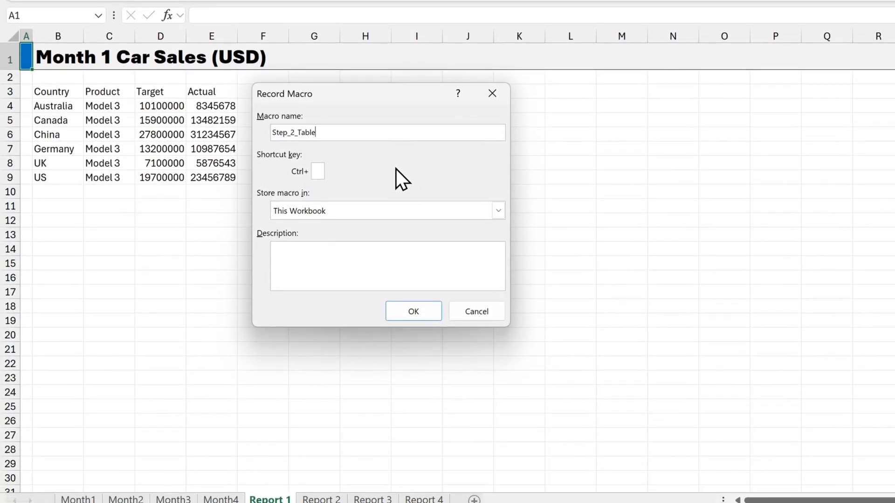
left_click(413, 312)
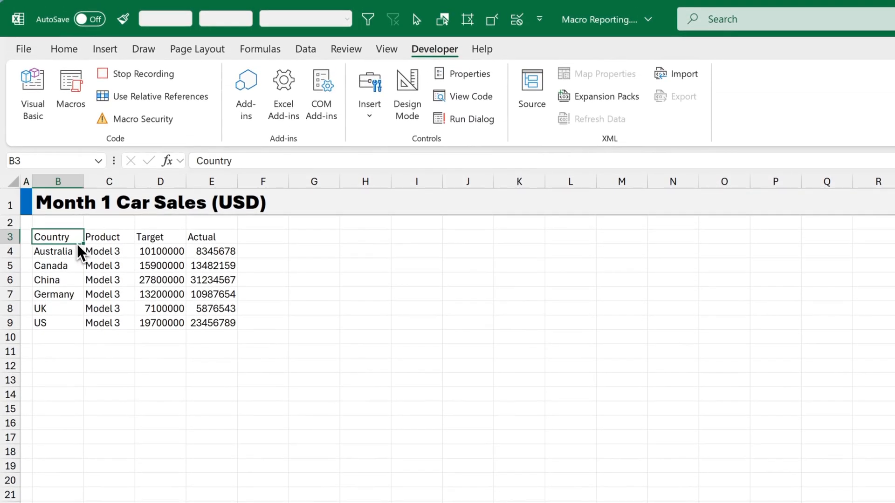
Step: Make the table header row Country through Actual bold with a light blue fill
key("ctrl+shift+right")
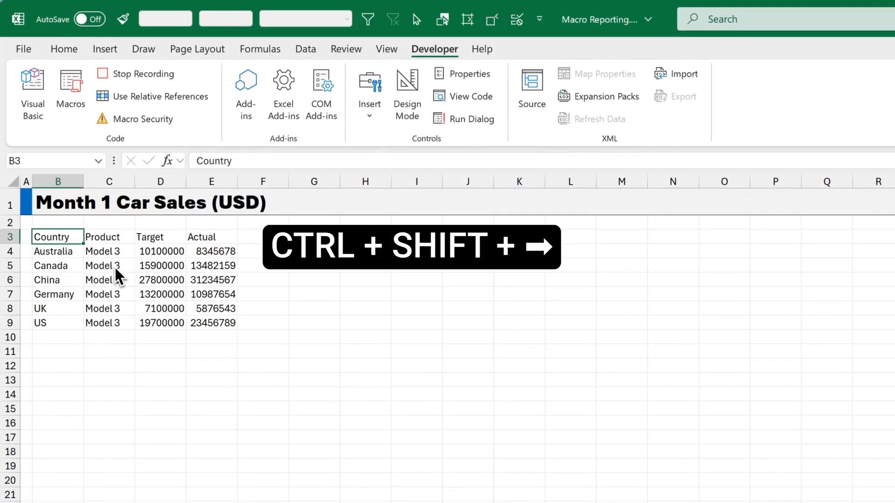
key("ctrl+shift+right")
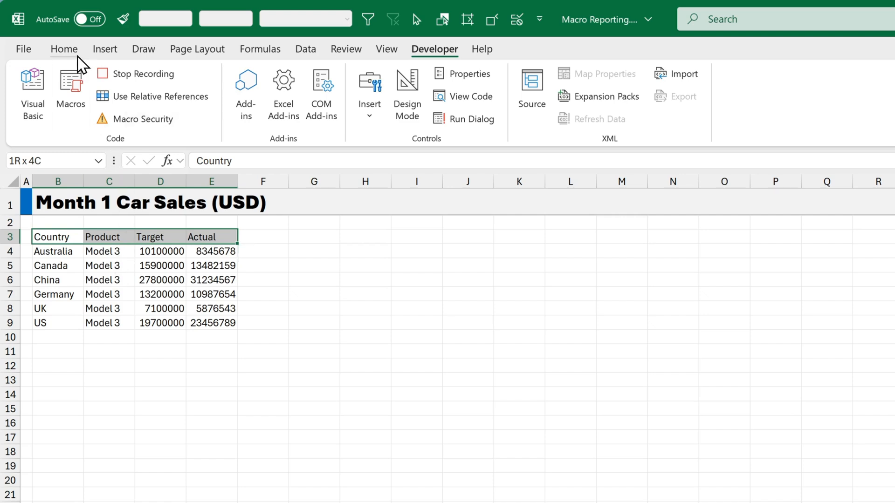
left_click(64, 48)
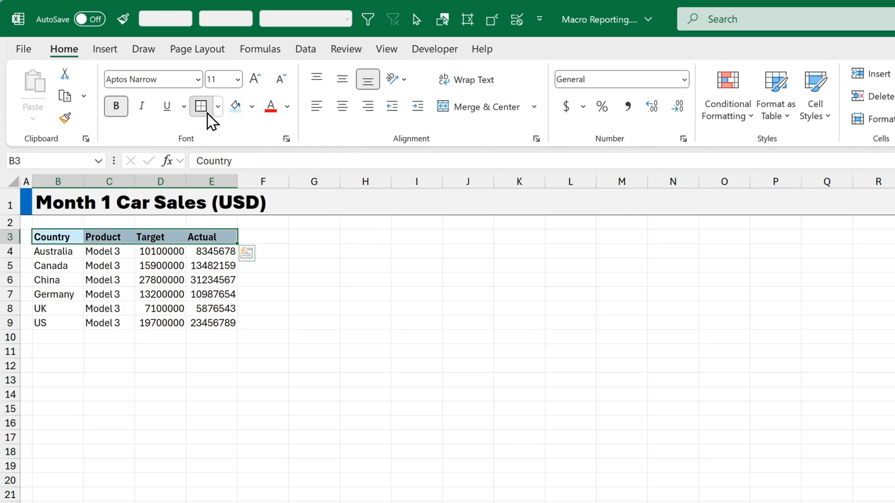
Step: Outline every cell of the sales table with All Borders
key("ctrl+shift+down")
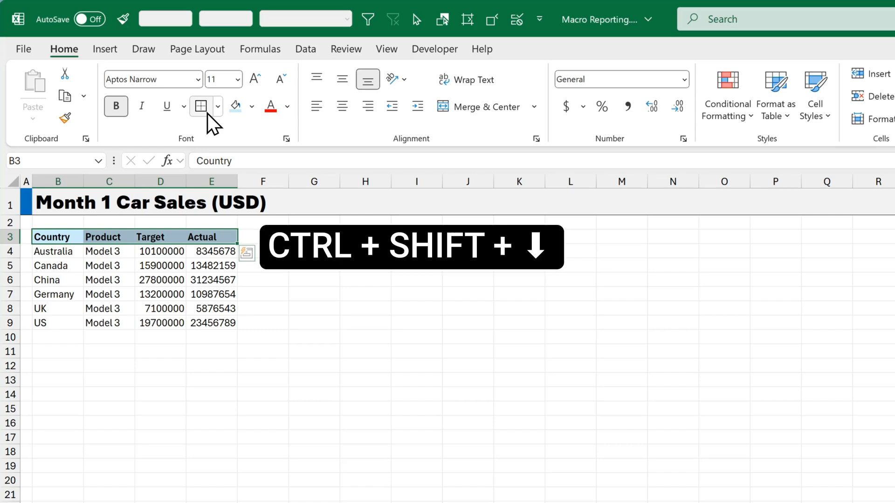
key("ctrl+shift+down")
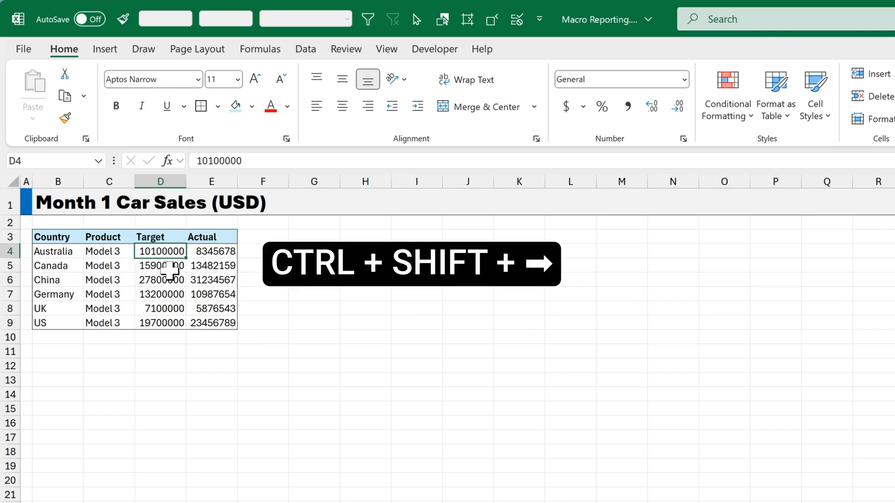
Step: Remove decimals from the Target and Actual figures and right-align their headers
key("ctrl+shift+right")
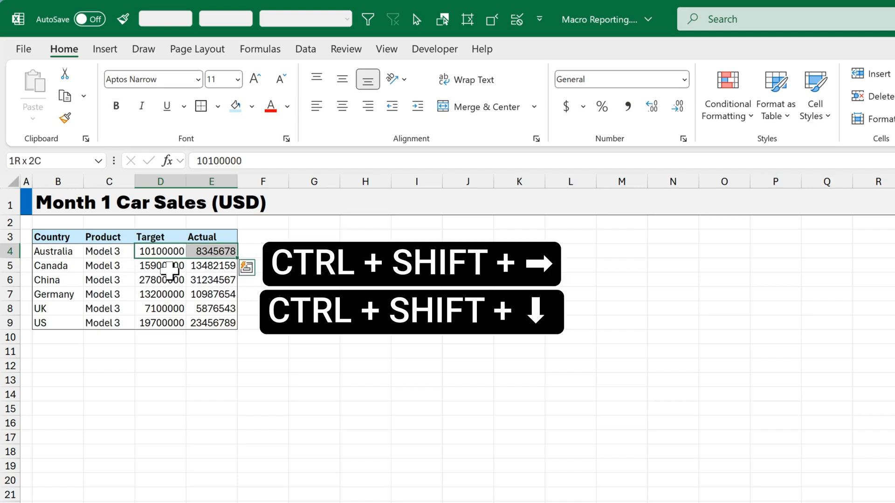
key("ctrl+shift+down")
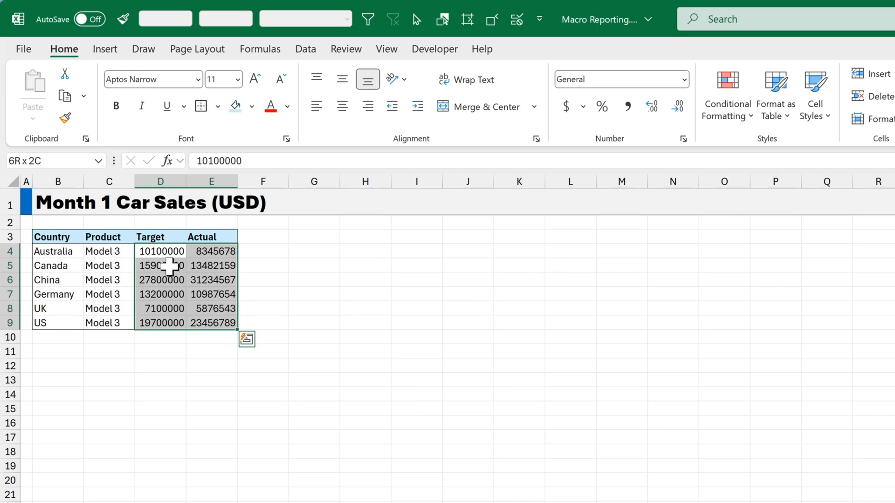
mouse_move(354, 234)
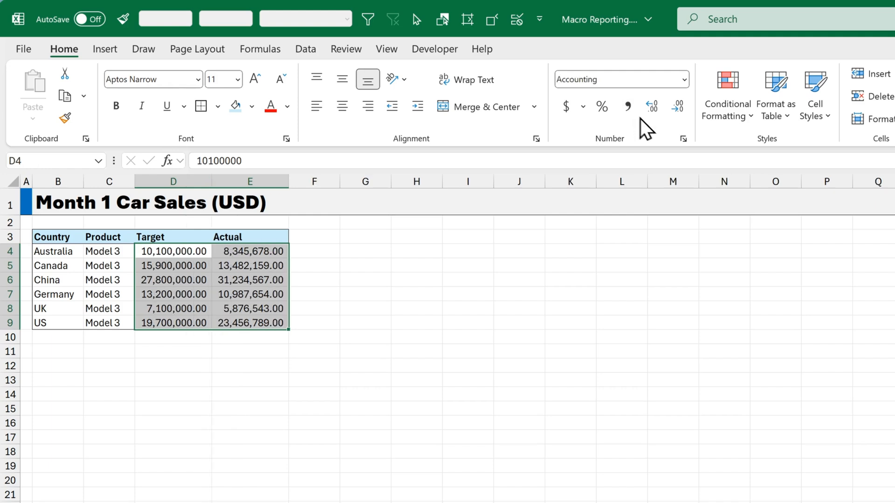
left_click(678, 107)
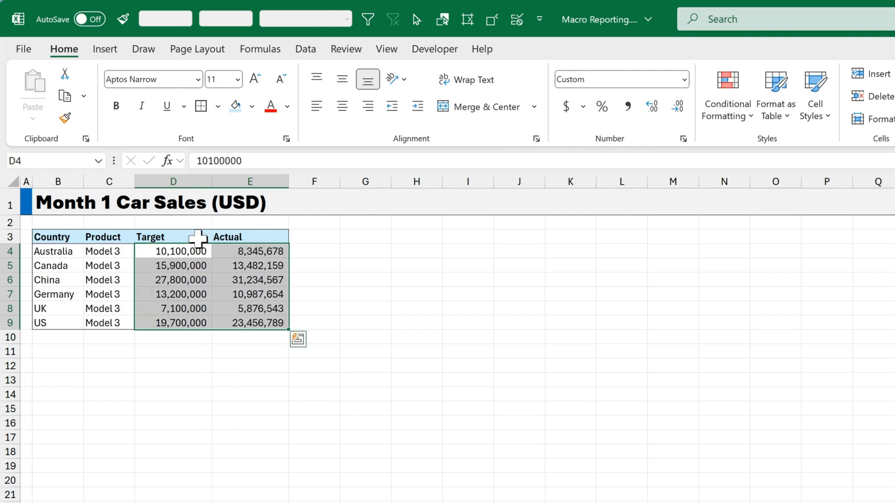
left_click(150, 236)
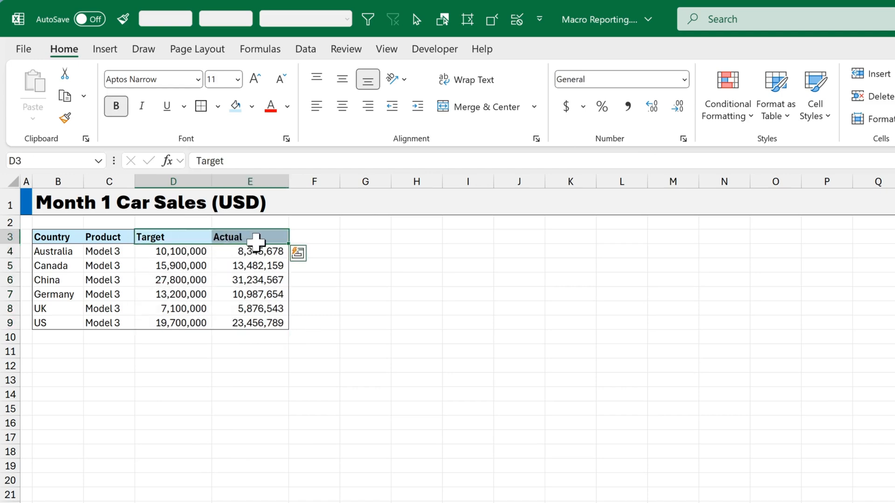
left_click(417, 106)
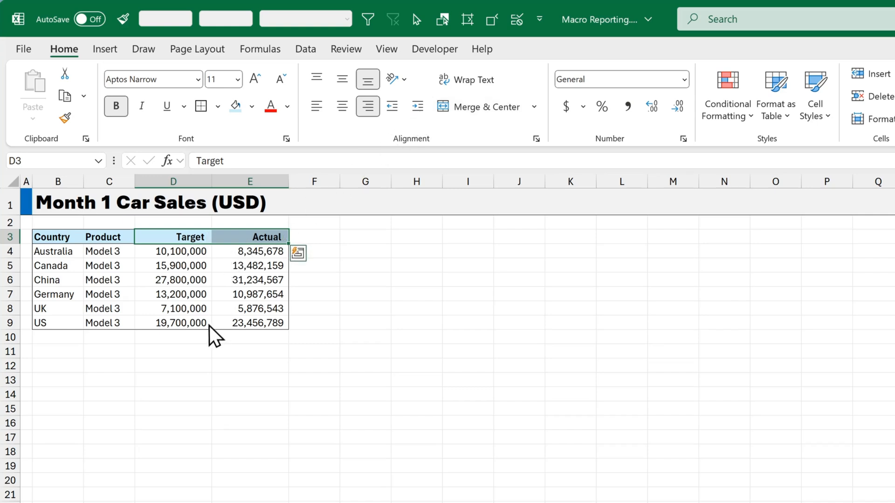
Step: Widen the Country and Product columns and return to cell A1
left_click(109, 180)
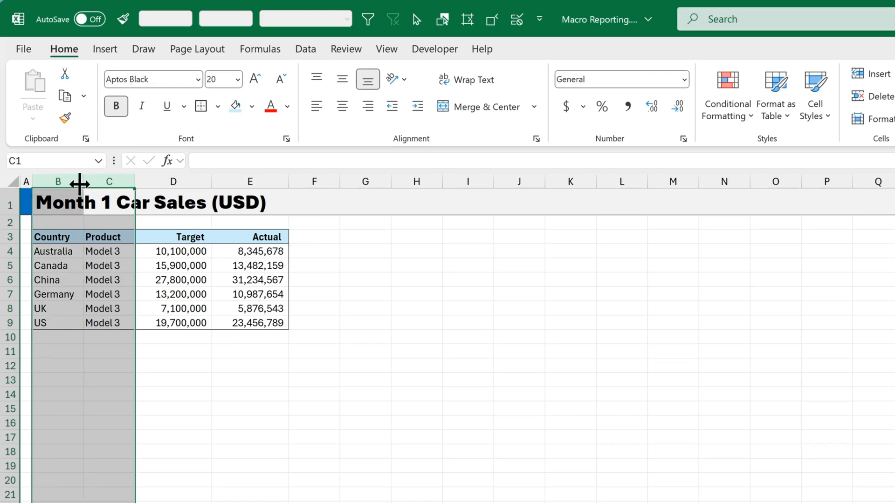
left_click_drag(80, 183, 111, 183)
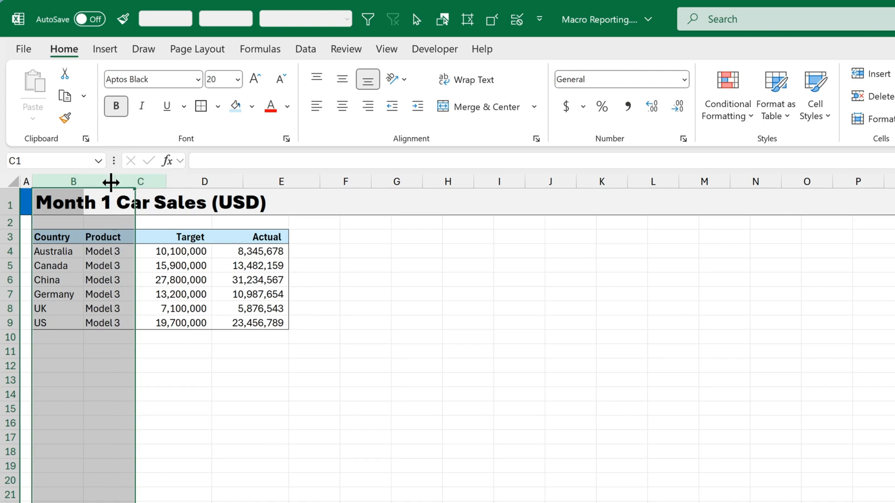
left_click_drag(111, 182, 155, 182)
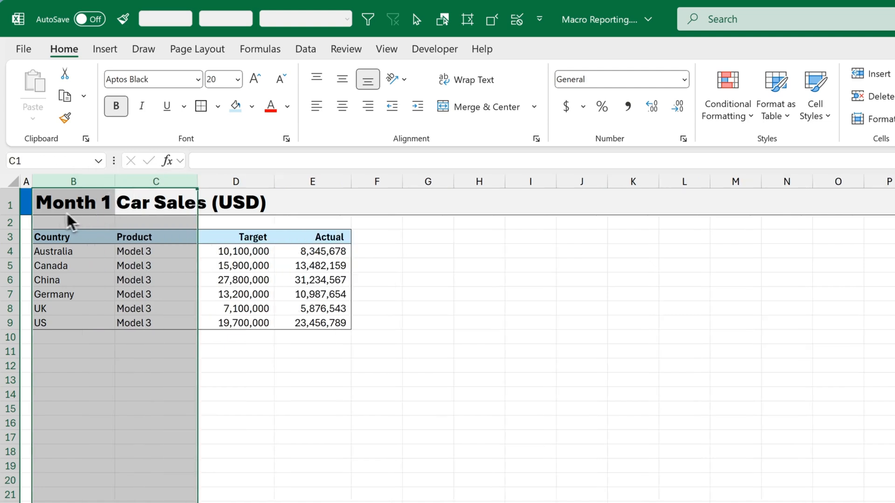
left_click(26, 203)
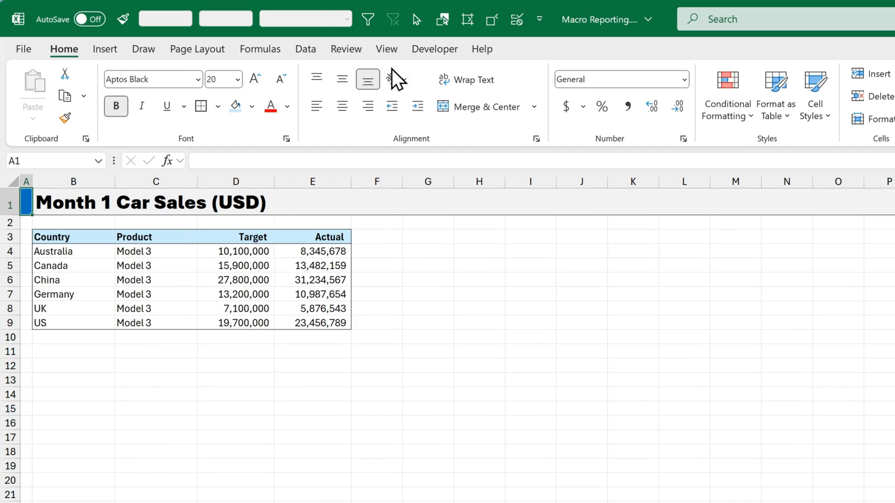
Step: Hide the sheet gridlines and stop recording the Step_2_Table macro
left_click(386, 48)
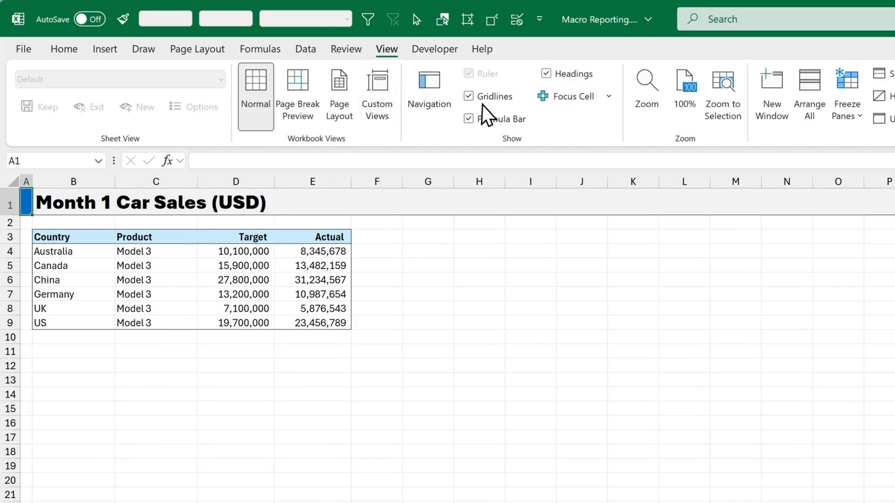
left_click(468, 96)
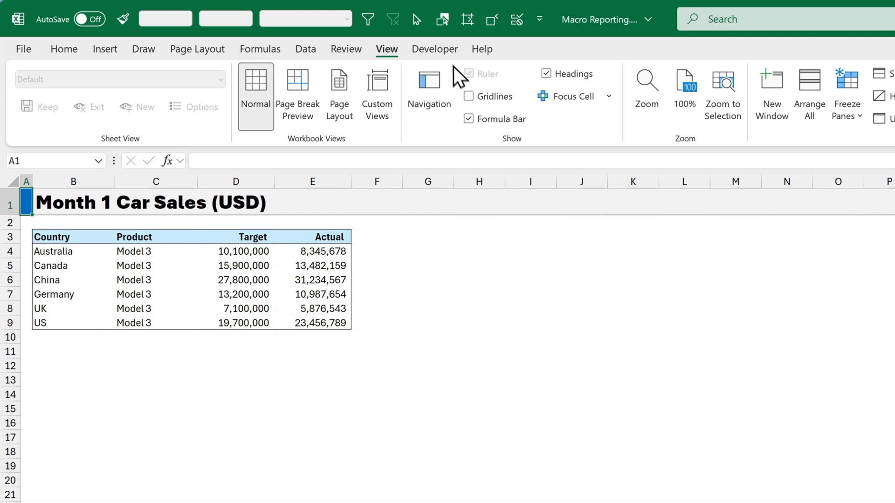
left_click(435, 49)
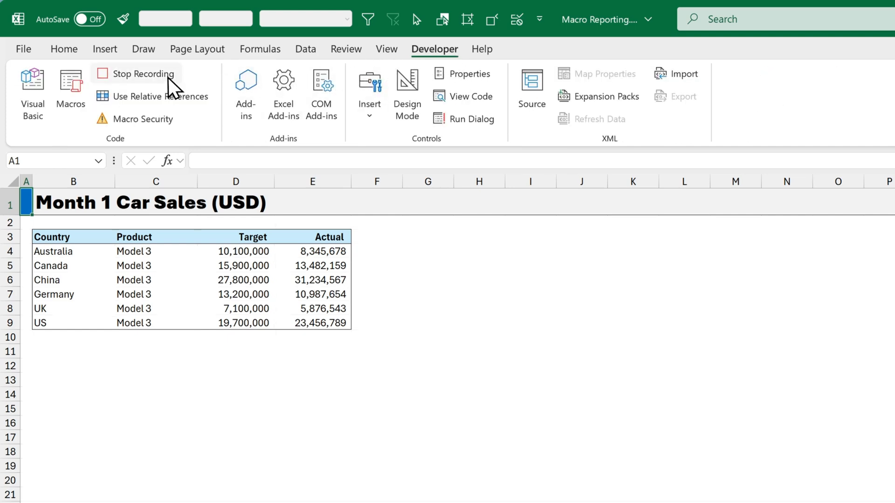
left_click(142, 73)
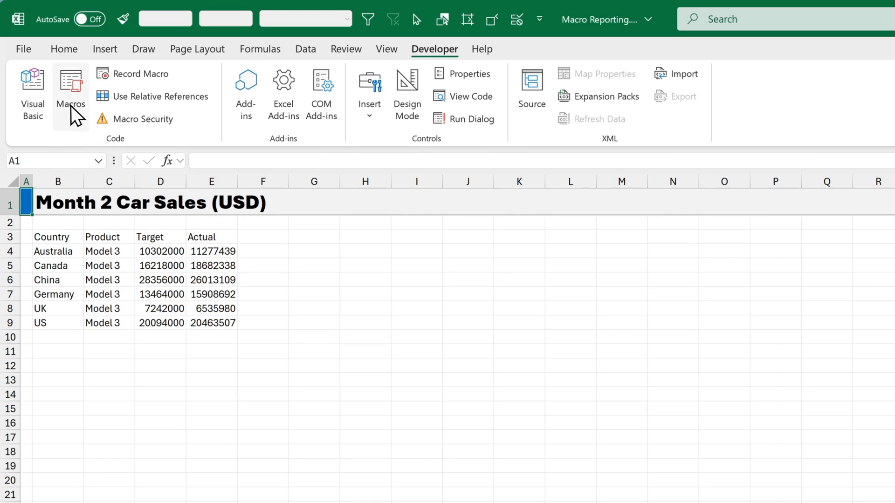
Step: Run the Step_2_Table macro on the Month 2 sheet to format its table
left_click(69, 95)
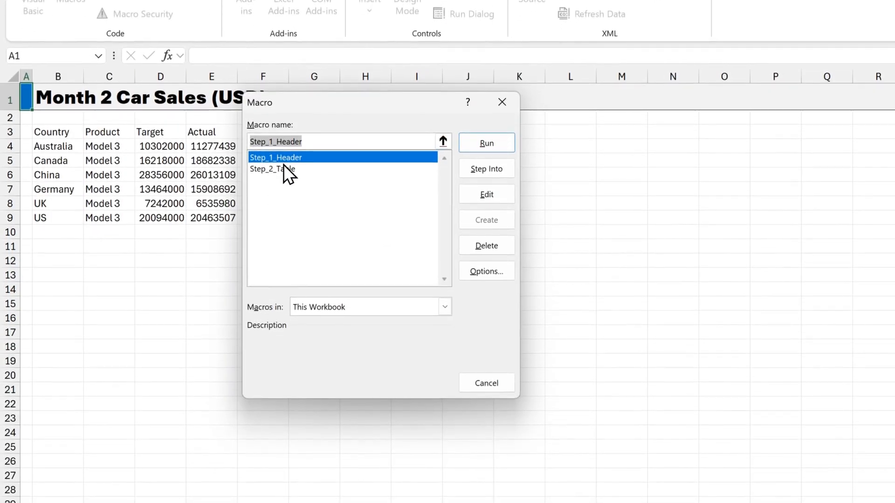
left_click(485, 143)
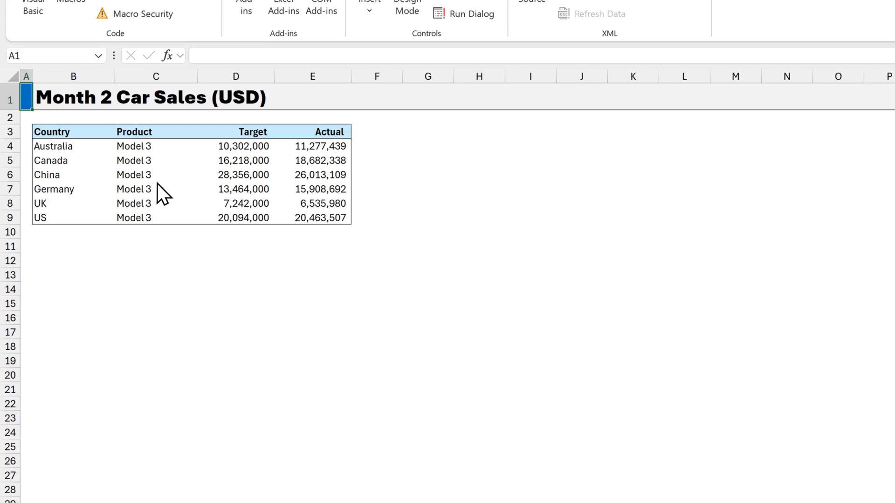
mouse_move(169, 200)
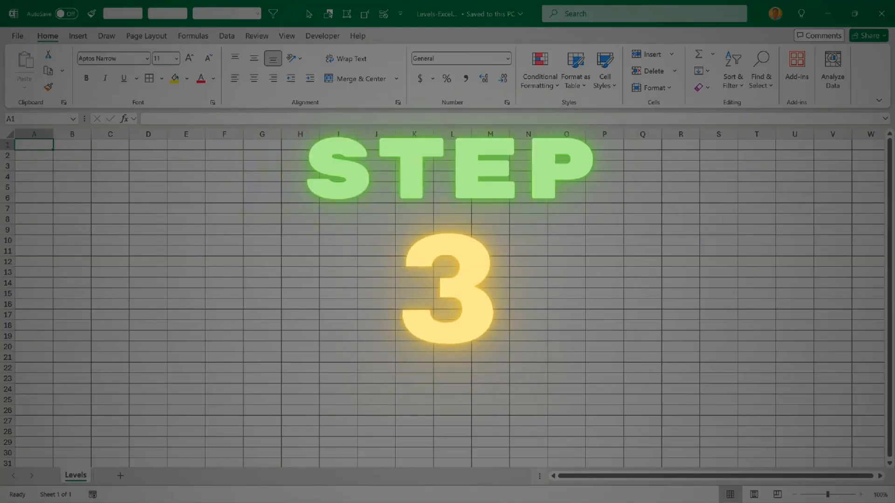
Step: Record a new macro named Step_3_Column_Chart in this workbook
left_click(435, 36)
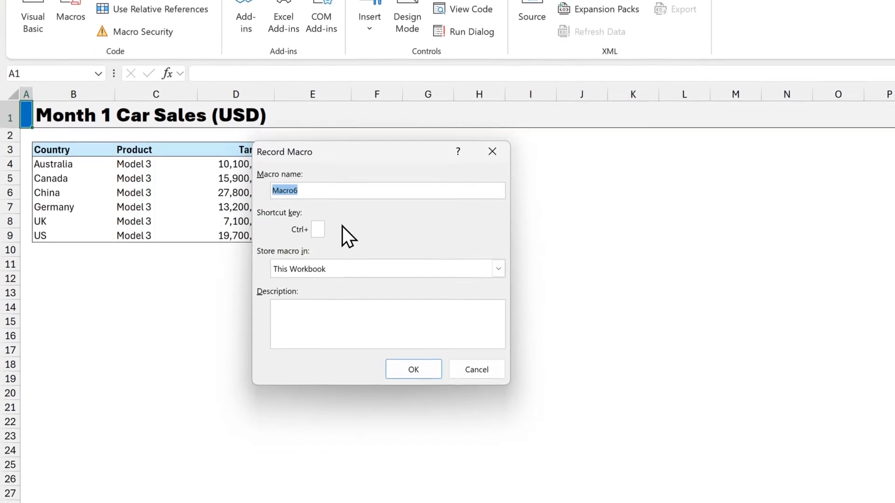
type("Step_3_Column_Chart")
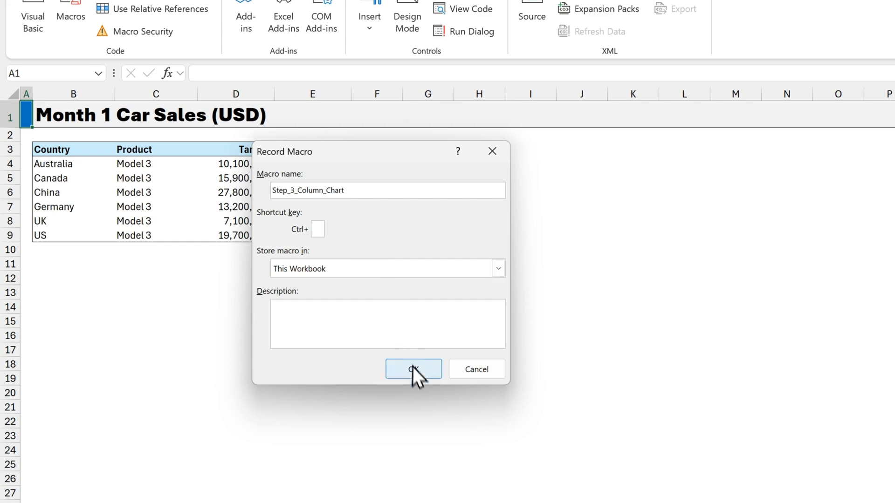
left_click(413, 369)
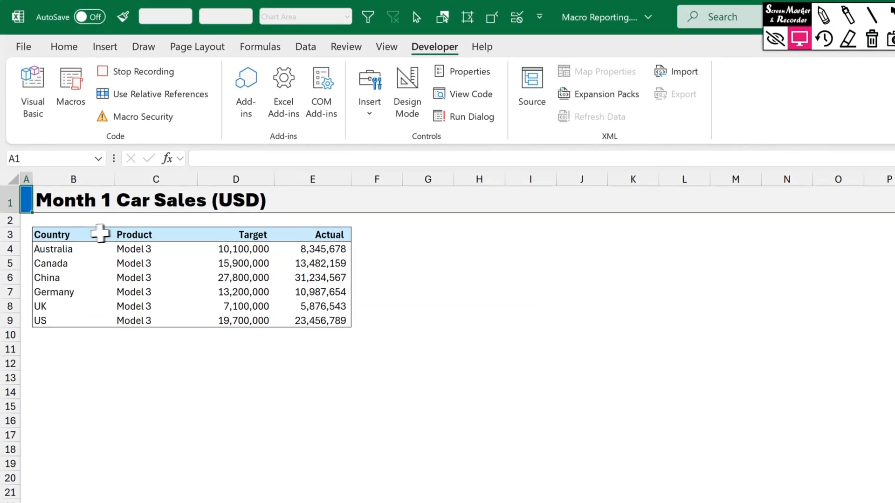
Step: Select the whole sales table and start a custom combination chart
key("ctrl+a")
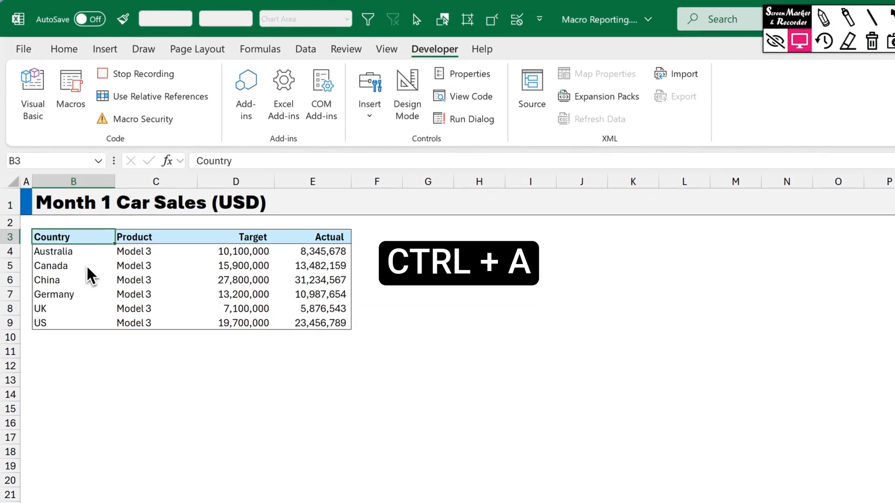
key("ctrl+a")
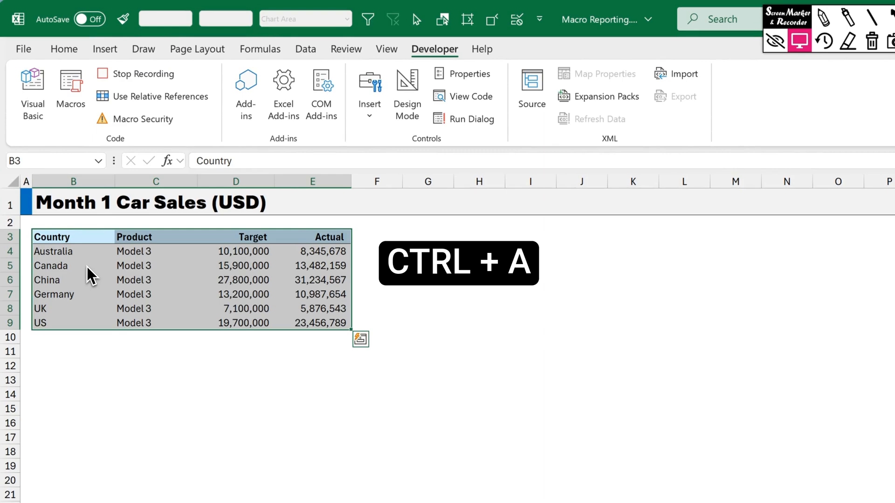
left_click(104, 48)
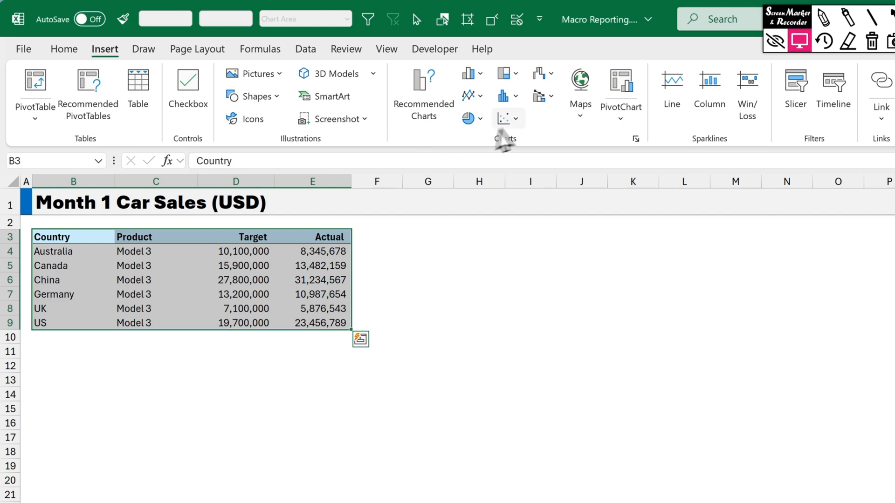
left_click(540, 95)
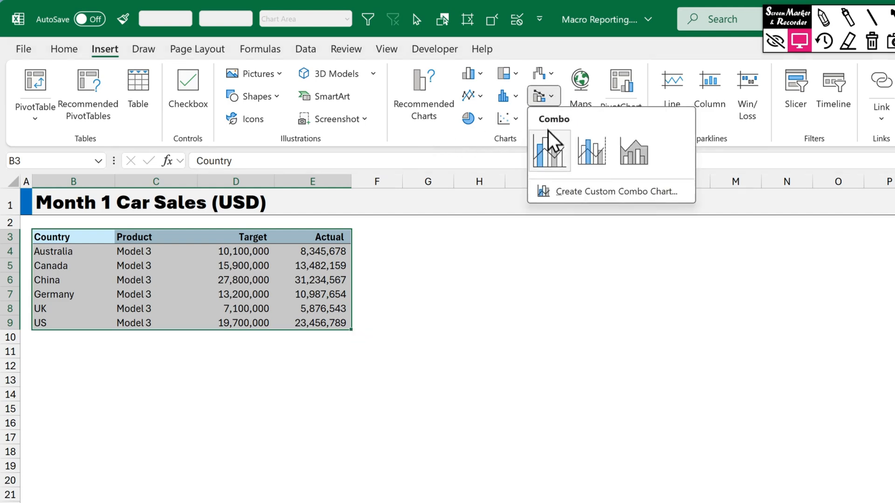
left_click(549, 151)
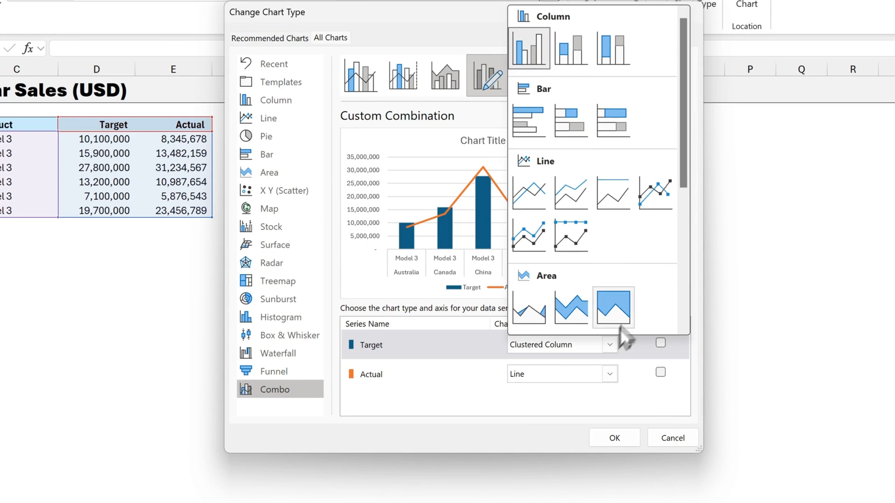
Step: Insert the chart with Target as Line with Markers and Actual as Clustered Column
left_click(562, 344)
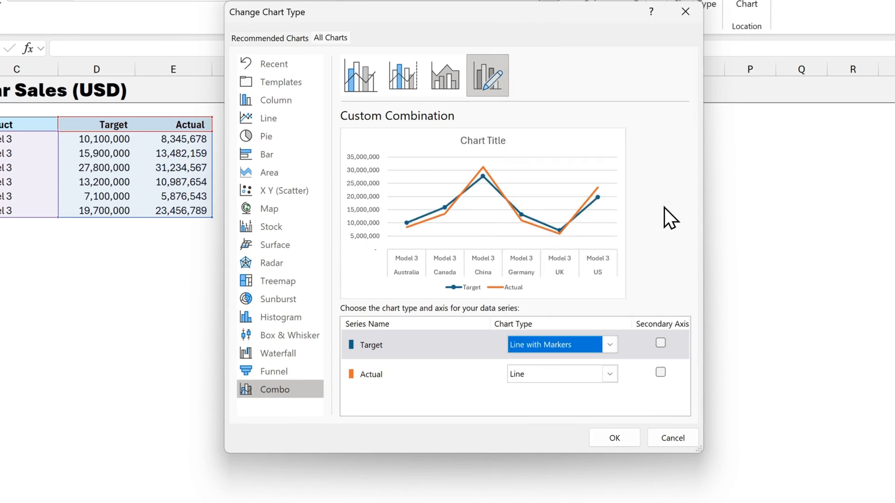
left_click(609, 374)
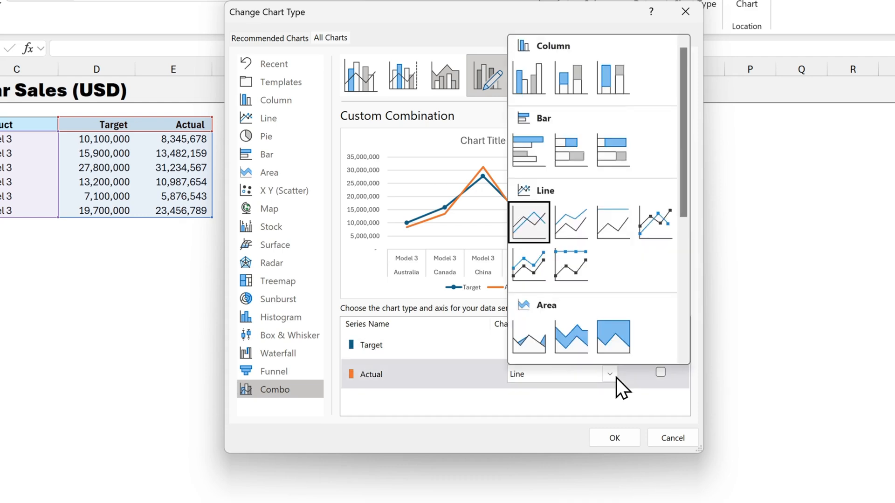
left_click(551, 374)
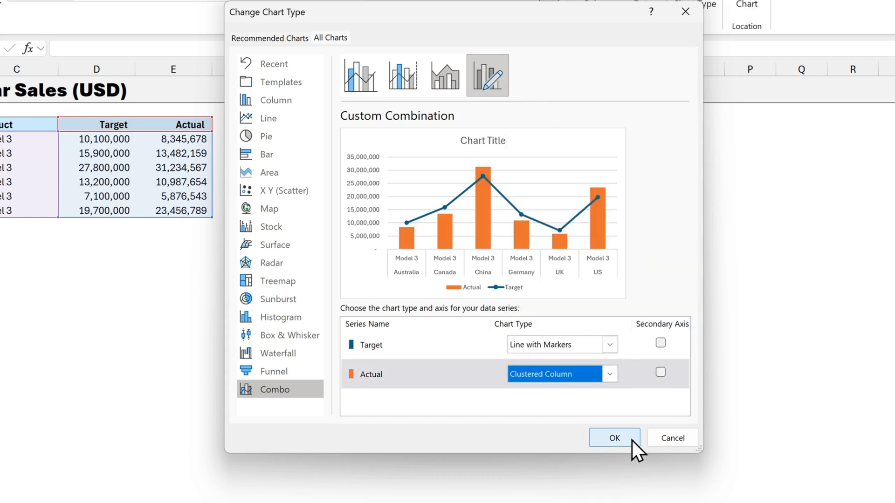
left_click(614, 438)
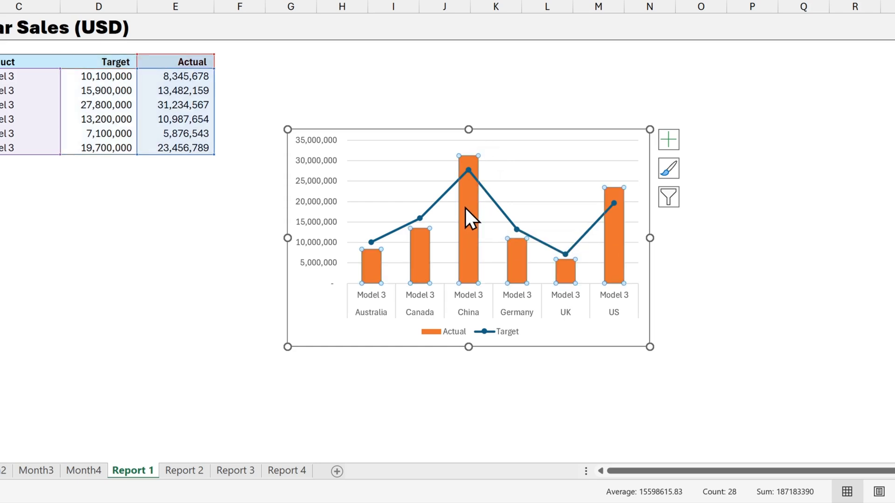
Step: Give the Actual columns a light blue fill and remove Target's connecting line
key("ctrl+1")
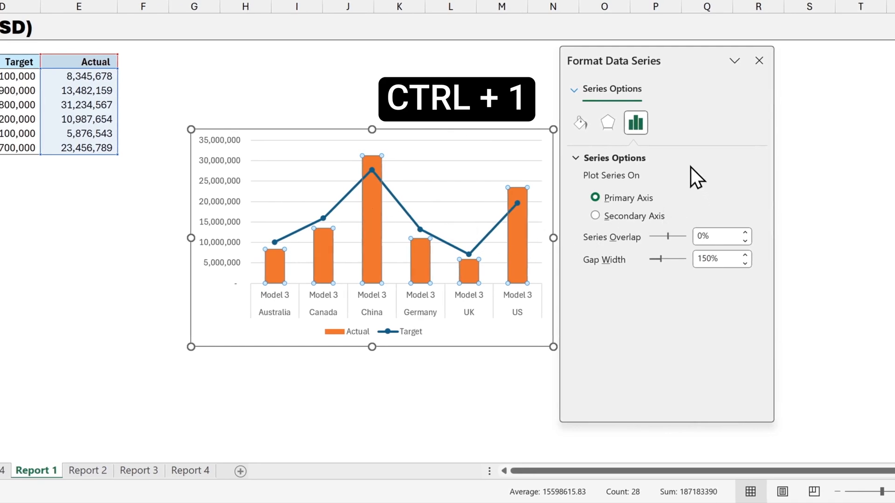
left_click(579, 123)
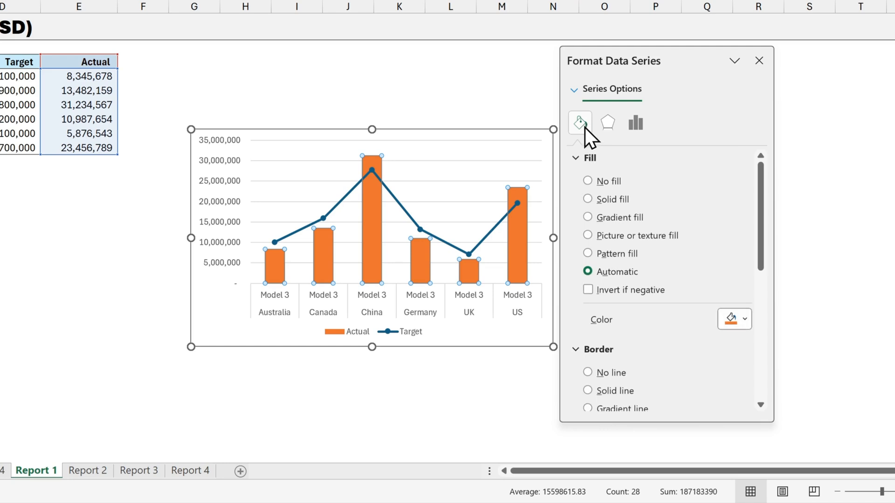
left_click(747, 319)
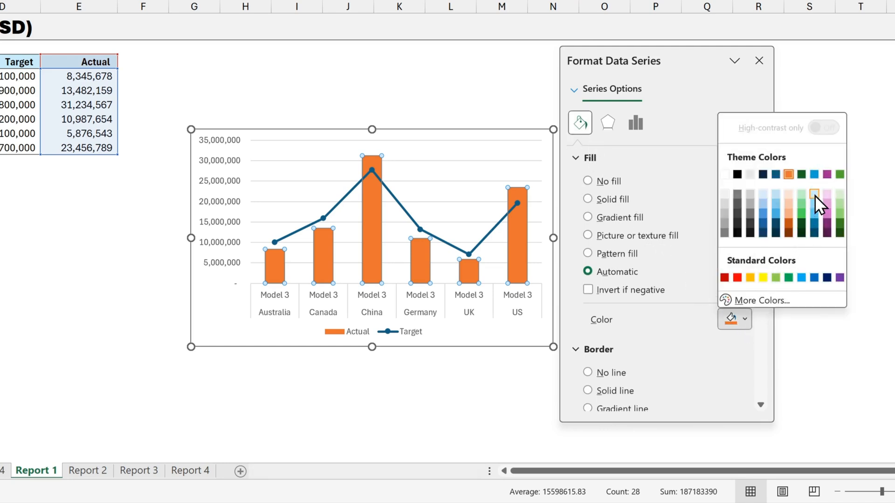
left_click(813, 194)
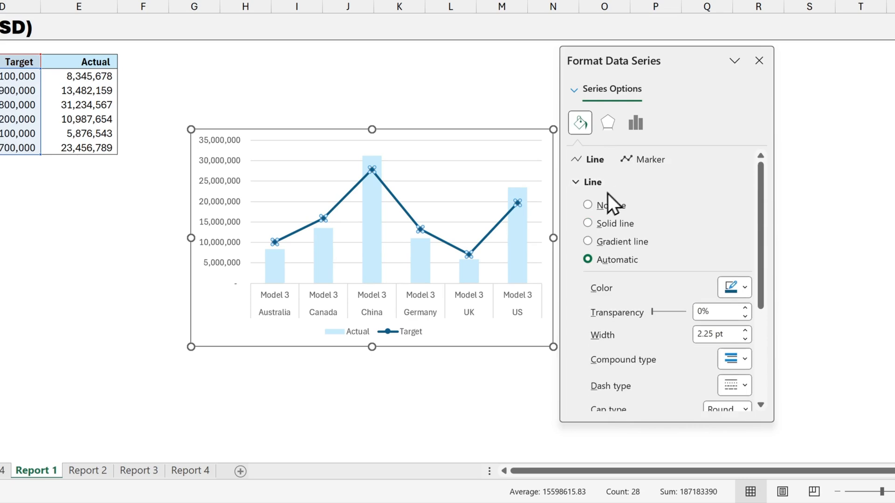
left_click(587, 206)
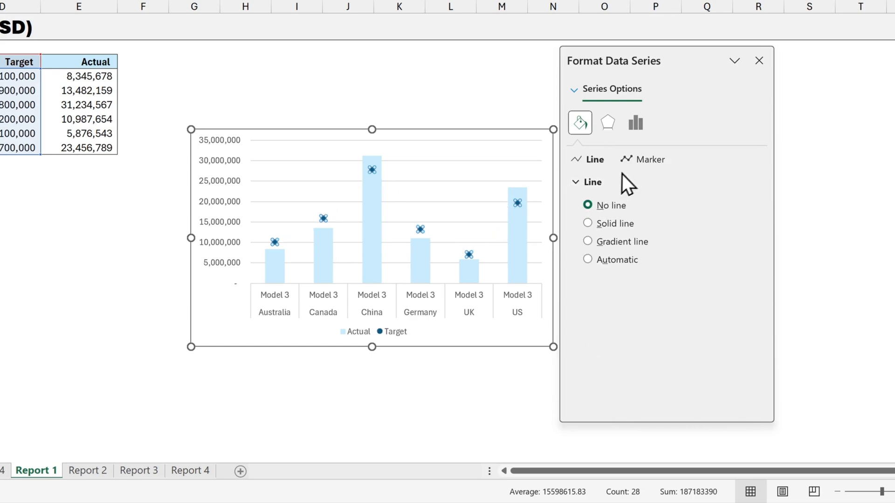
Step: Show Target as built-in dash markers of size 20 with no border
left_click(649, 160)
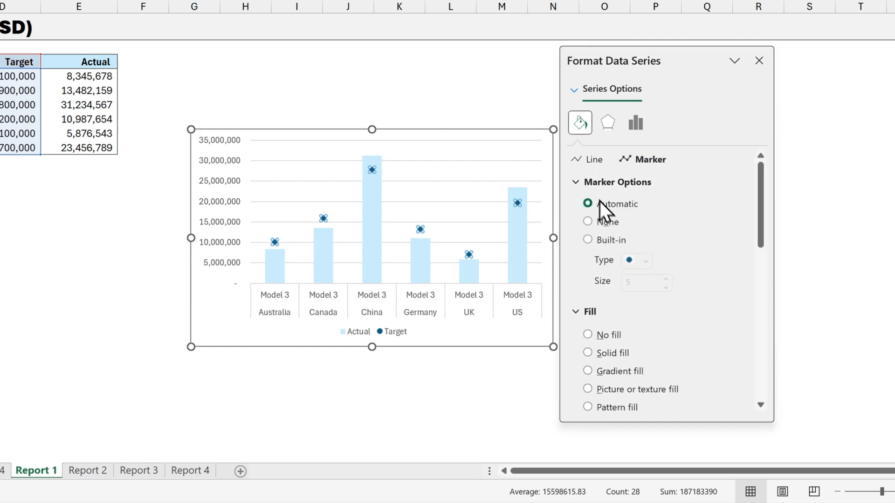
left_click(588, 239)
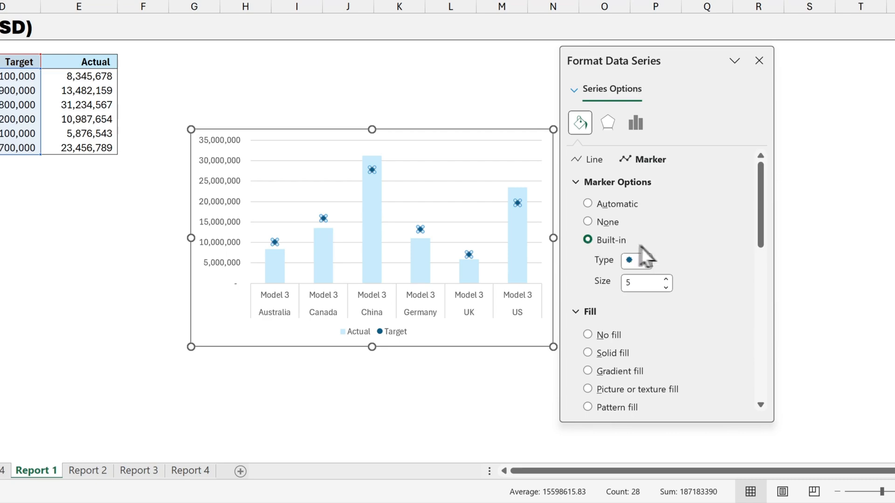
left_click(645, 261)
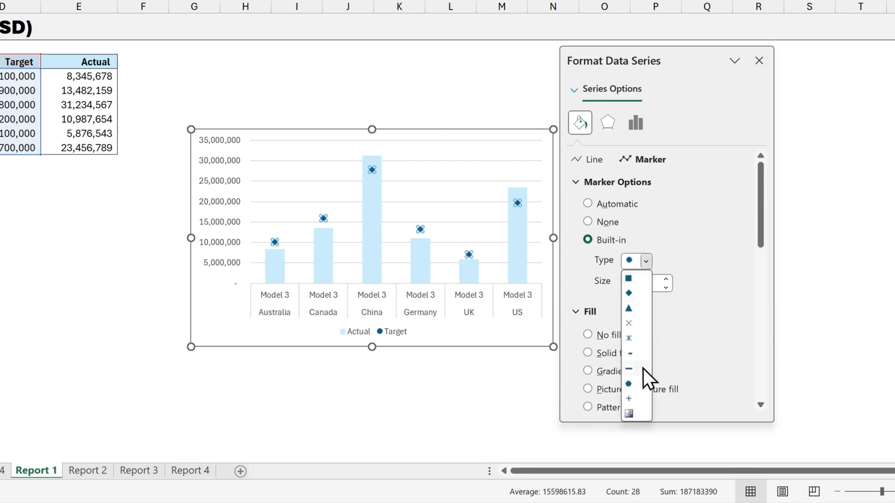
left_click(628, 369)
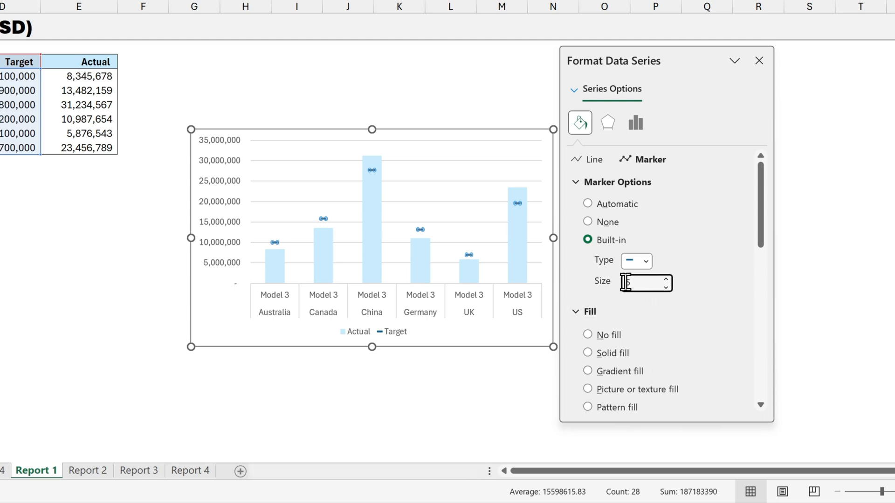
type("20")
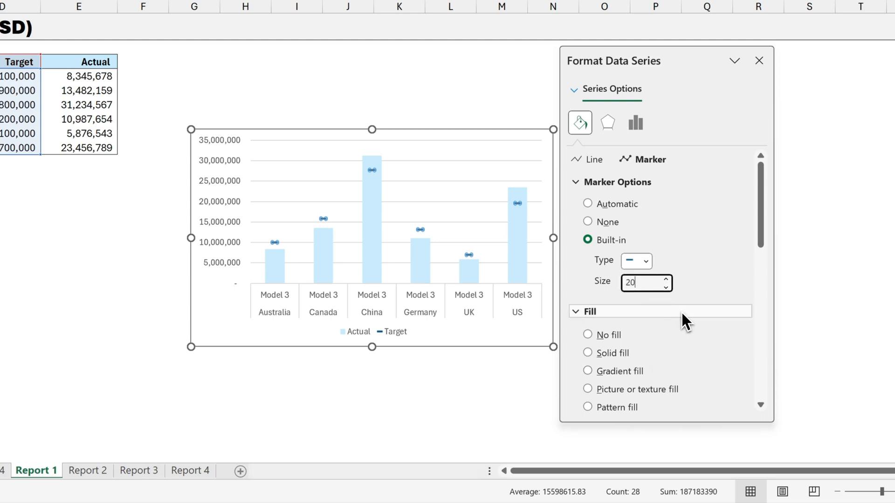
scroll("down", 3)
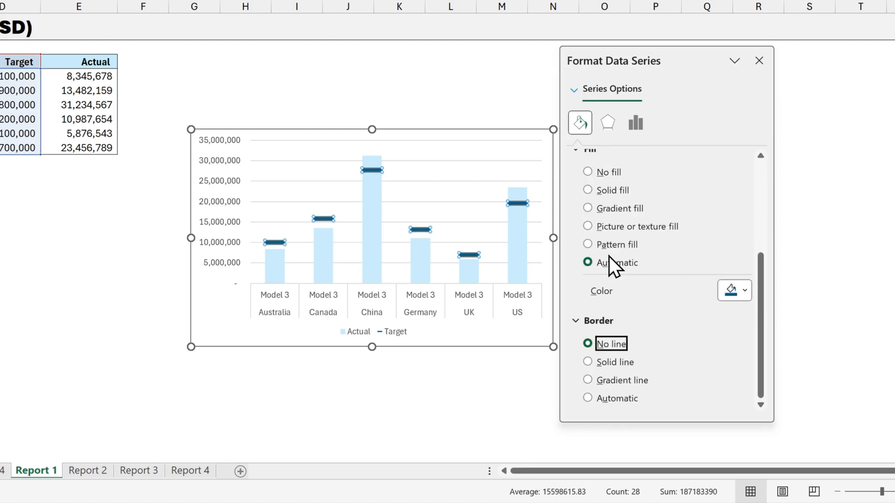
left_click(759, 61)
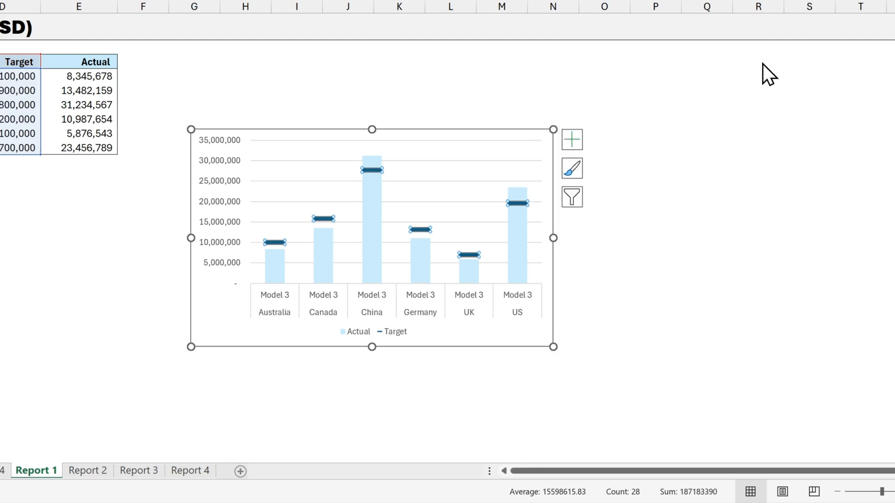
Step: Cut the chart and paste it at cell G3 beside the sales table
key("ctrl+x")
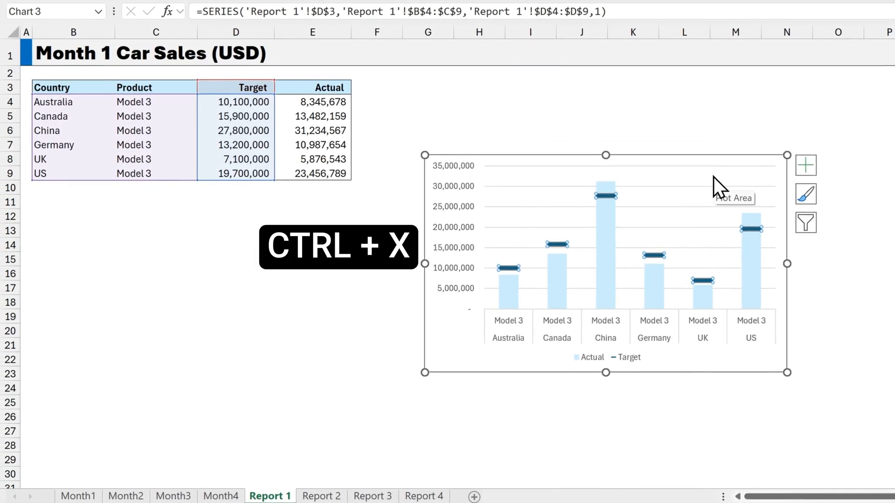
key("ctrl+x")
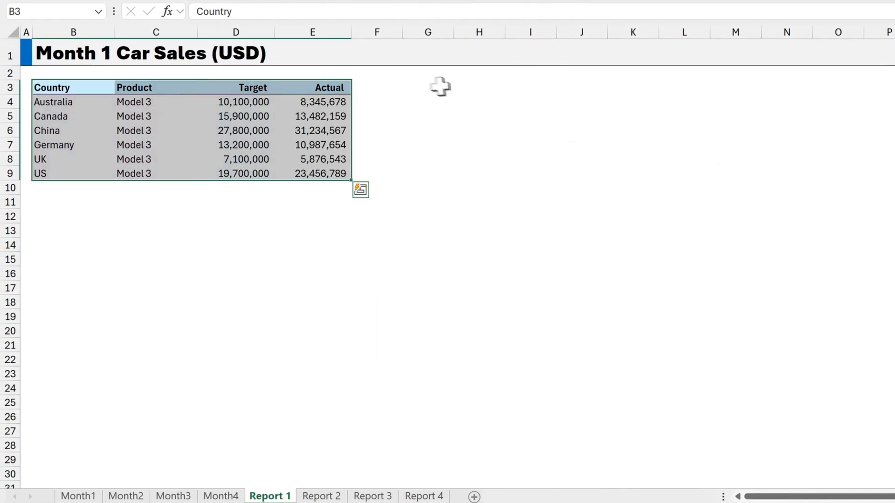
mouse_move(408, 87)
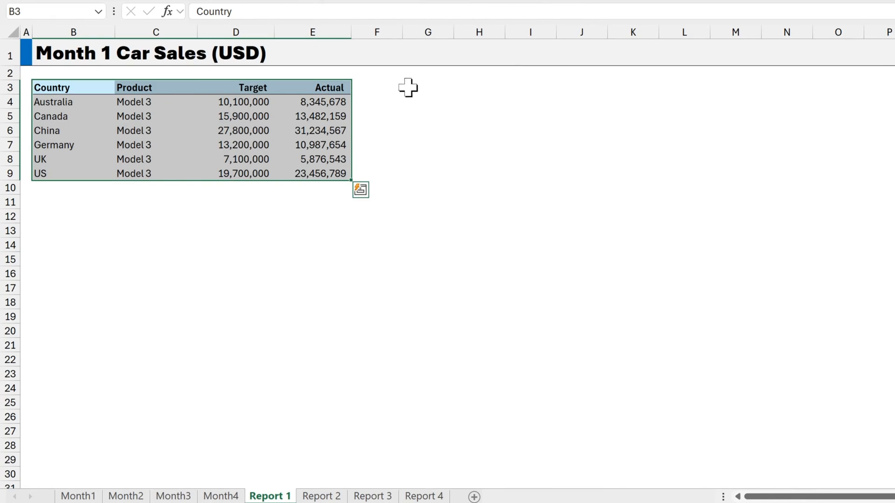
key("ctrl+v")
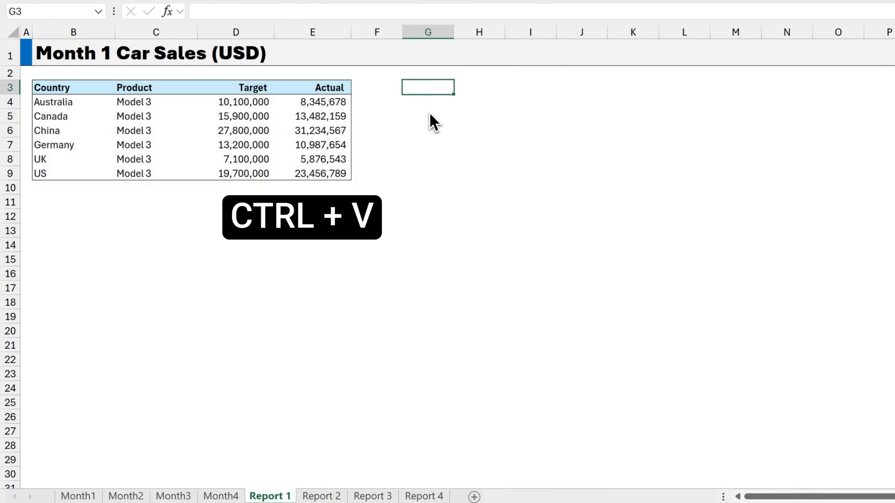
key("ctrl+v")
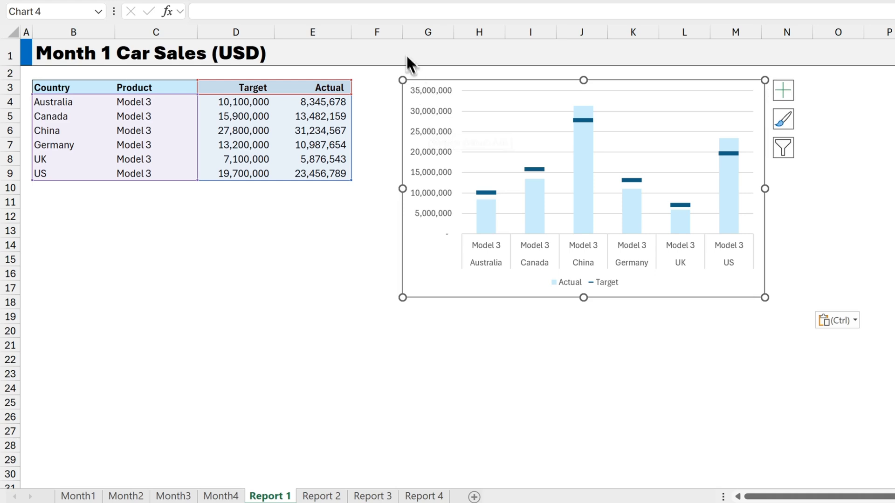
Step: Narrow column F to width 1.5 as a spacer and return to A1
right_click(376, 32)
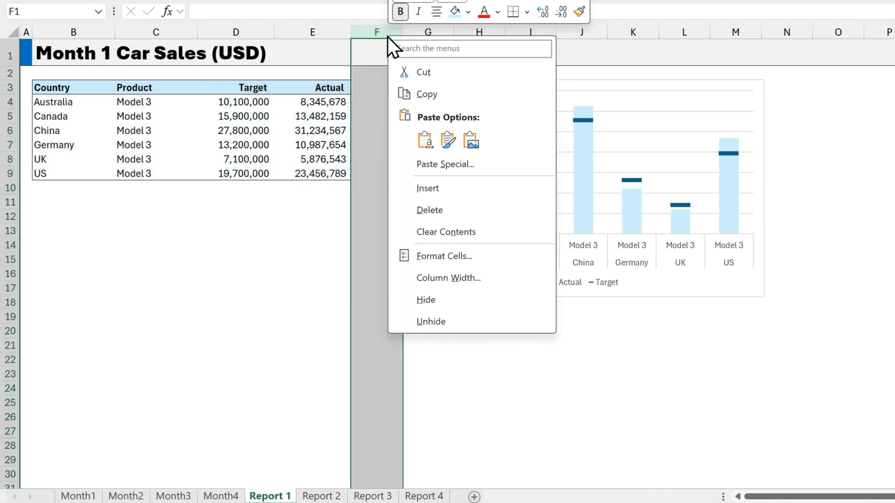
left_click(449, 278)
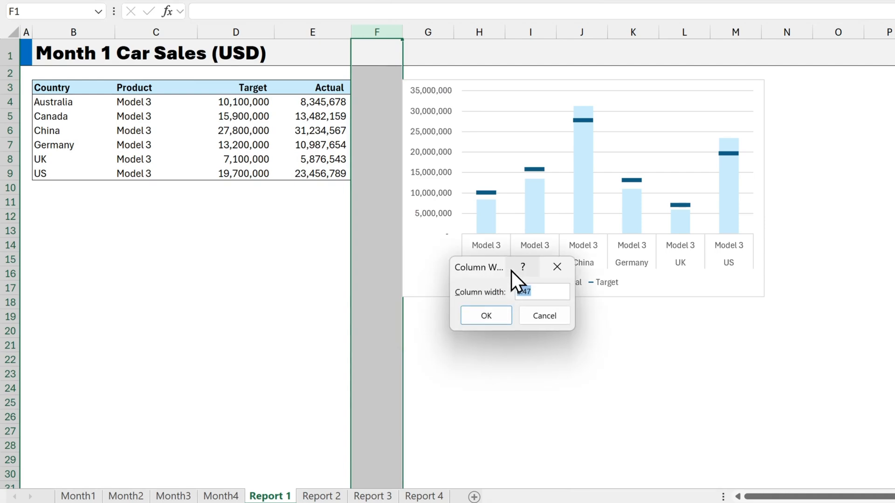
type("1.5")
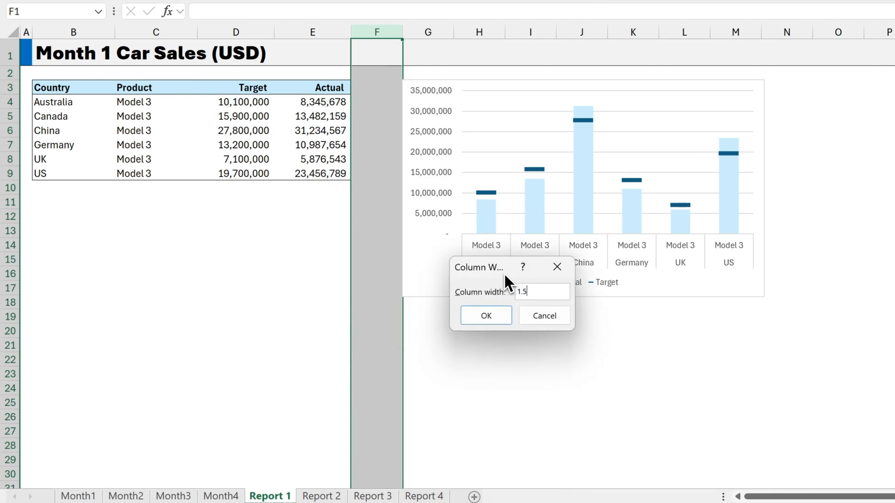
left_click(485, 316)
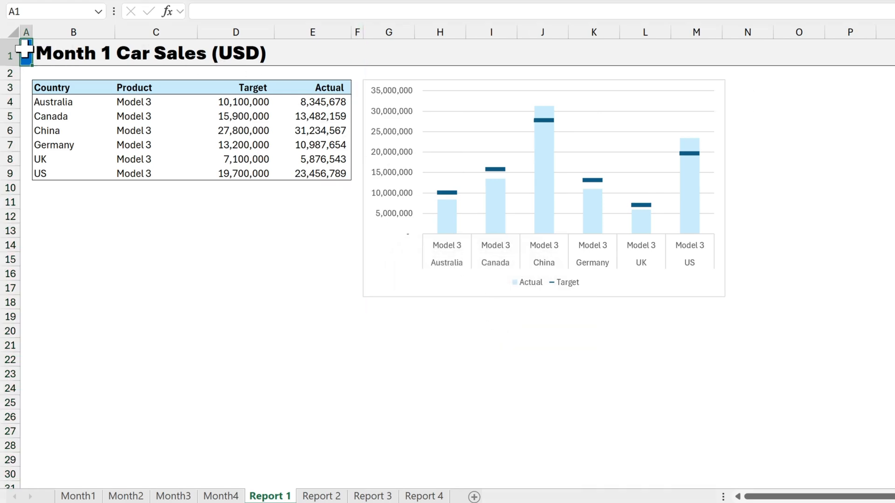
left_click(434, 49)
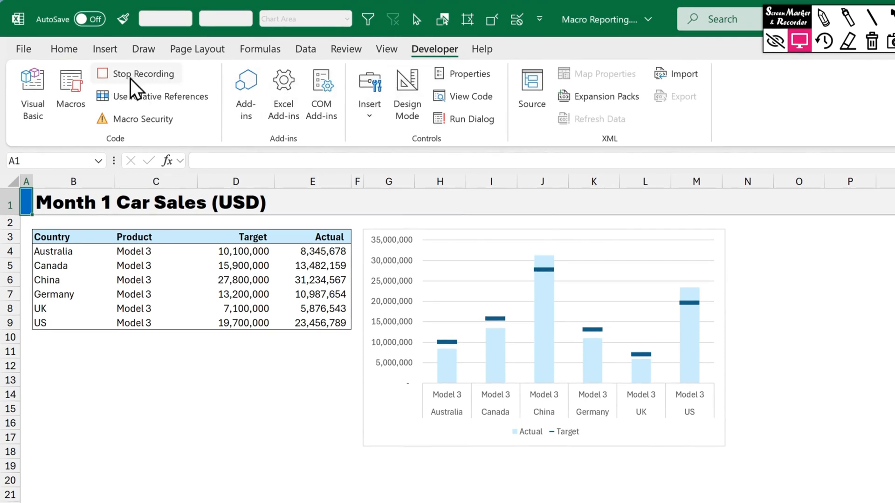
Step: Stop recording, then run Step_3_Column_Chart on Month 2, hitting a run-time error
left_click(142, 72)
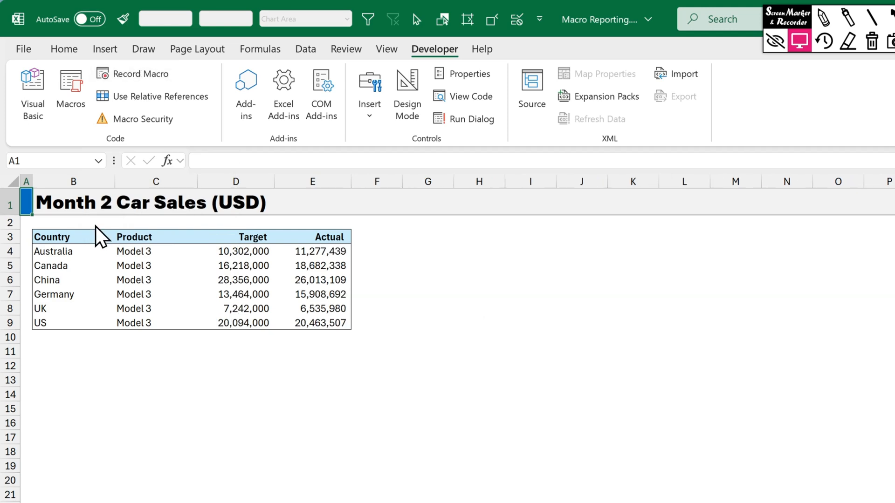
mouse_move(78, 232)
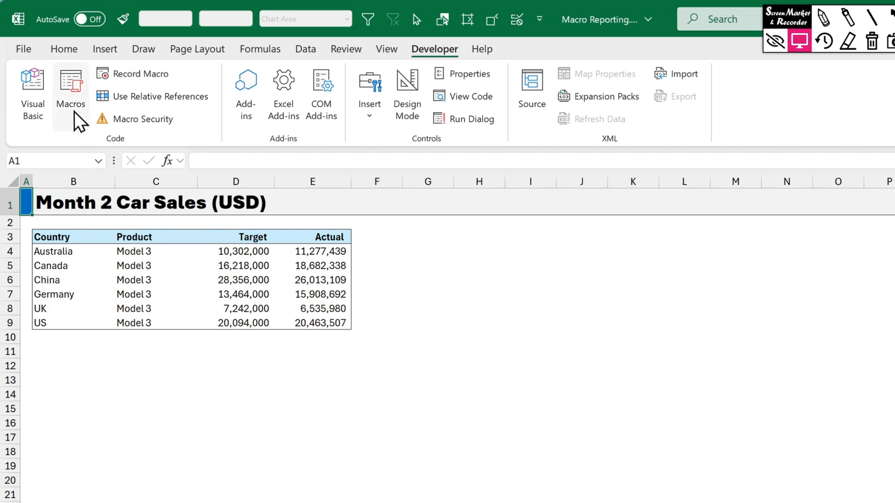
left_click(70, 88)
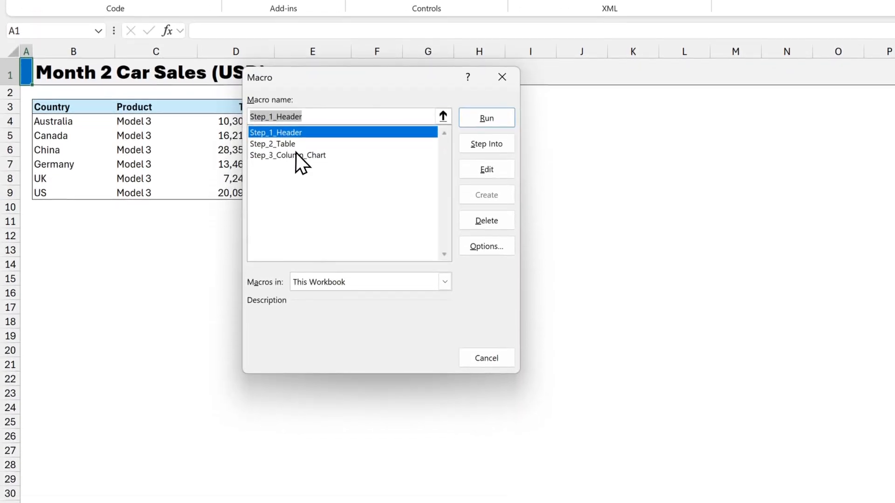
left_click(288, 155)
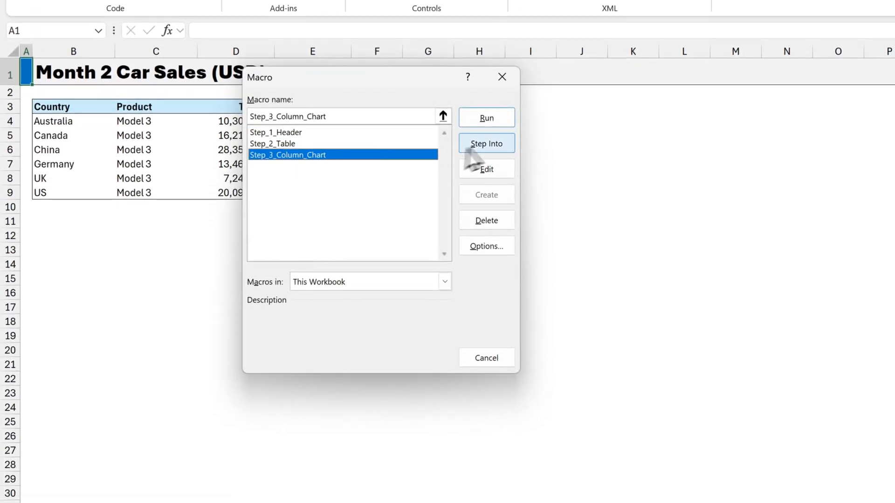
left_click(485, 144)
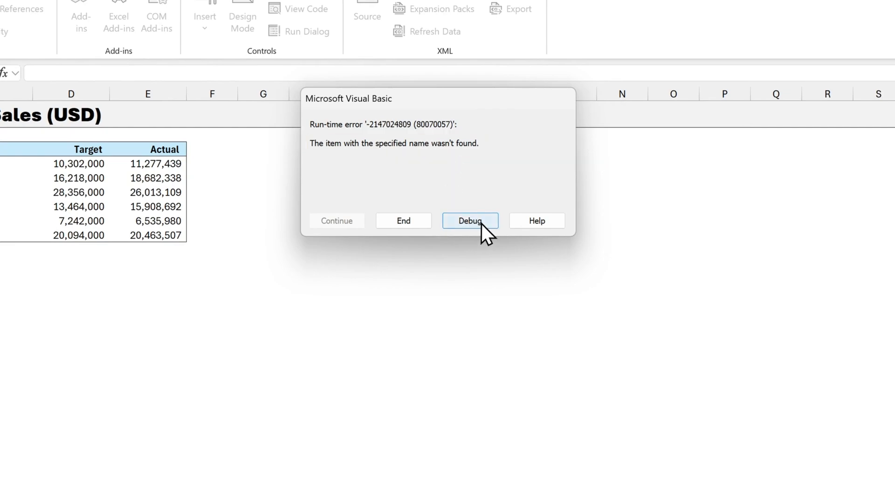
Step: Debug the macro, delete the Chart 3 activate line, resume it and return to Excel
left_click(469, 221)
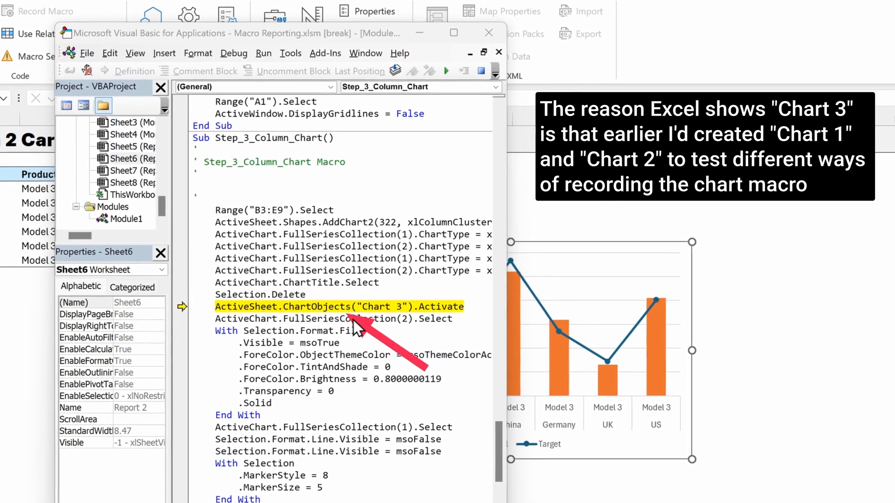
mouse_move(394, 328)
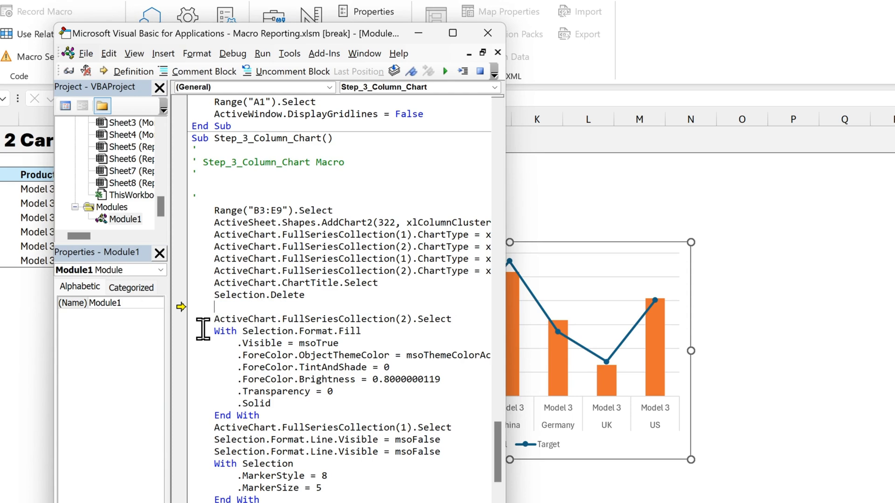
mouse_move(454, 94)
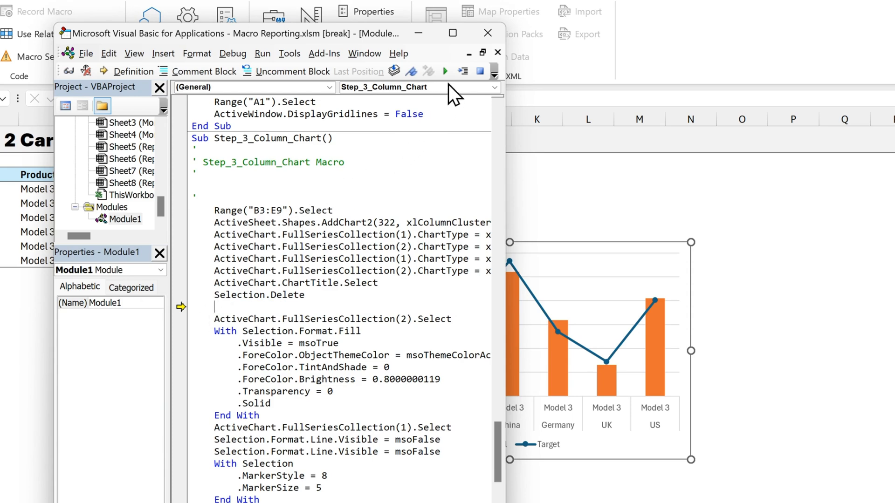
left_click(445, 71)
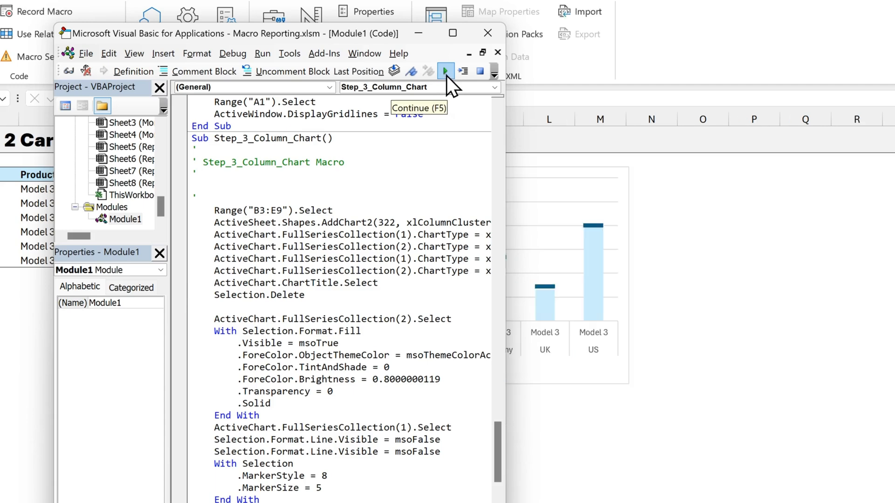
mouse_move(454, 91)
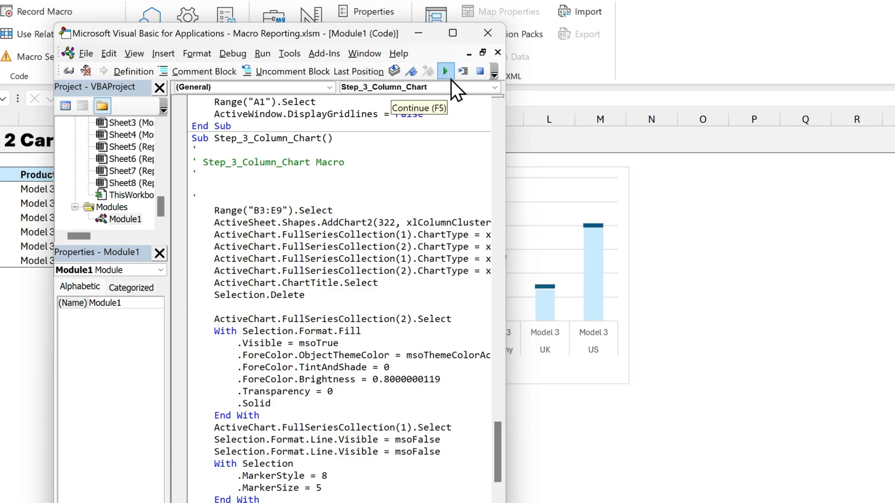
key("Alt+F11")
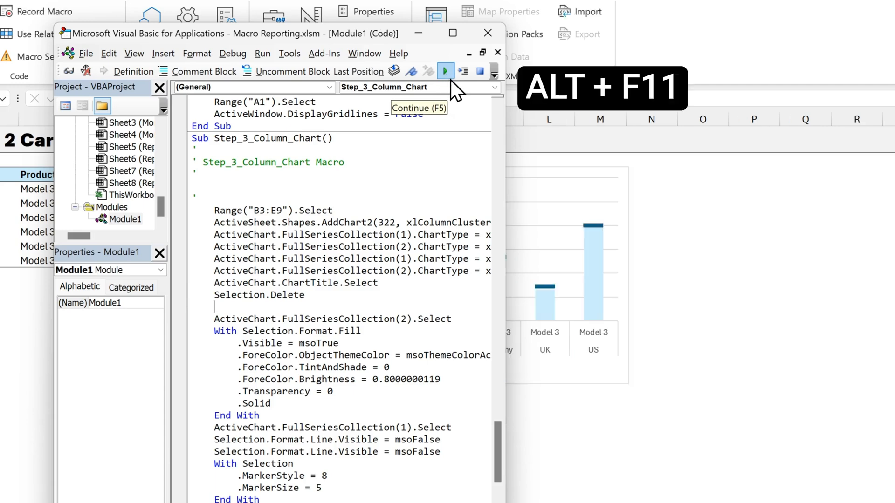
Step: Run the Step_1_Header macro on the Month 3 sheet
key("alt+F11")
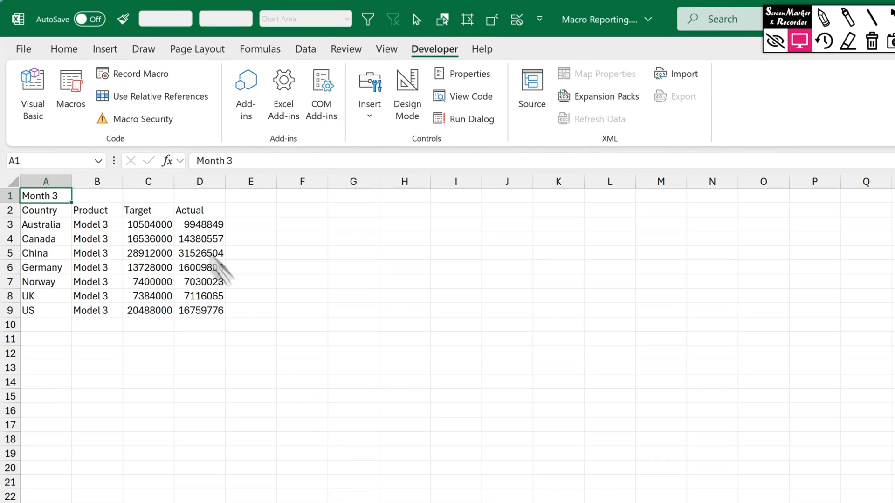
left_click(70, 92)
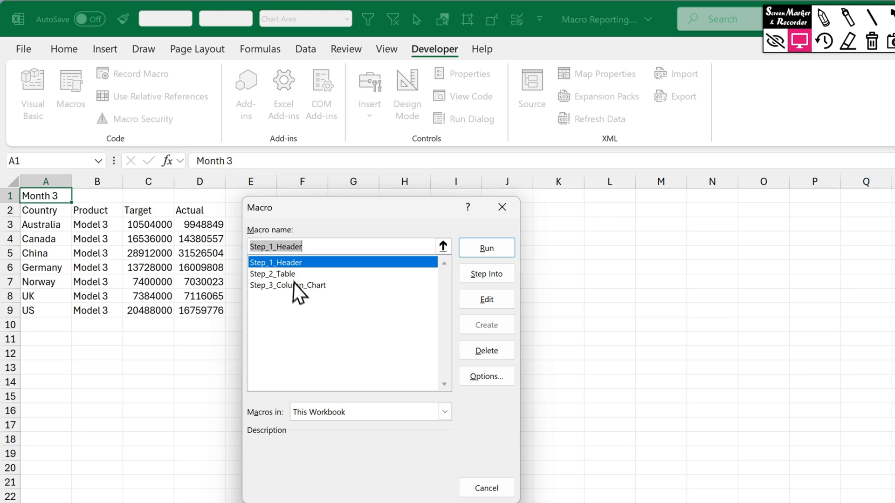
left_click(485, 247)
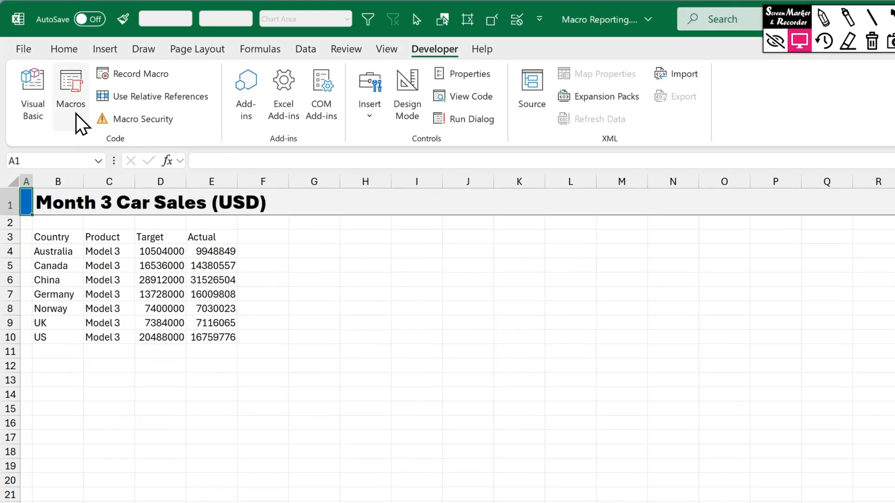
Step: Run the Step_2_Table macro on Month 3 and close the macro list
left_click(70, 89)
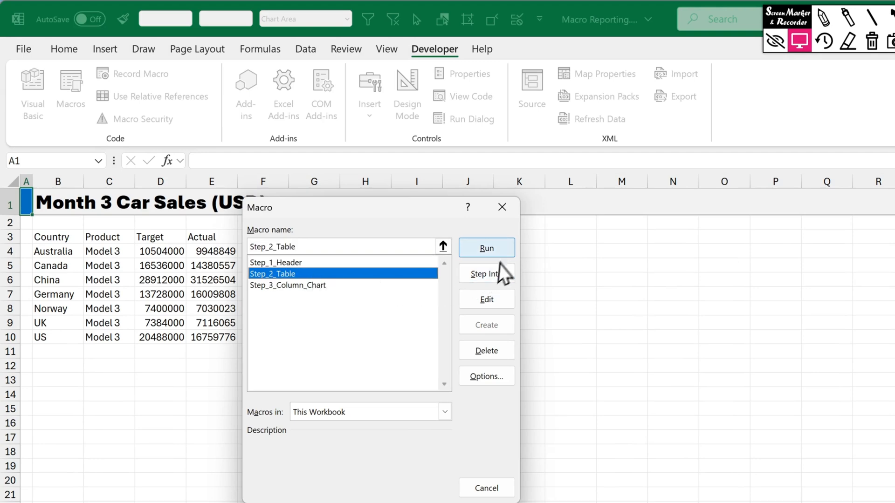
left_click(487, 248)
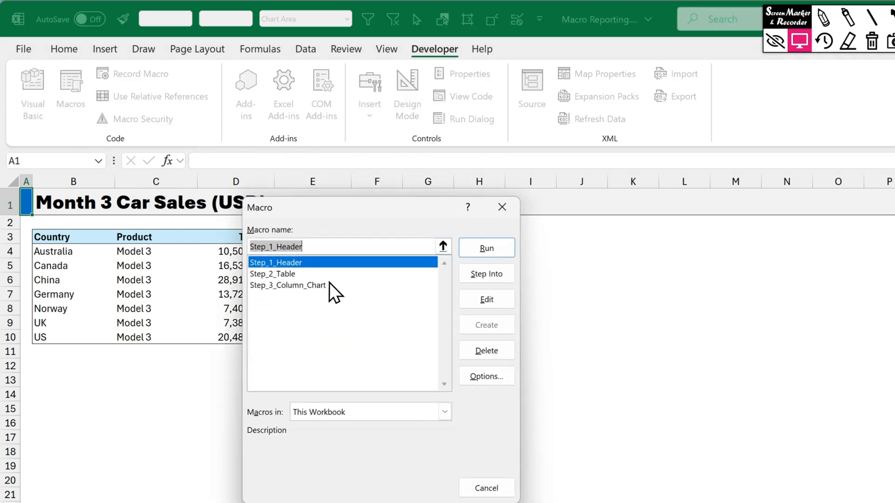
left_click(486, 248)
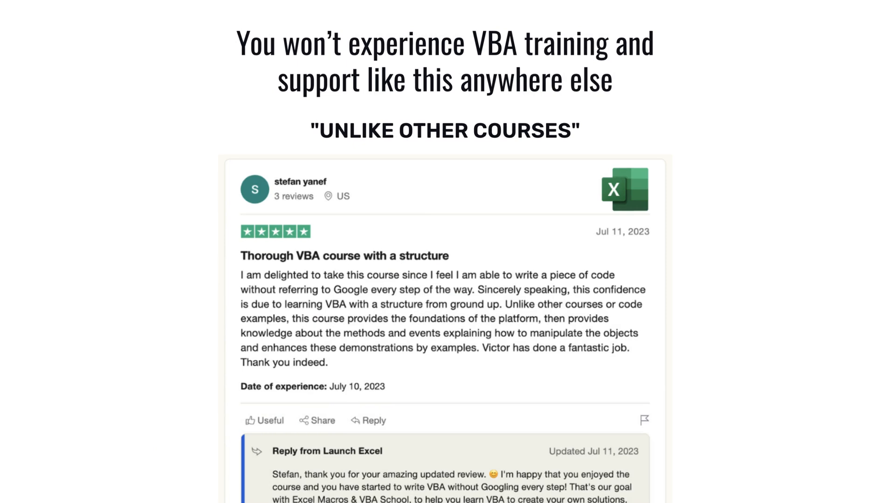
Step: Scroll down to view the Month 1 report's Actual-versus-Target column chart
scroll("down", 3)
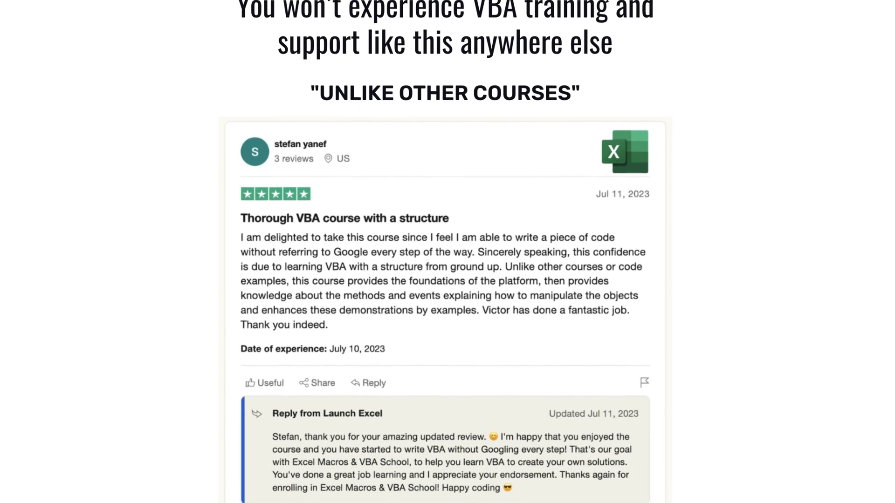
scroll("down", 3)
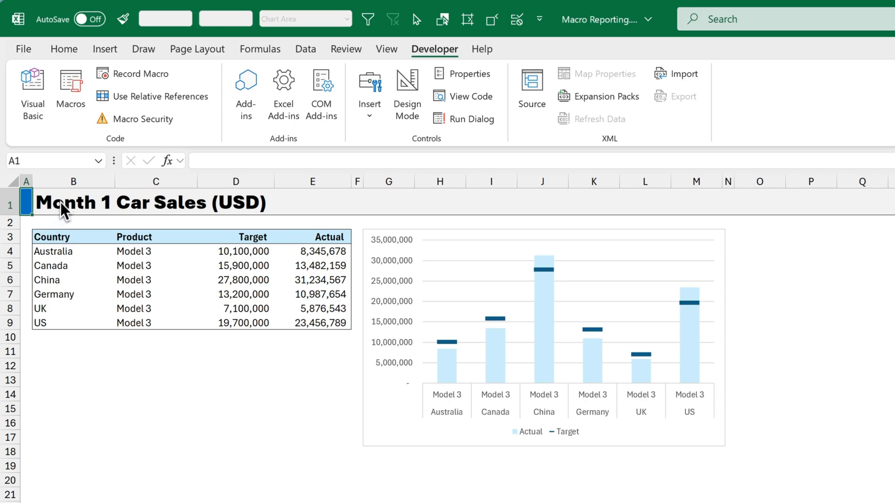
Step: Assign Ctrl+Shift+Q as the shortcut for the Step_1_Header macro
left_click(70, 91)
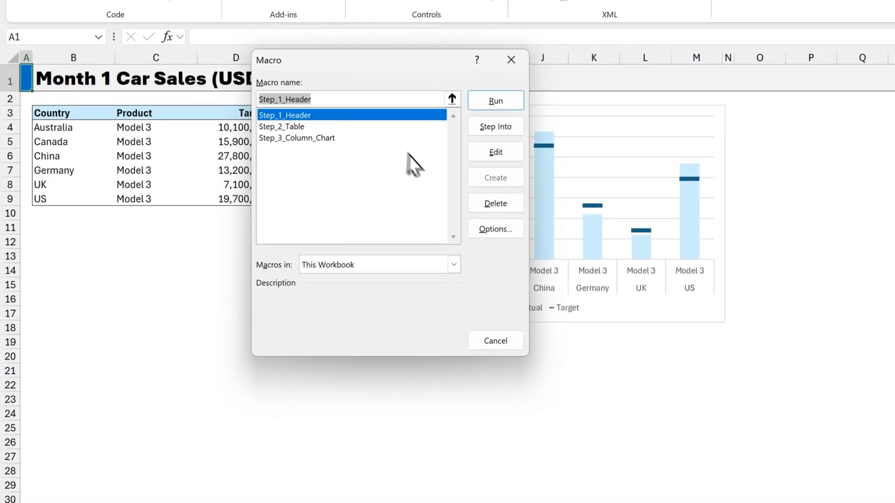
left_click(494, 229)
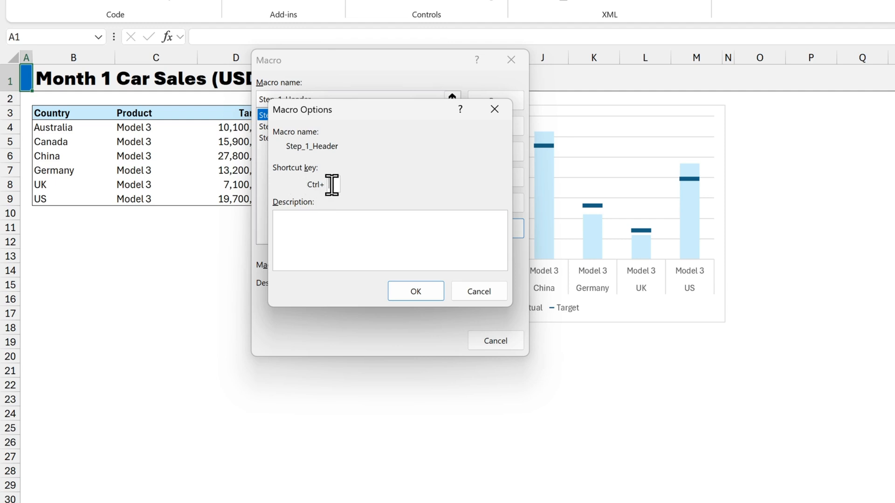
type("b")
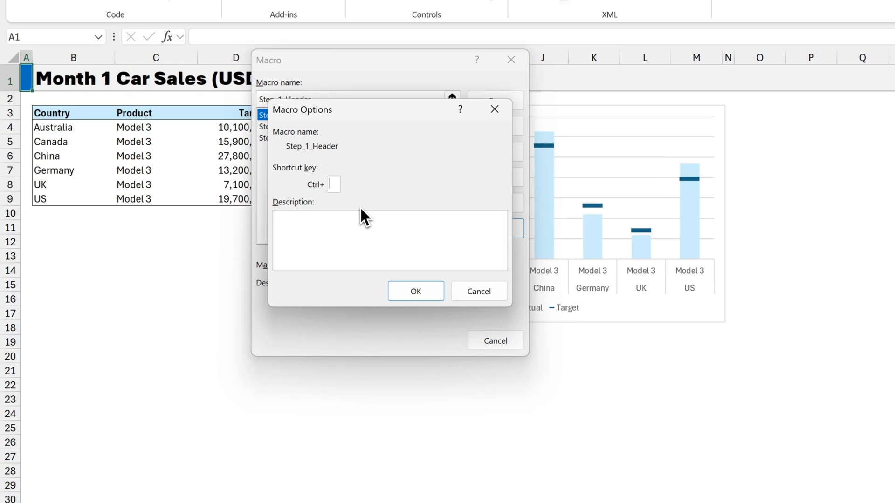
type("Q")
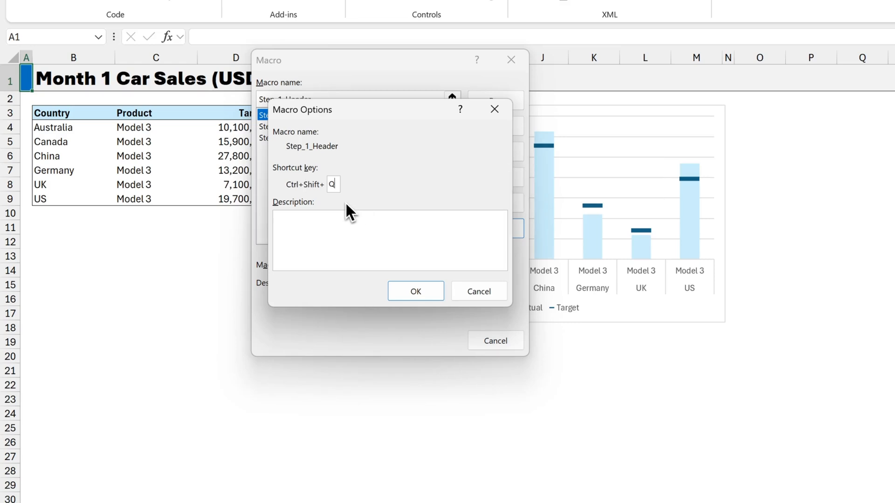
mouse_move(342, 202)
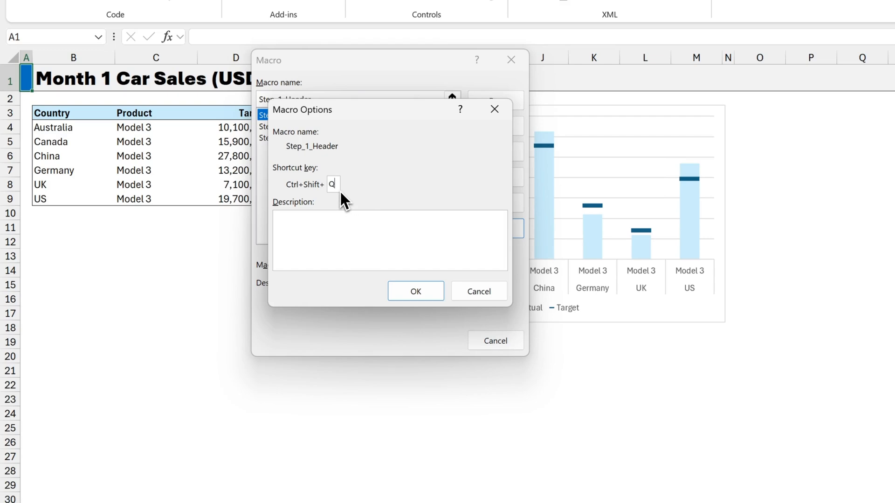
mouse_move(391, 208)
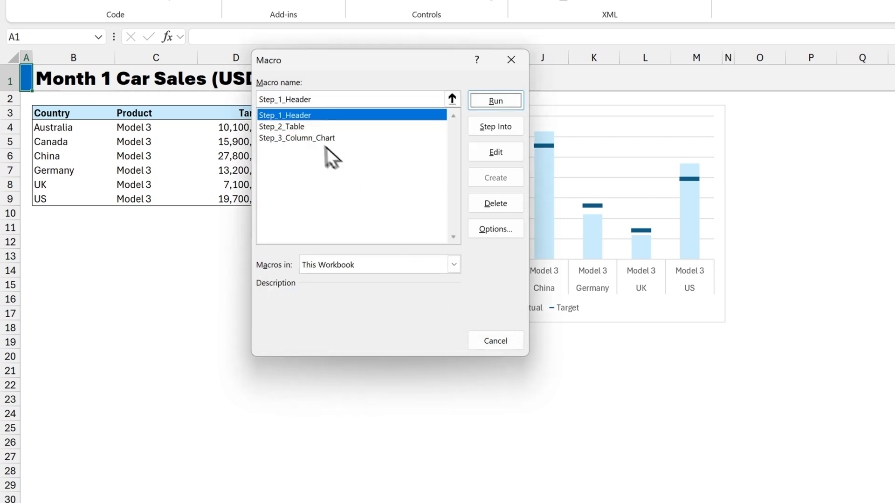
Step: Review the Step_2_Table shortcut and assign Ctrl+Shift+E to the Step_3_Column_Chart macro
left_click(280, 126)
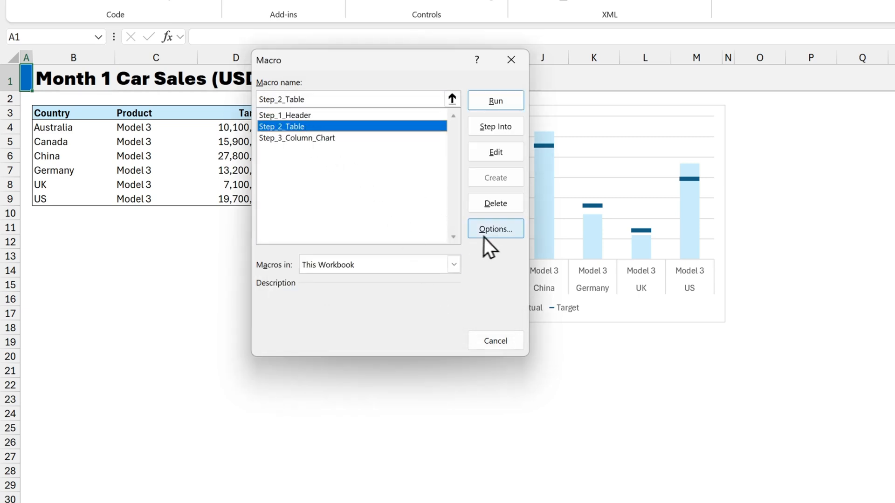
left_click(495, 229)
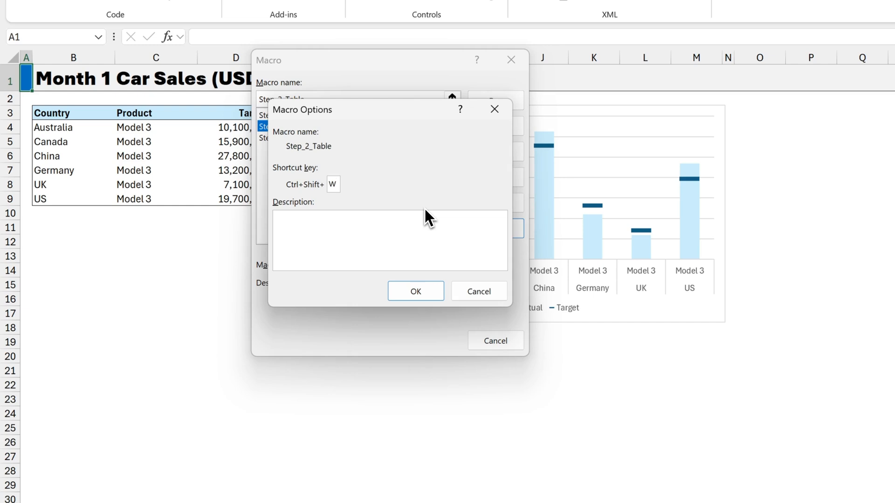
mouse_move(301, 204)
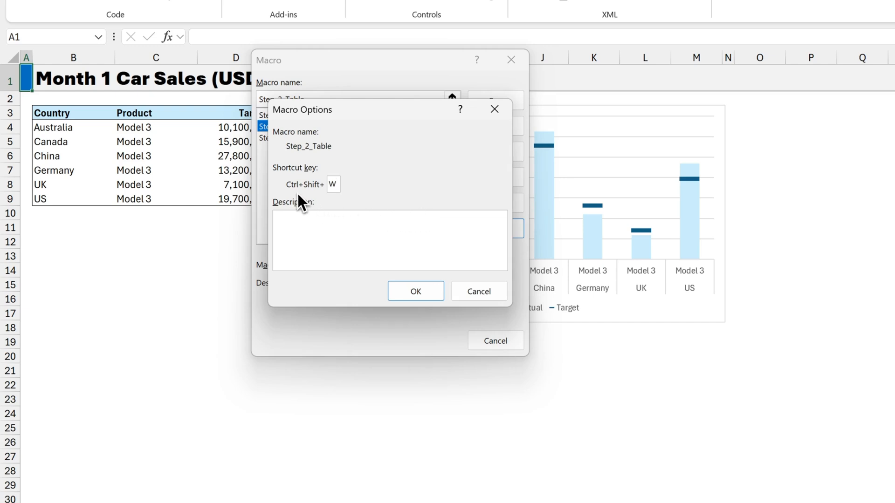
mouse_move(310, 201)
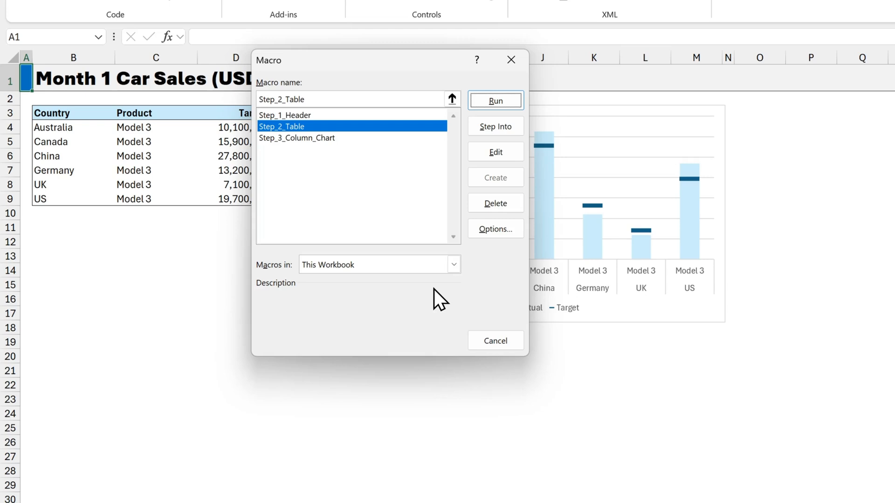
left_click(296, 138)
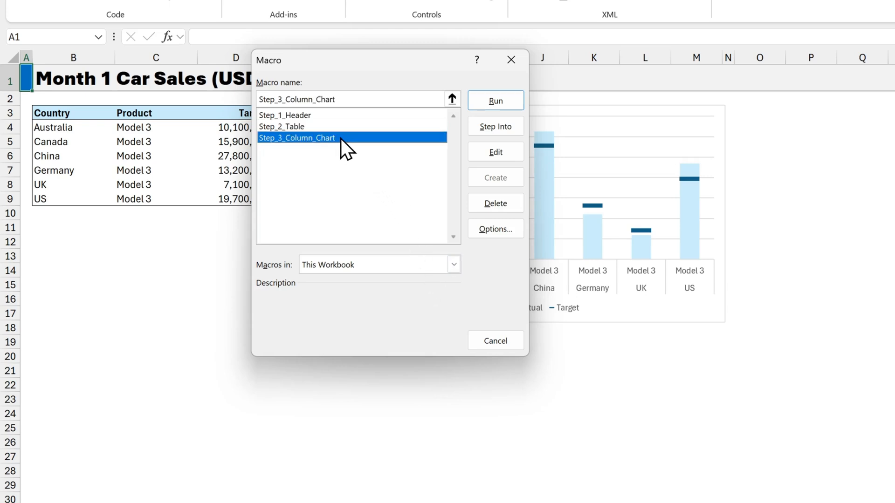
left_click(495, 229)
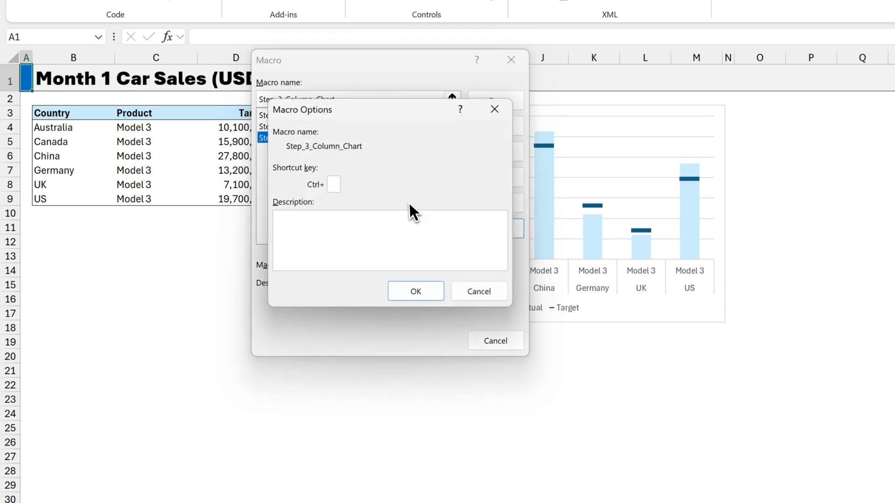
type("E")
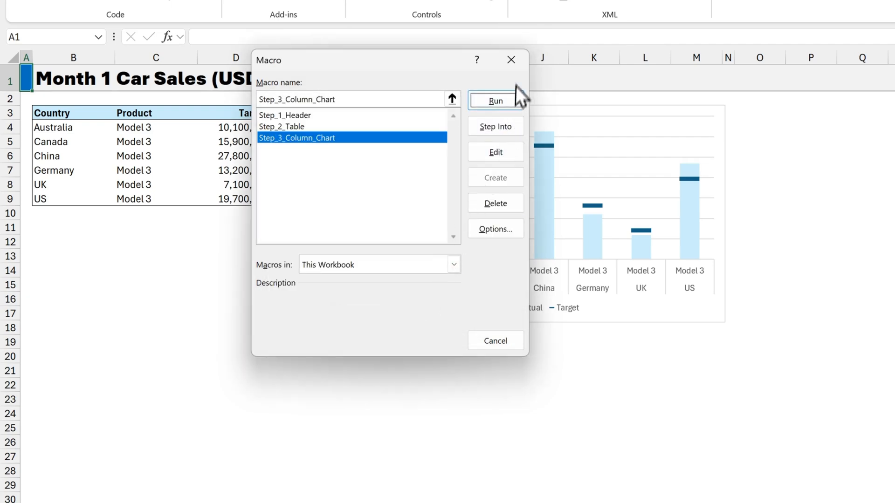
left_click(495, 101)
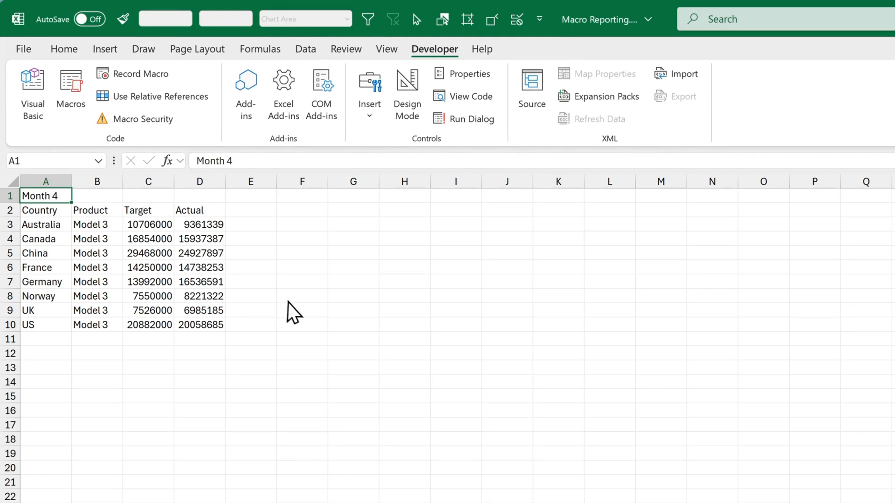
mouse_move(289, 314)
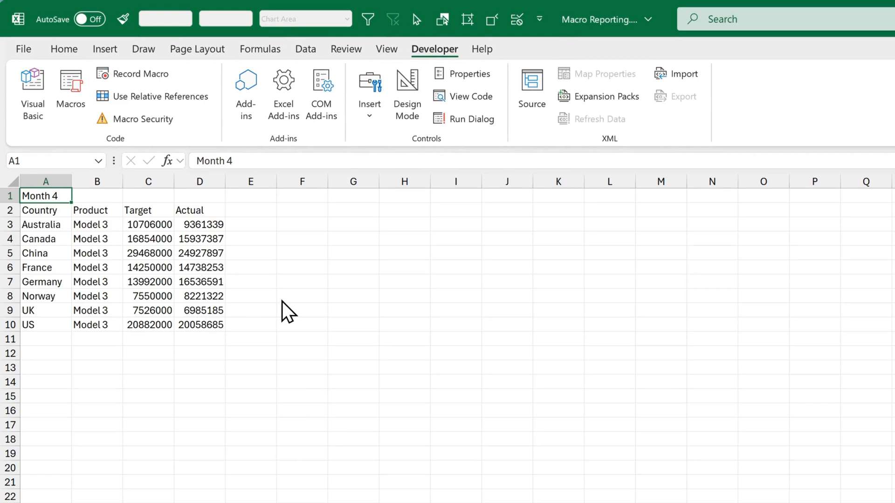
mouse_move(70, 88)
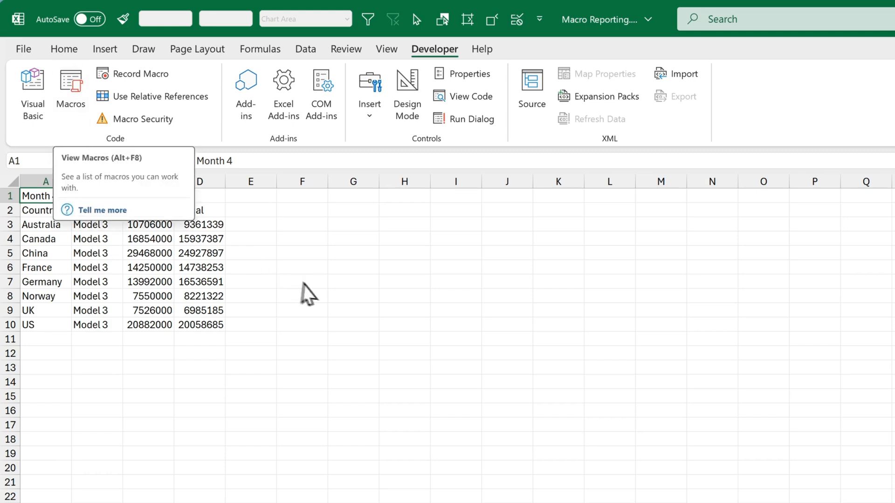
Step: Run the header, table and column-chart macros on Month 4 via Ctrl+Shift+Q, W and E
key("ctrl+shift+q")
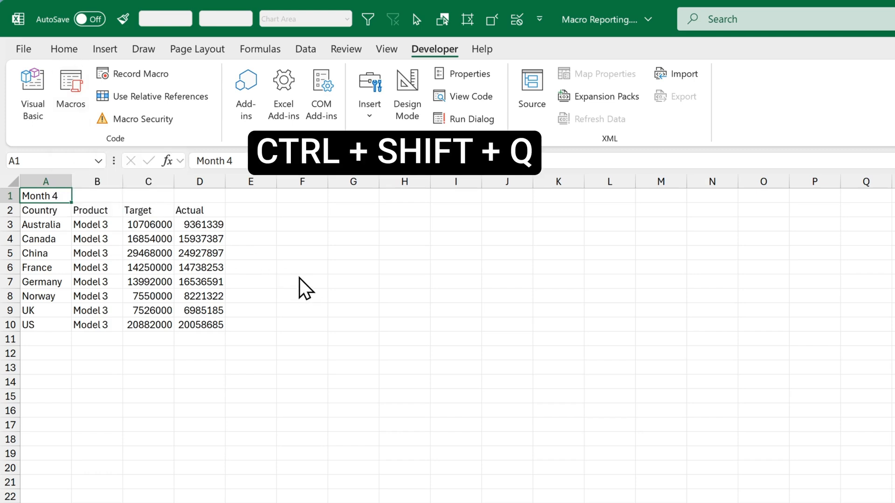
key("ctrl+shift+q")
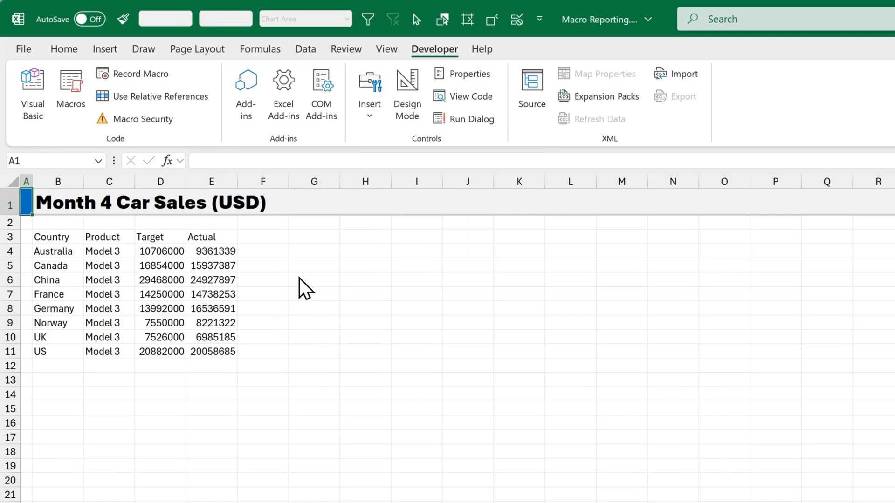
key("ctrl+shift+w")
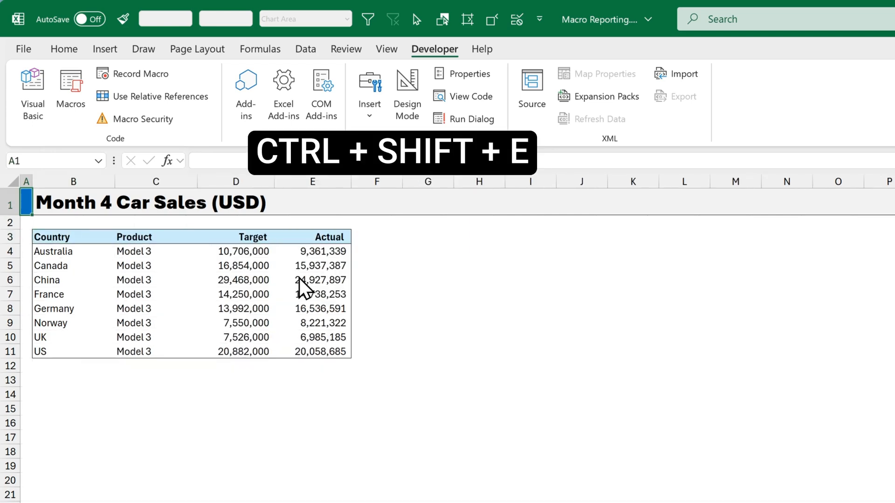
key("ctrl+shift+e")
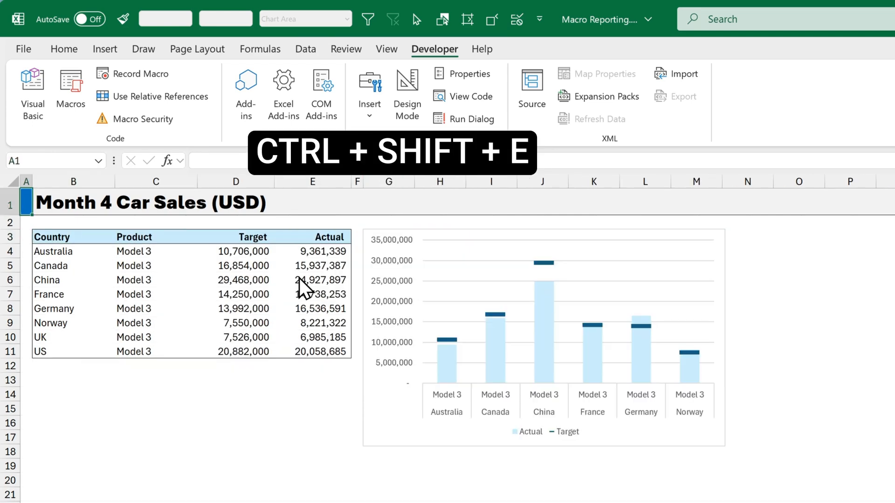